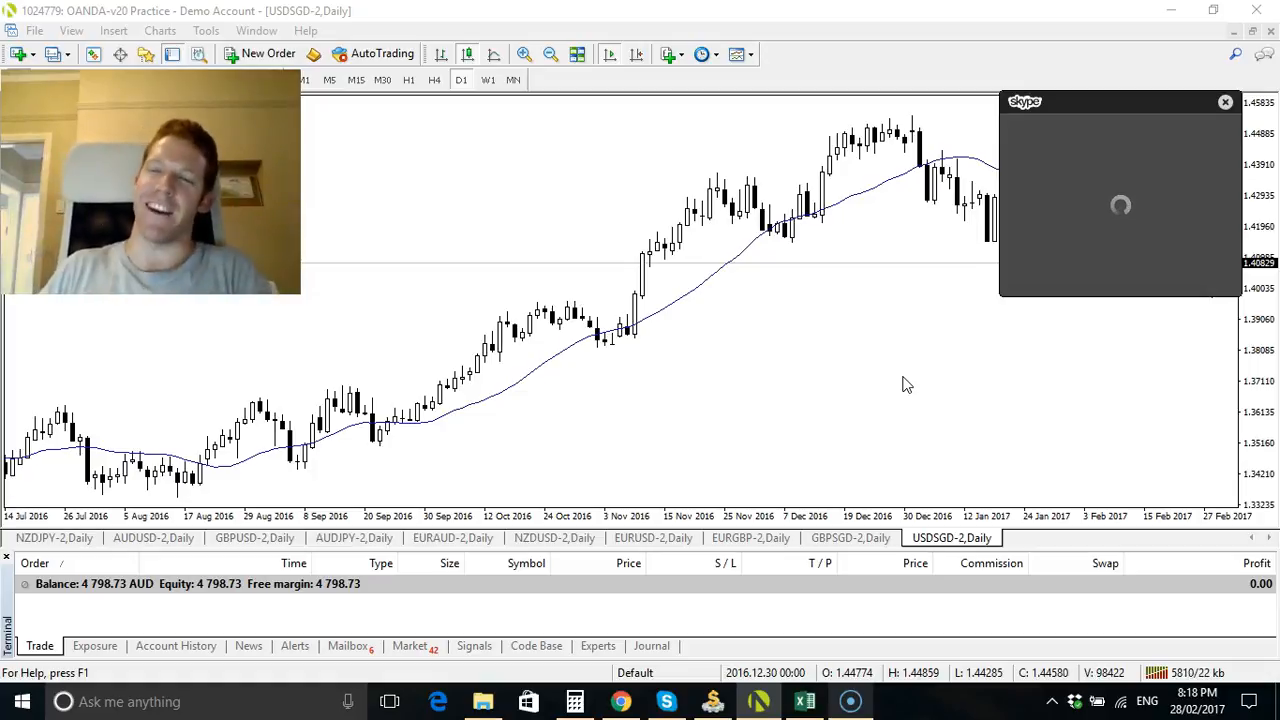
pyautogui.moveTo(736, 336)
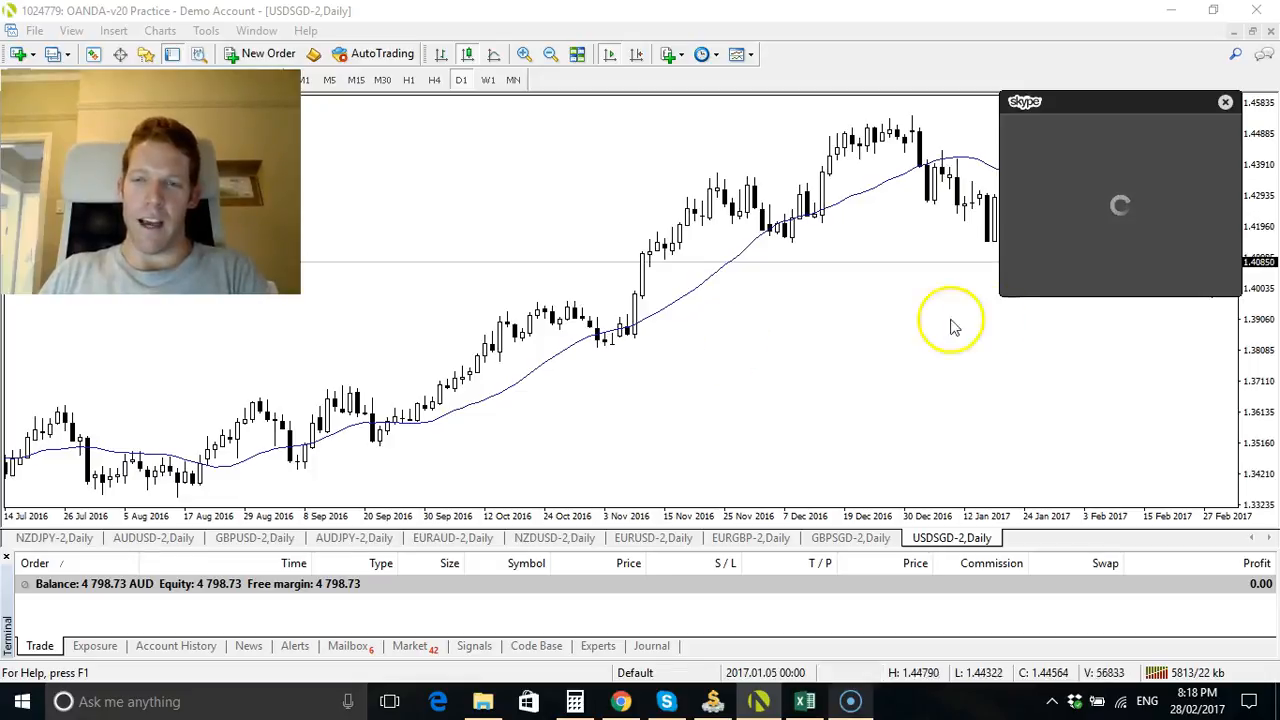
pyautogui.moveTo(1100, 360)
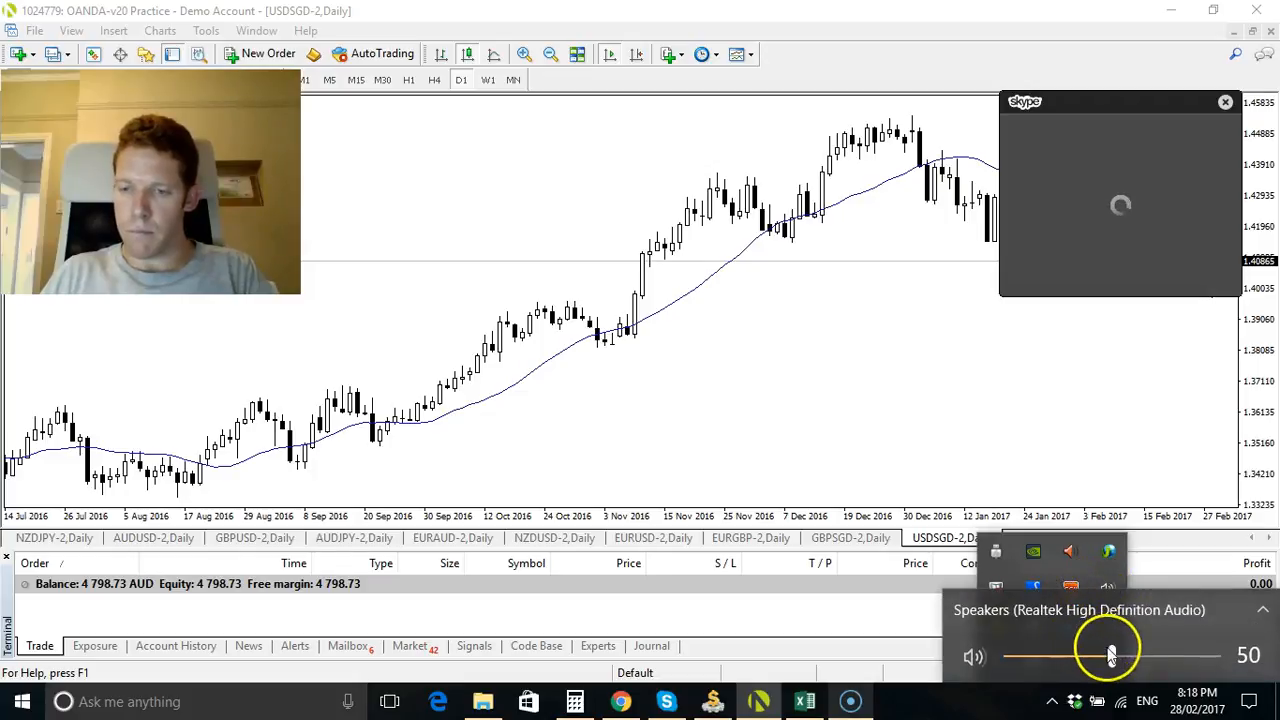
# - Raise the system speaker volume to about 70 via the volume slider
pyautogui.moveTo(1110, 656); pyautogui.dragTo(1136, 656)
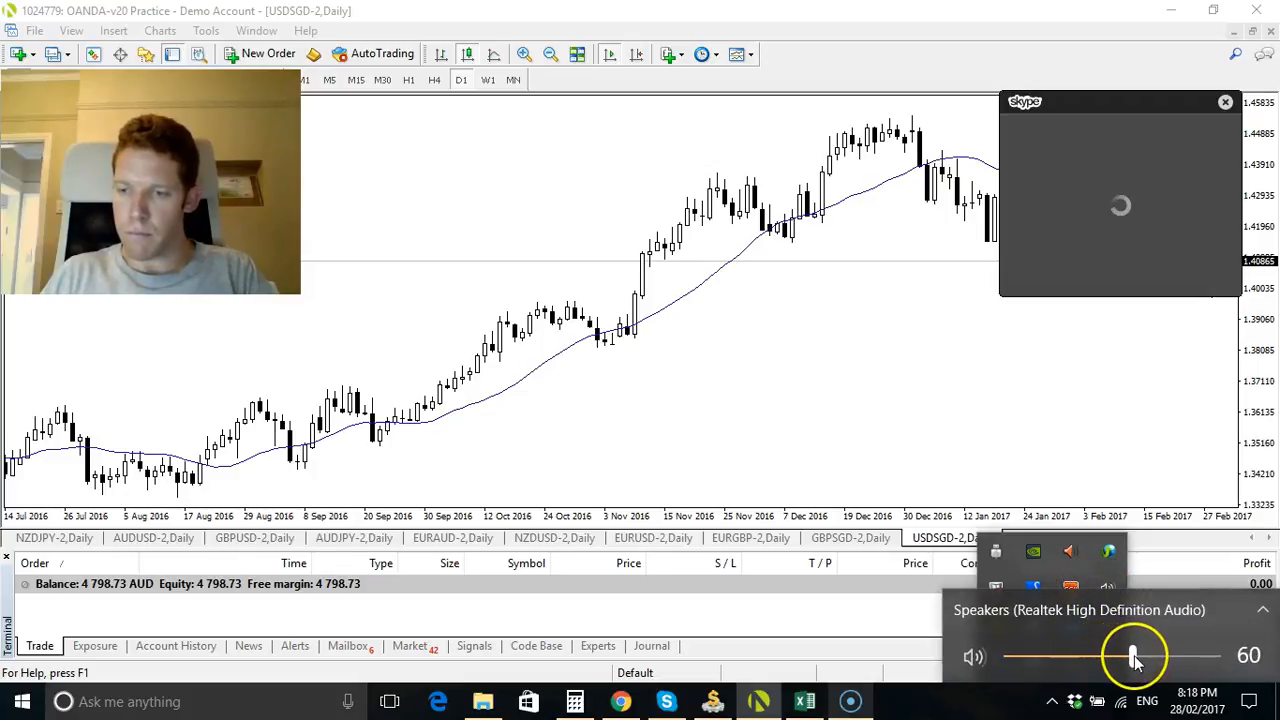
pyautogui.moveTo(1136, 656); pyautogui.dragTo(1156, 656)
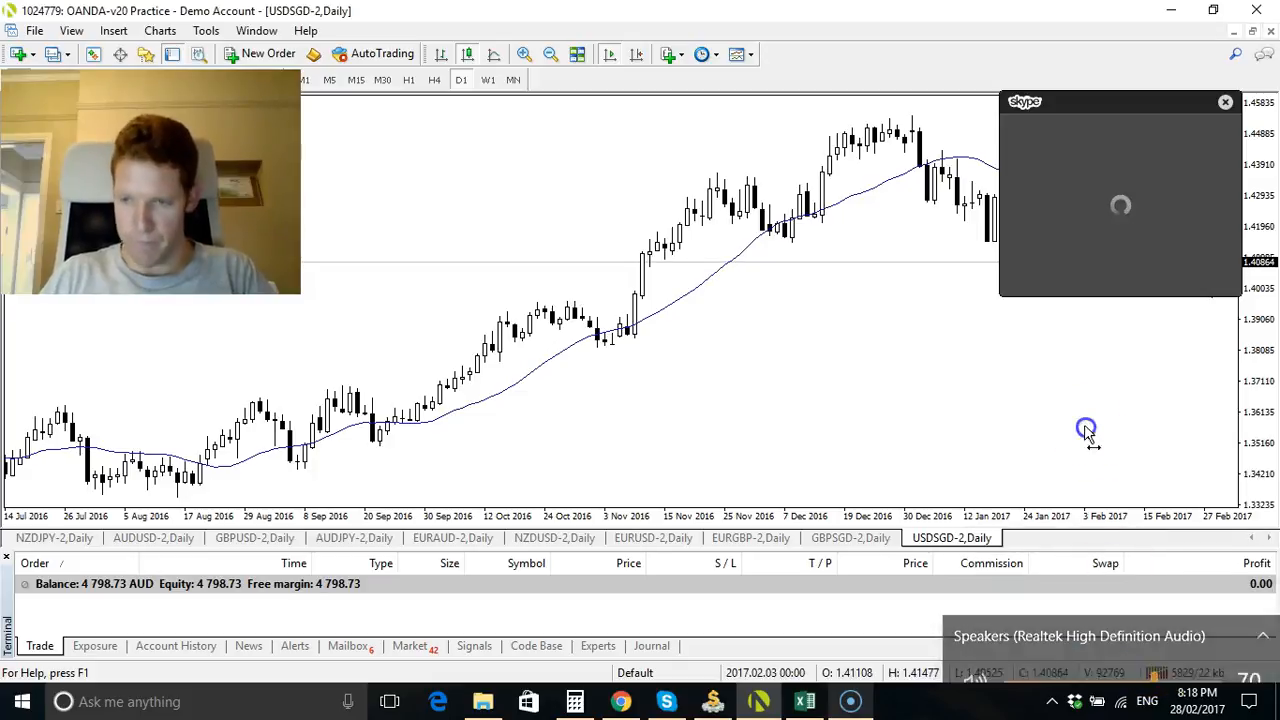
pyautogui.moveTo(1080, 436)
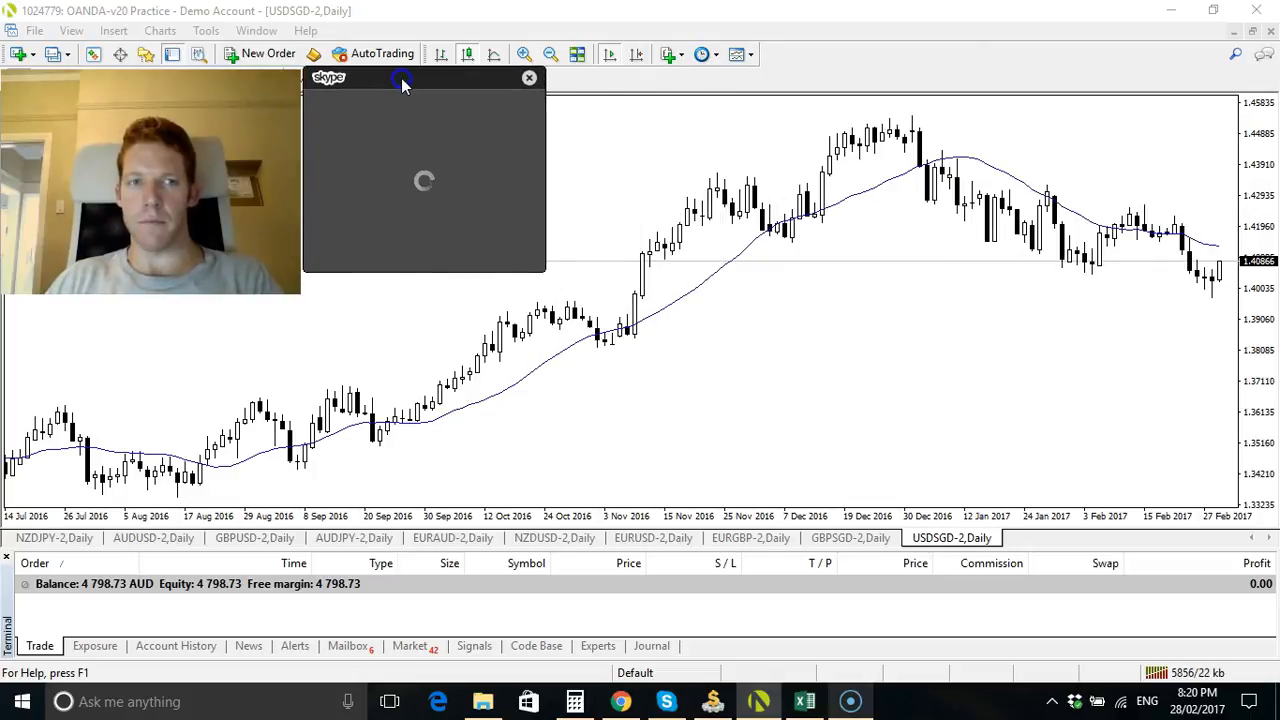
pyautogui.moveTo(384, 336)
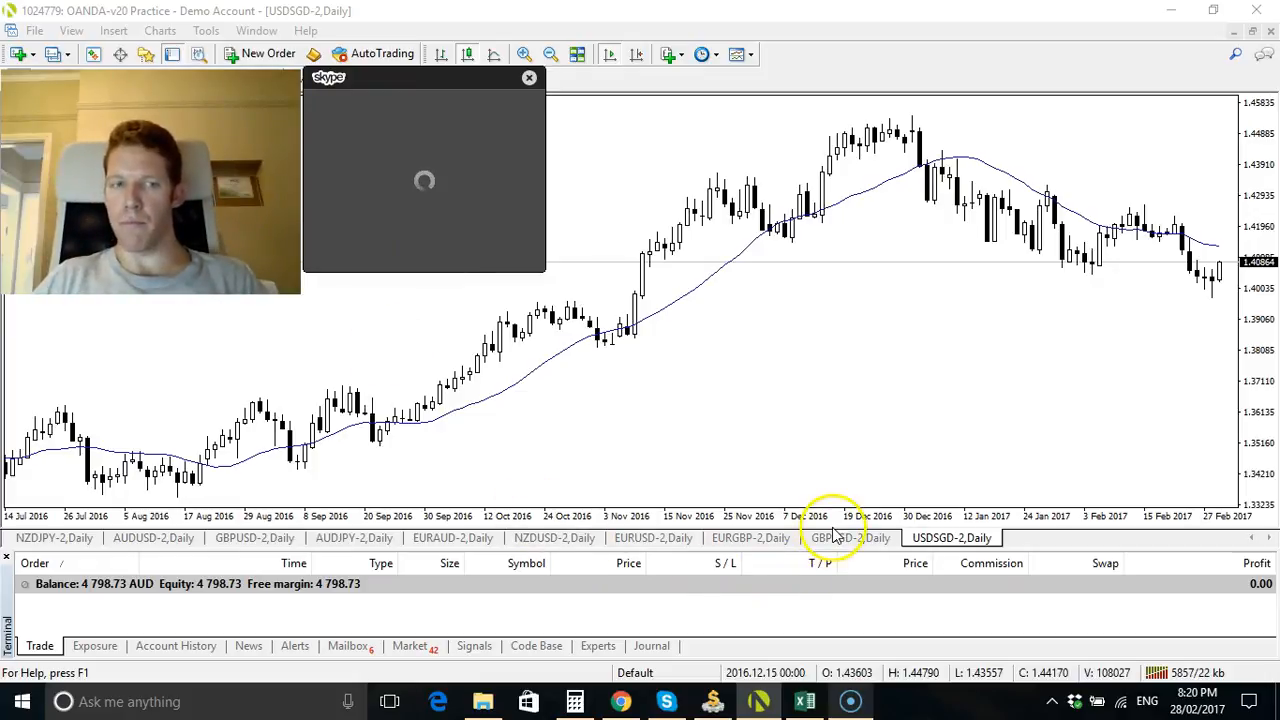
# - Switch from the USDSGD daily chart to the GBPSGD daily chart
pyautogui.click(850, 538)
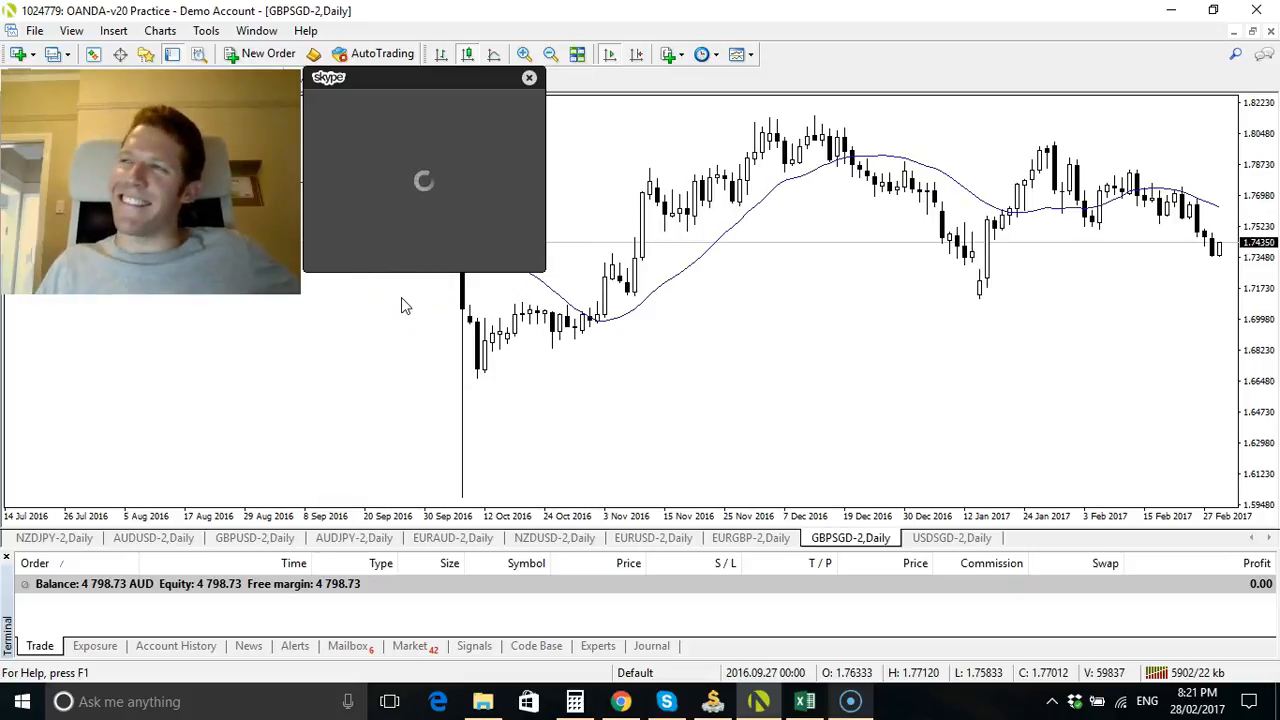
pyautogui.moveTo(384, 356)
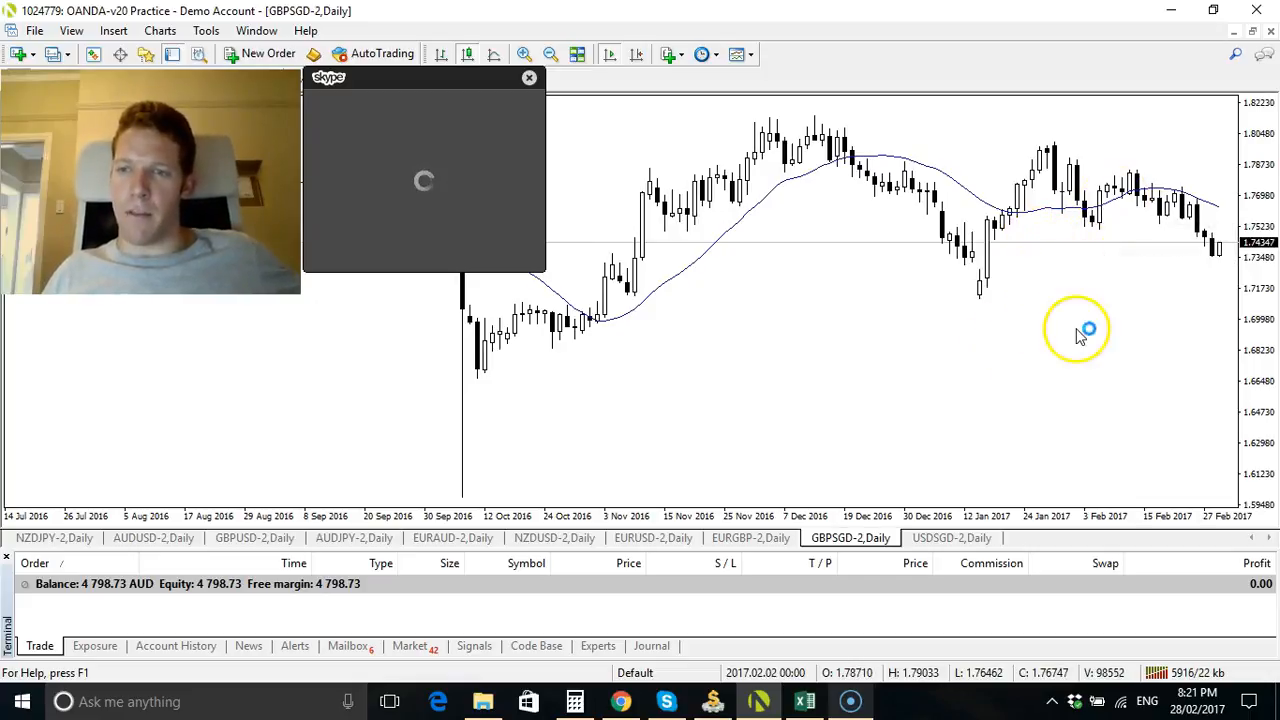
pyautogui.moveTo(938, 376)
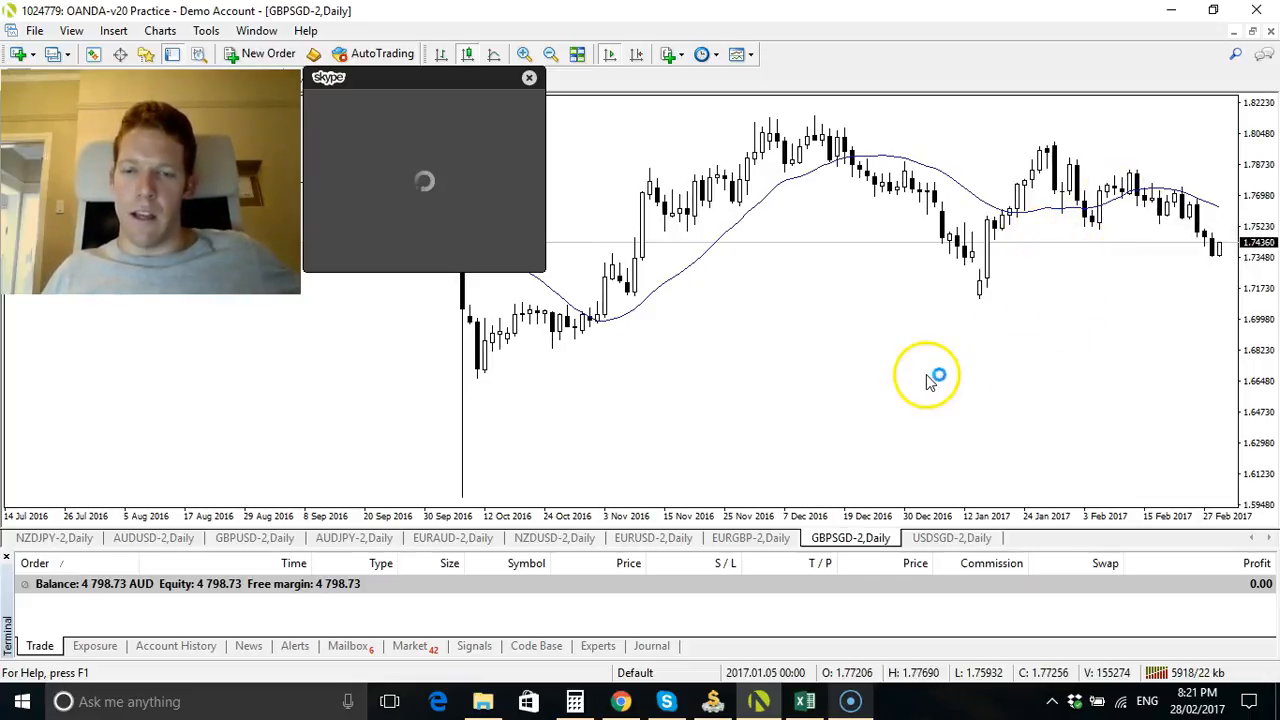
pyautogui.moveTo(840, 450)
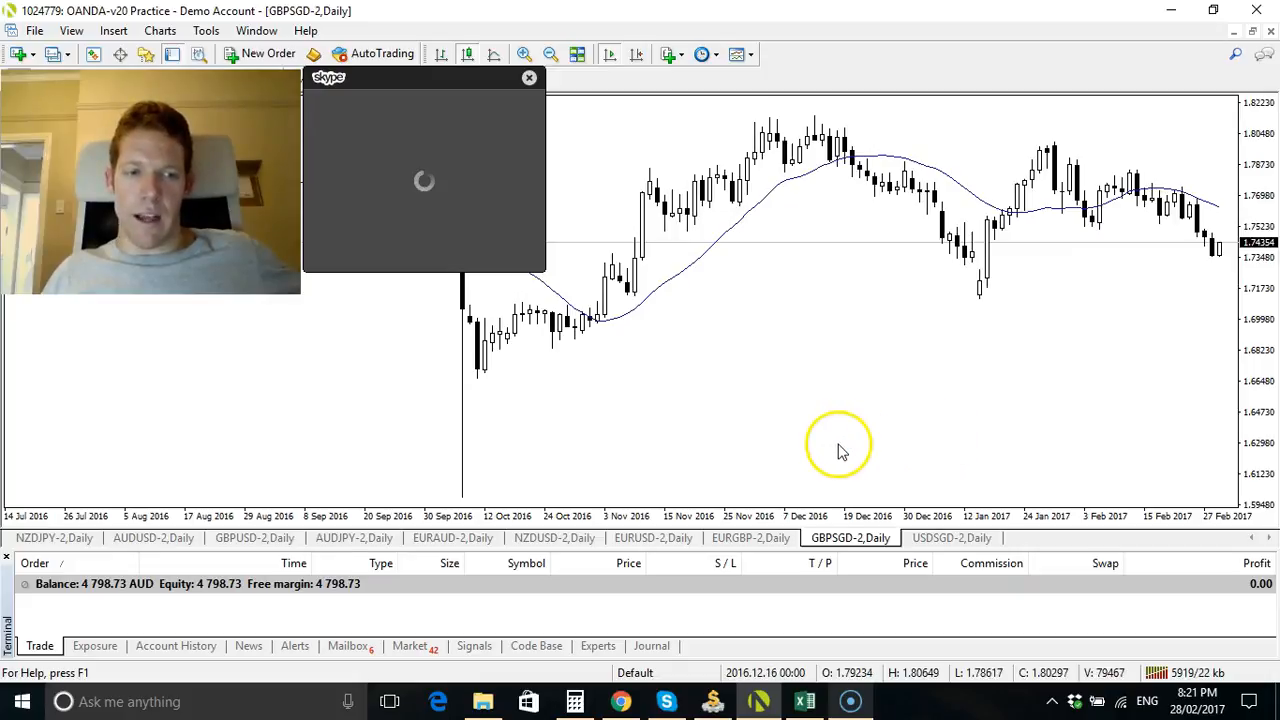
pyautogui.moveTo(696, 312)
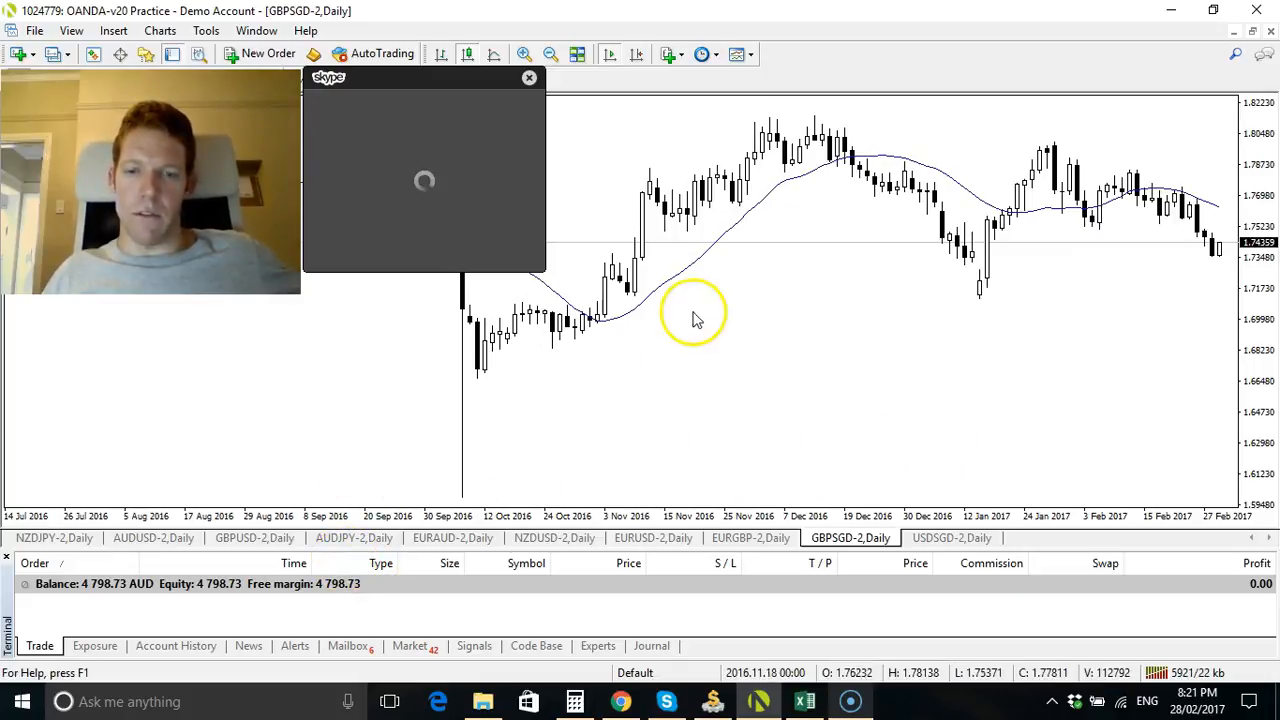
pyautogui.moveTo(716, 330)
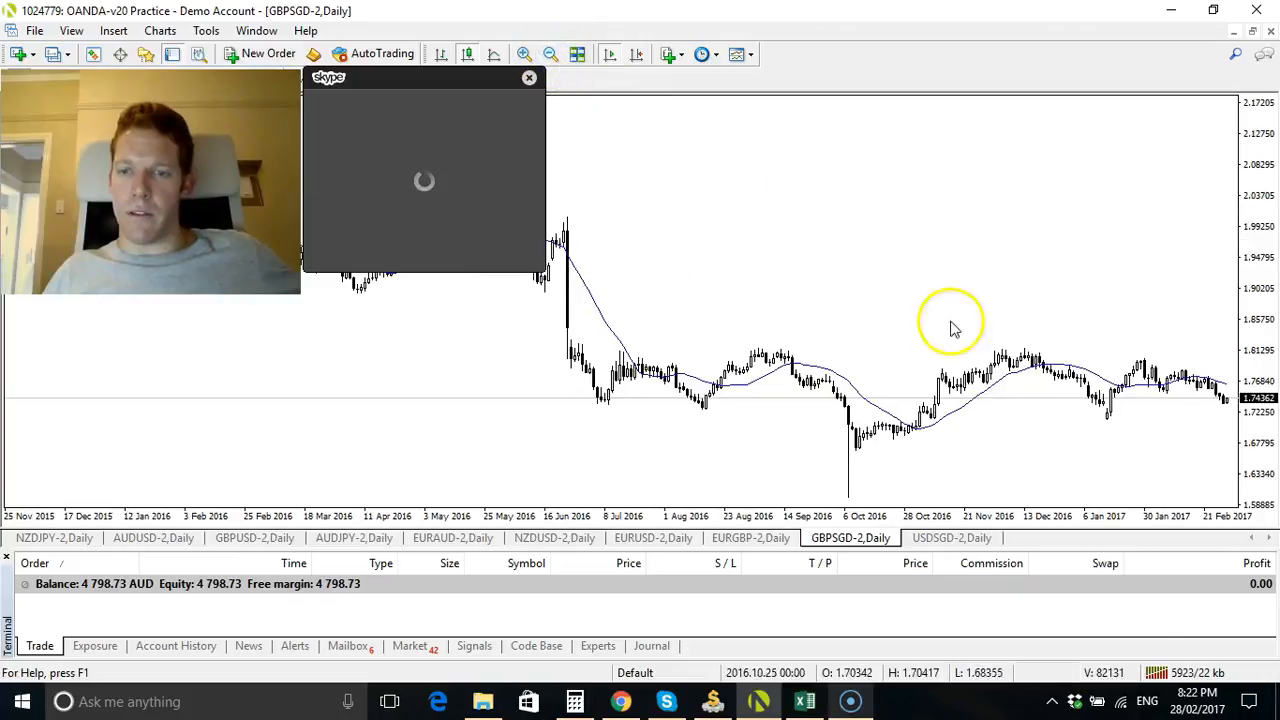
pyautogui.moveTo(1084, 432)
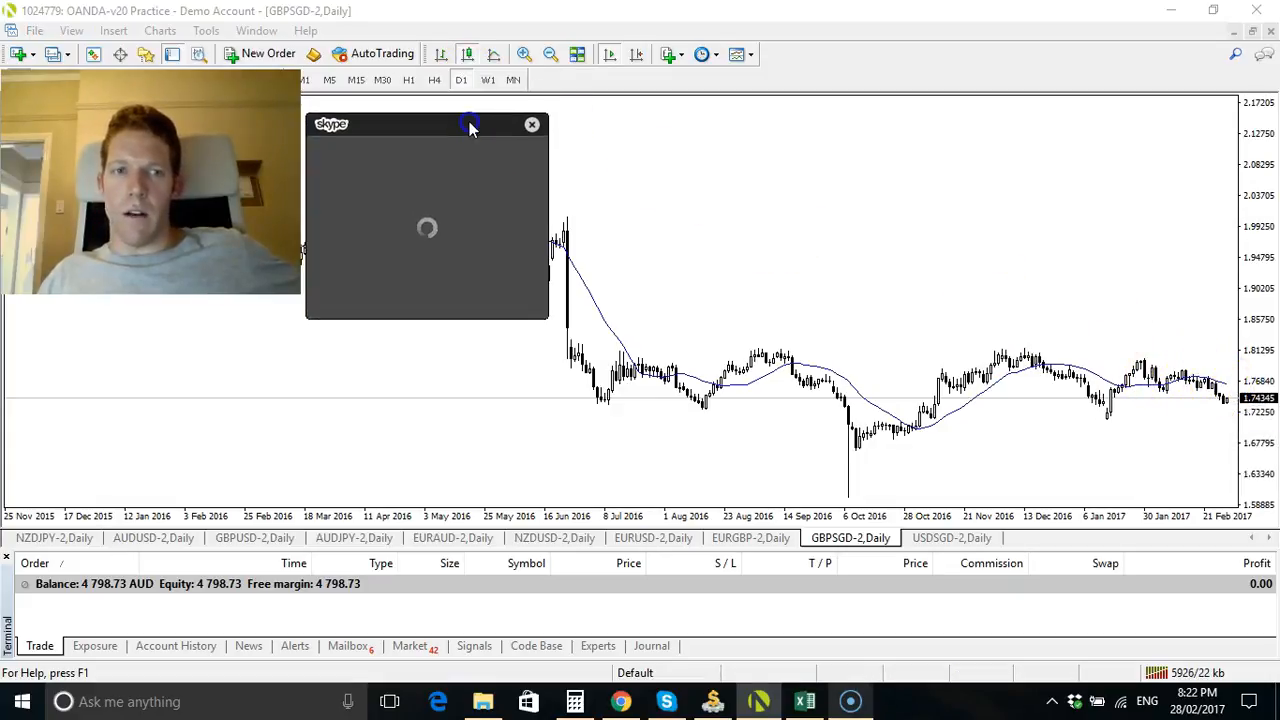
# - Inspect GBPSGD on the H4 timeframe zoomed in, then return to the D1 chart
pyautogui.click(434, 80)
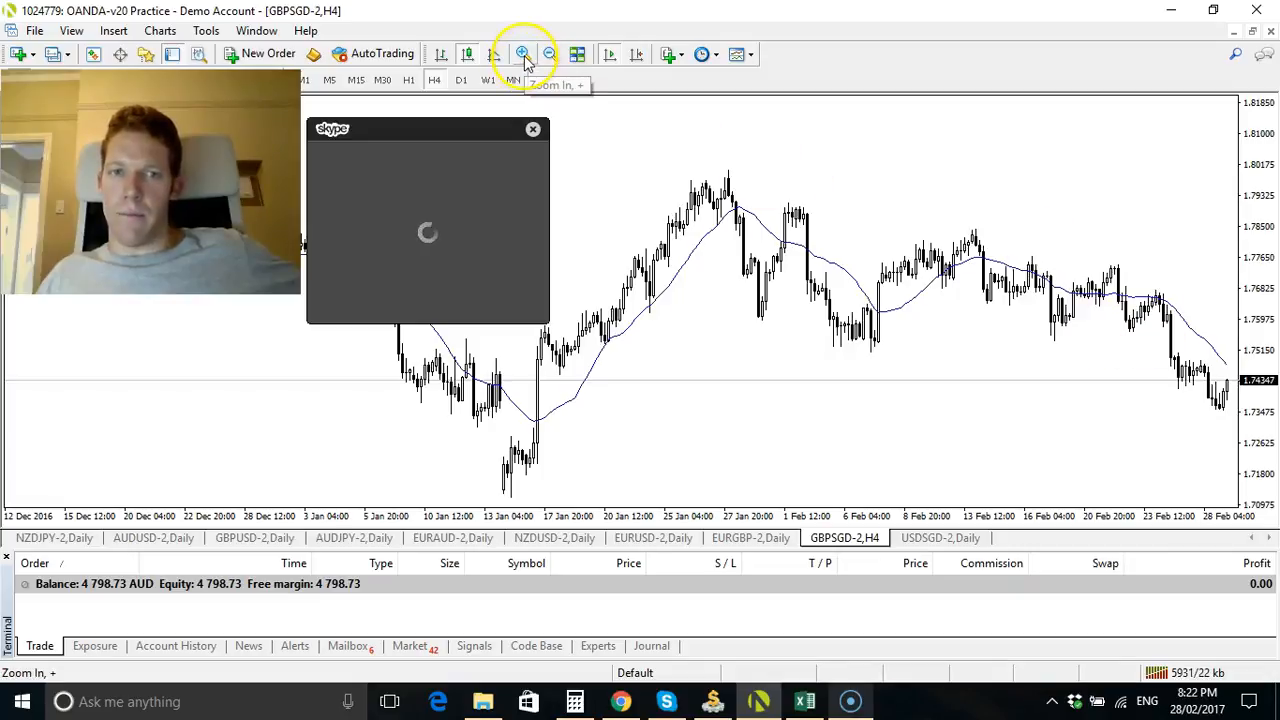
pyautogui.click(524, 54)
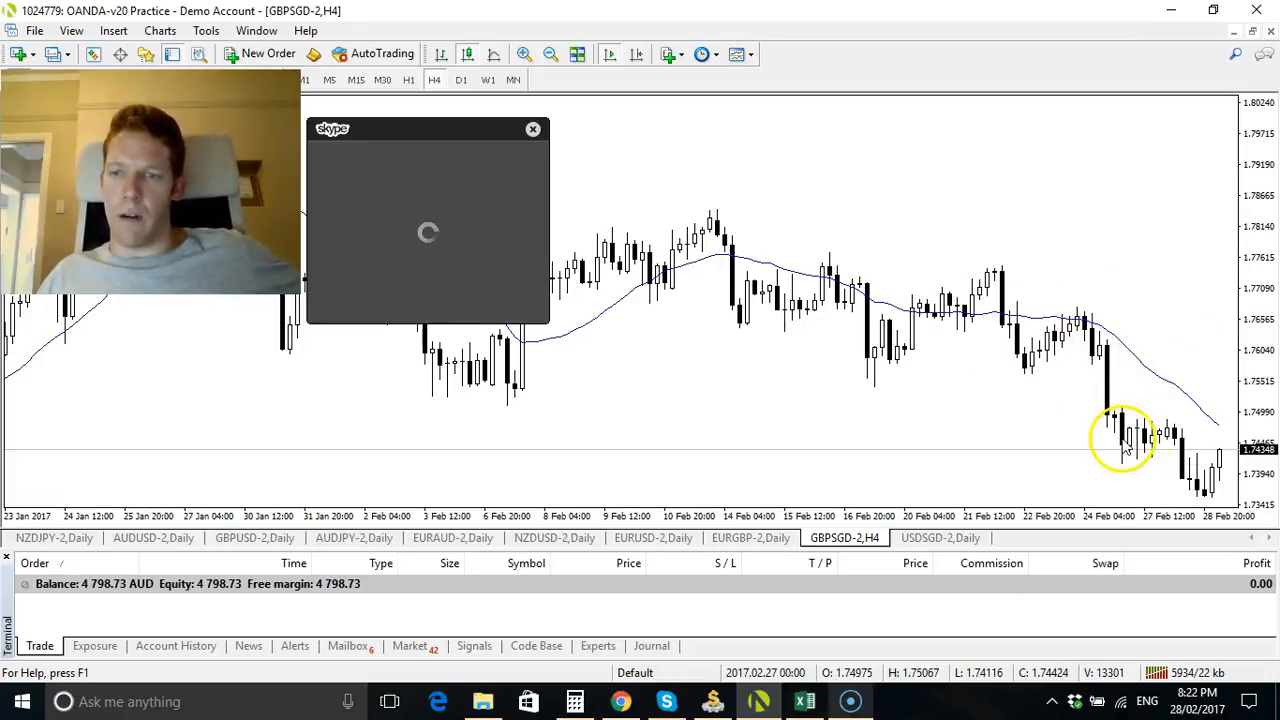
pyautogui.moveTo(924, 404)
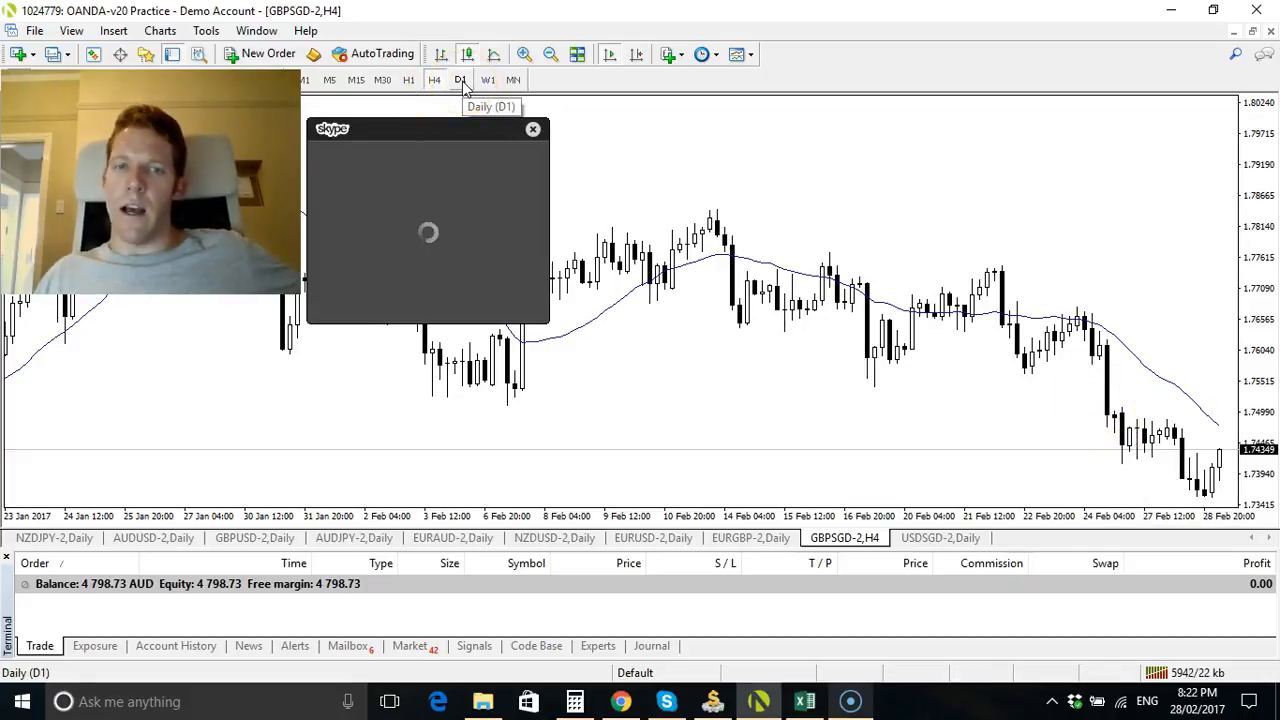
pyautogui.click(460, 80)
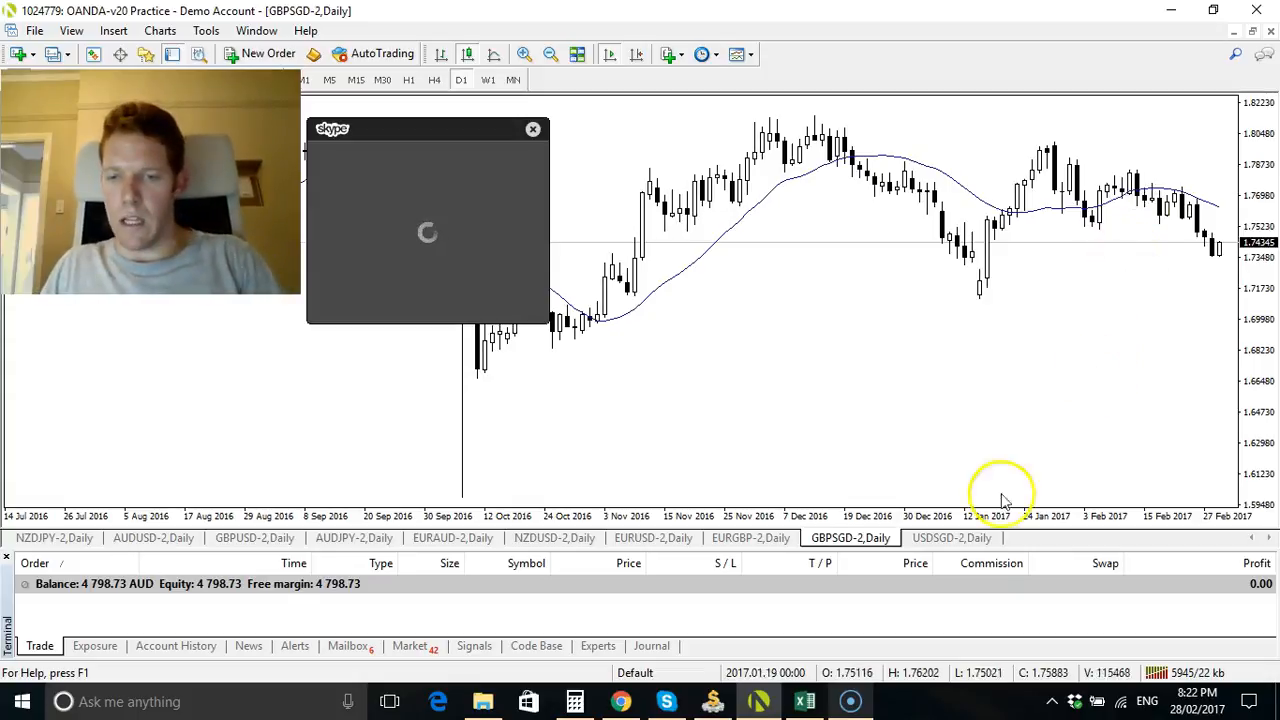
# - Revisit the USDSGD daily chart briefly, then show the NZDJPY daily chart
pyautogui.click(952, 538)
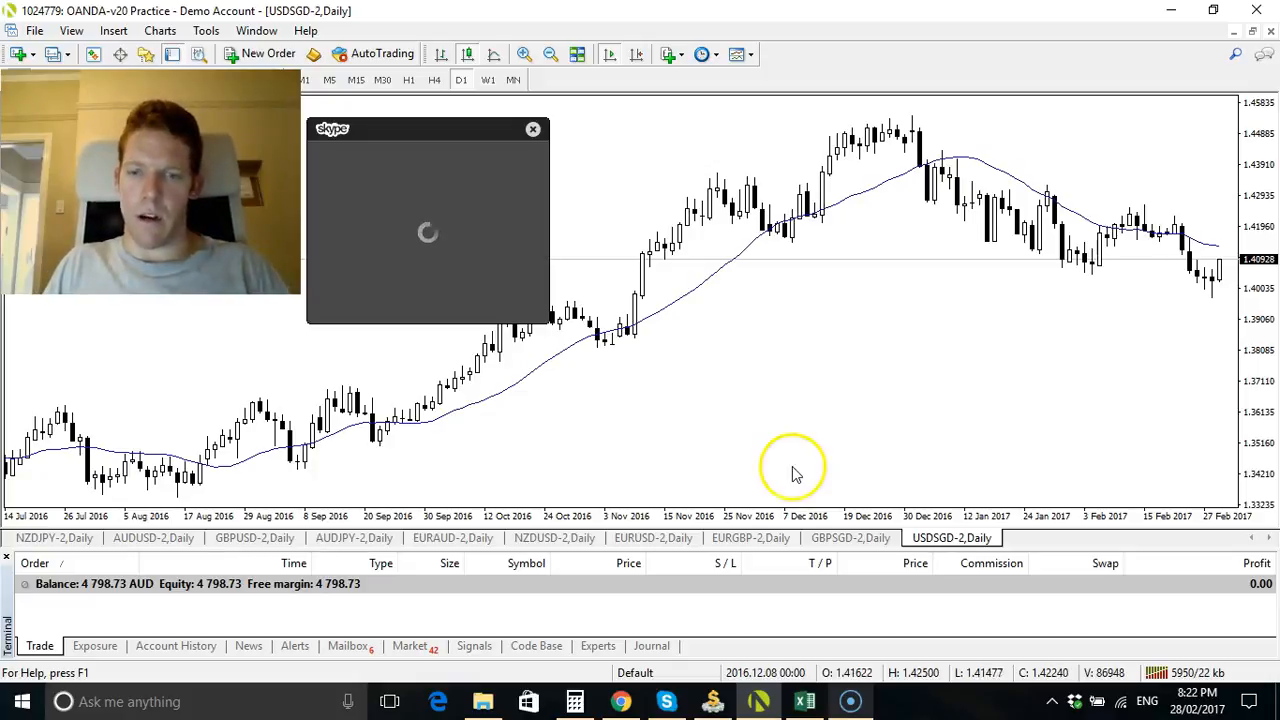
pyautogui.moveTo(352, 538)
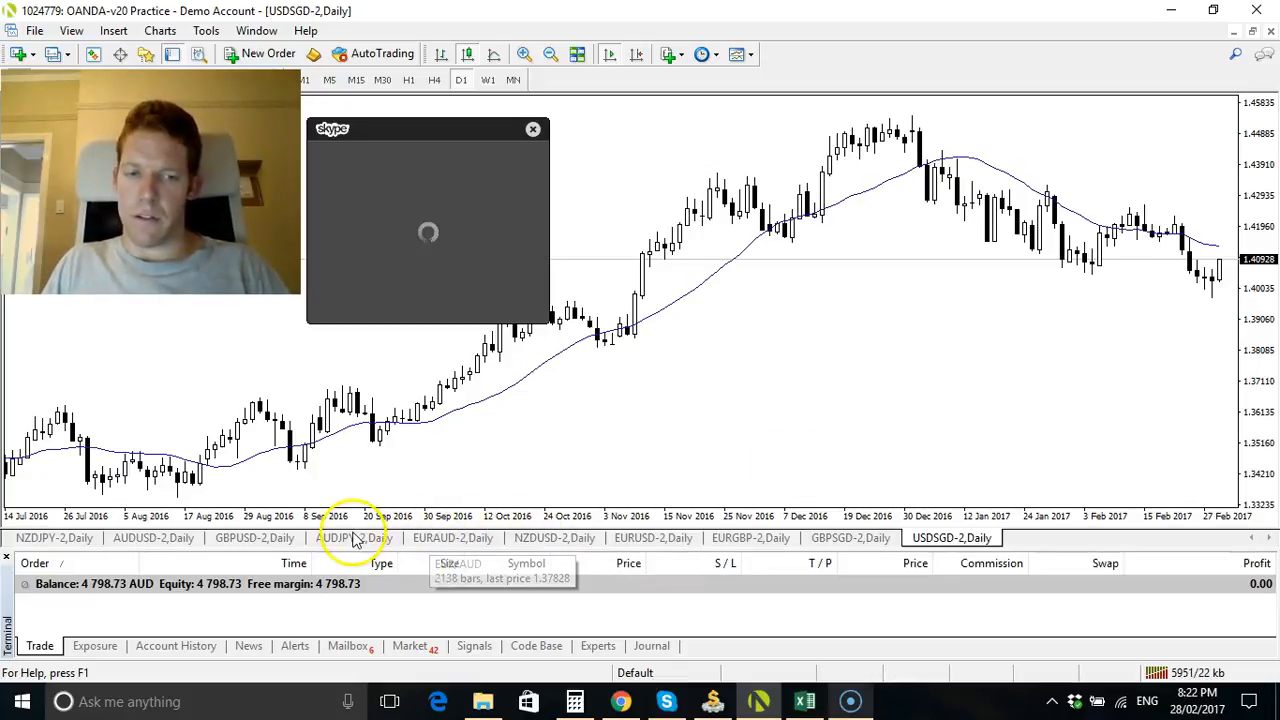
pyautogui.click(52, 538)
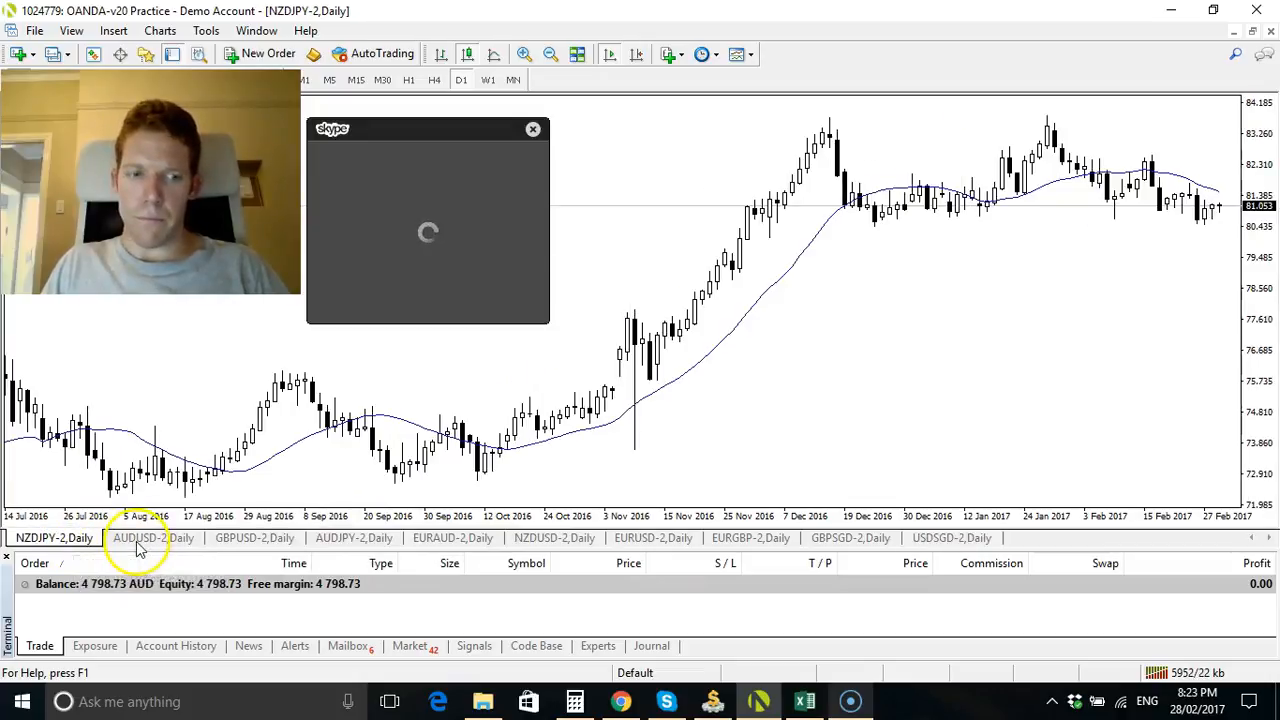
pyautogui.moveTo(140, 538)
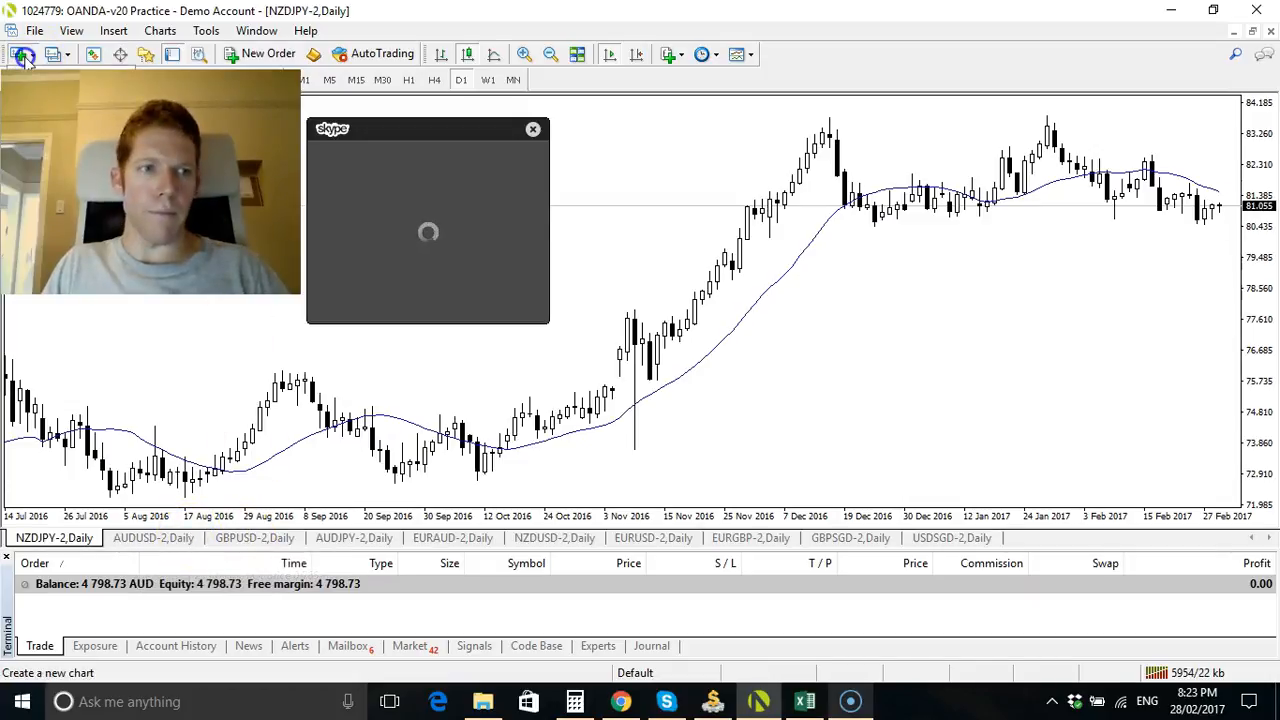
# - Create a new AUDCAD daily chart with a white colour scheme and the grid hidden
pyautogui.click(24, 54)
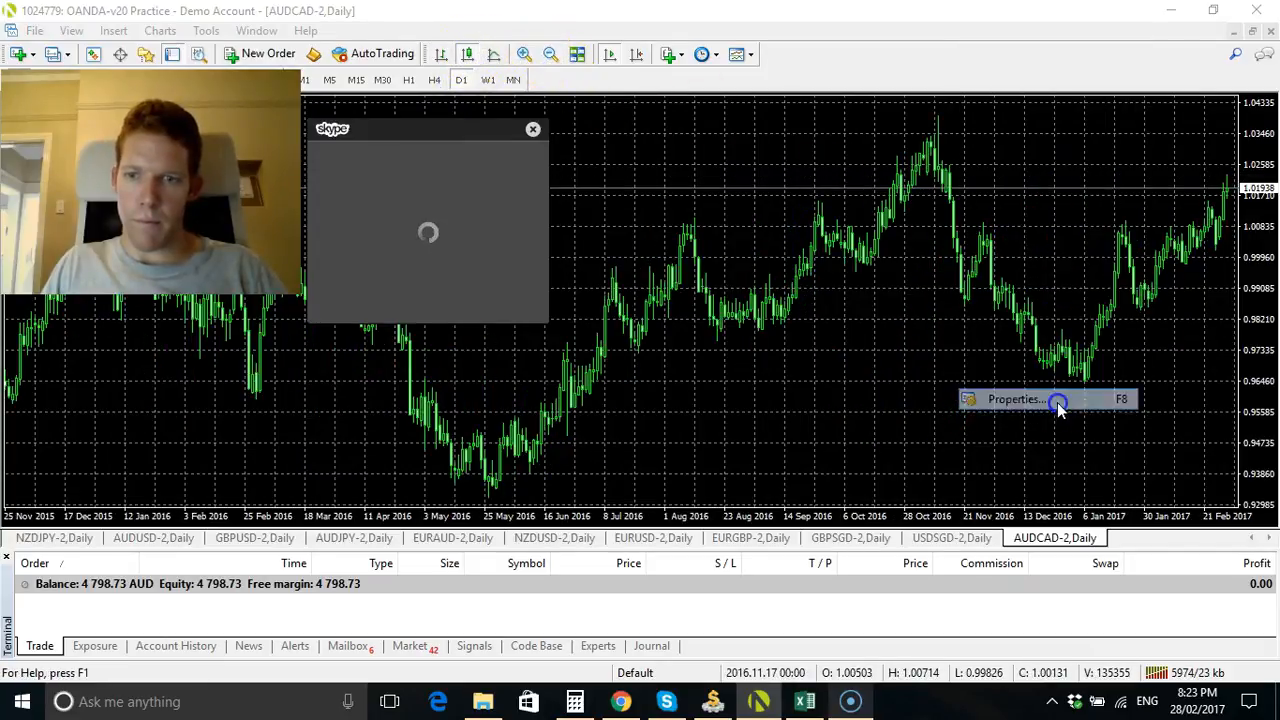
pyautogui.click(1012, 400)
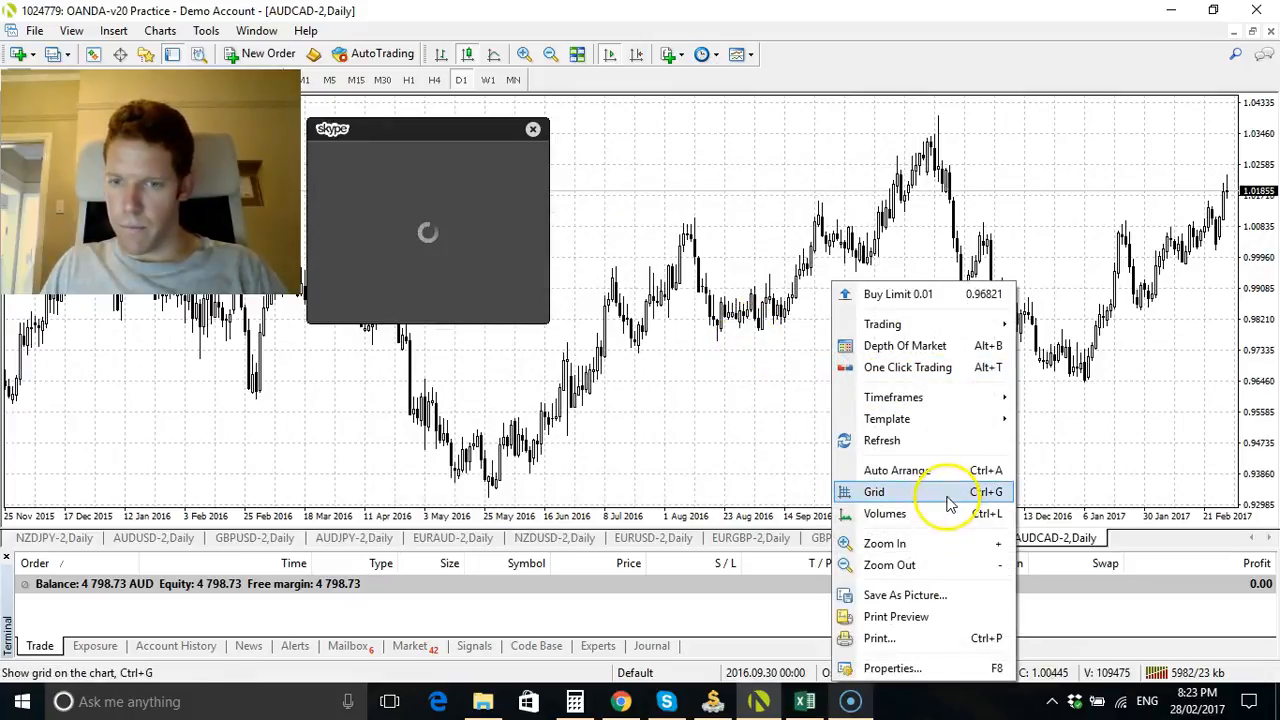
pyautogui.click(874, 492)
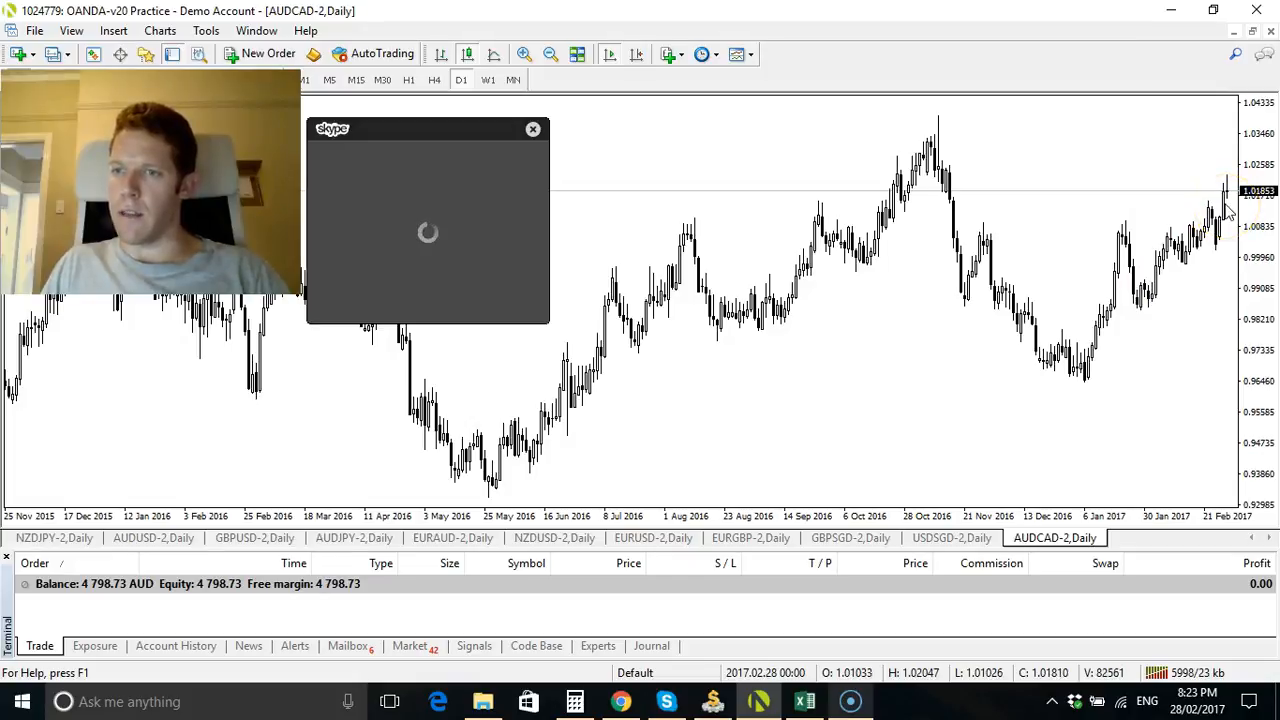
pyautogui.moveTo(1228, 196)
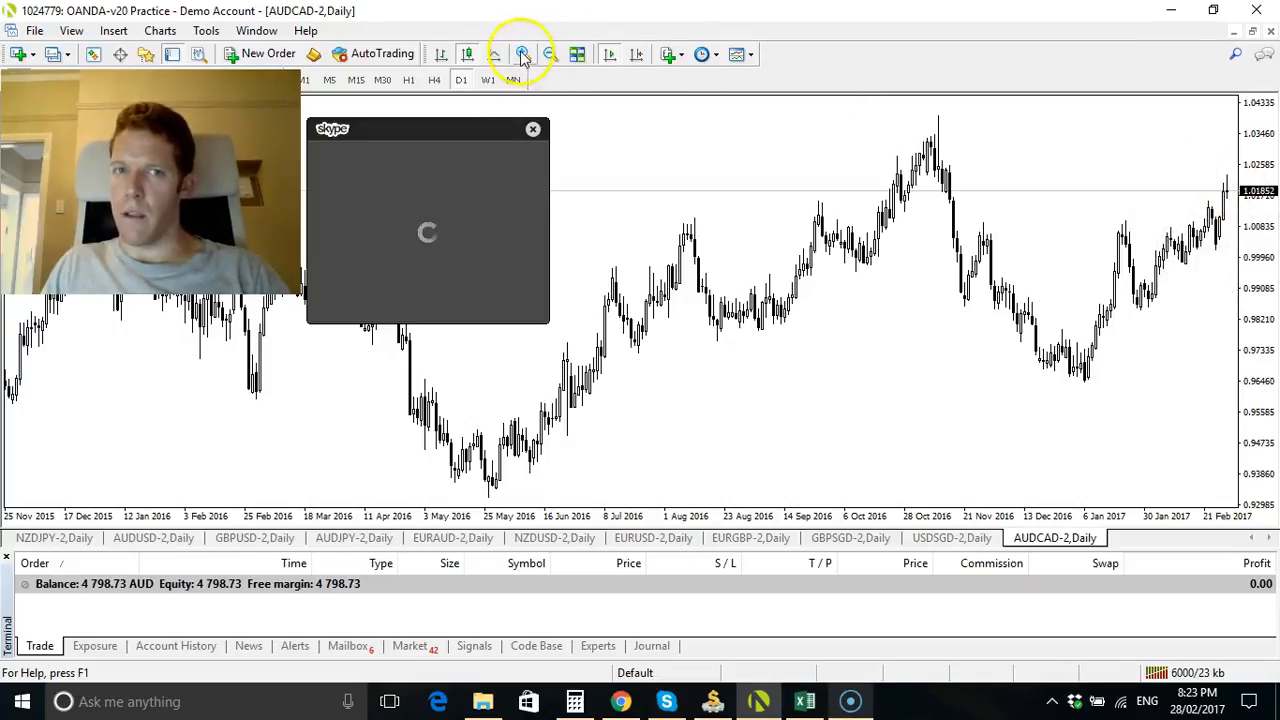
# - Zoom the AUDCAD daily chart so mid-2016 onward fills the view, plotted as a line
pyautogui.click(524, 54)
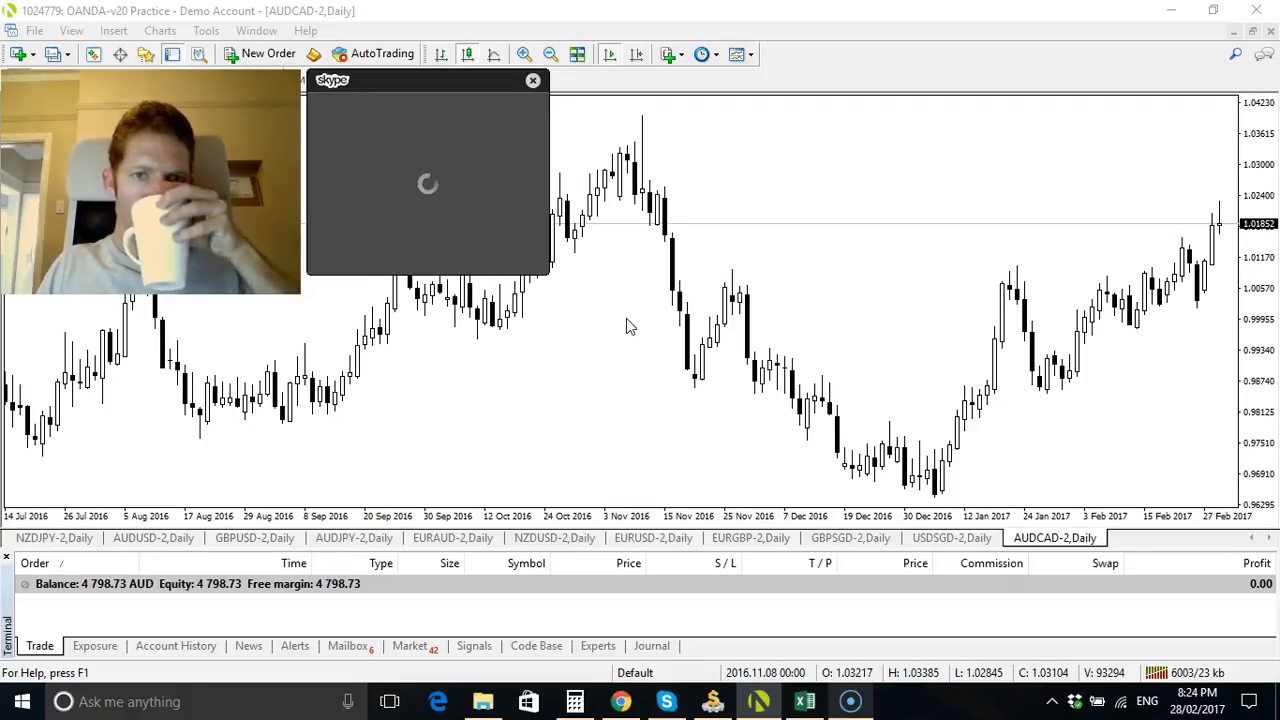
pyautogui.click(496, 54)
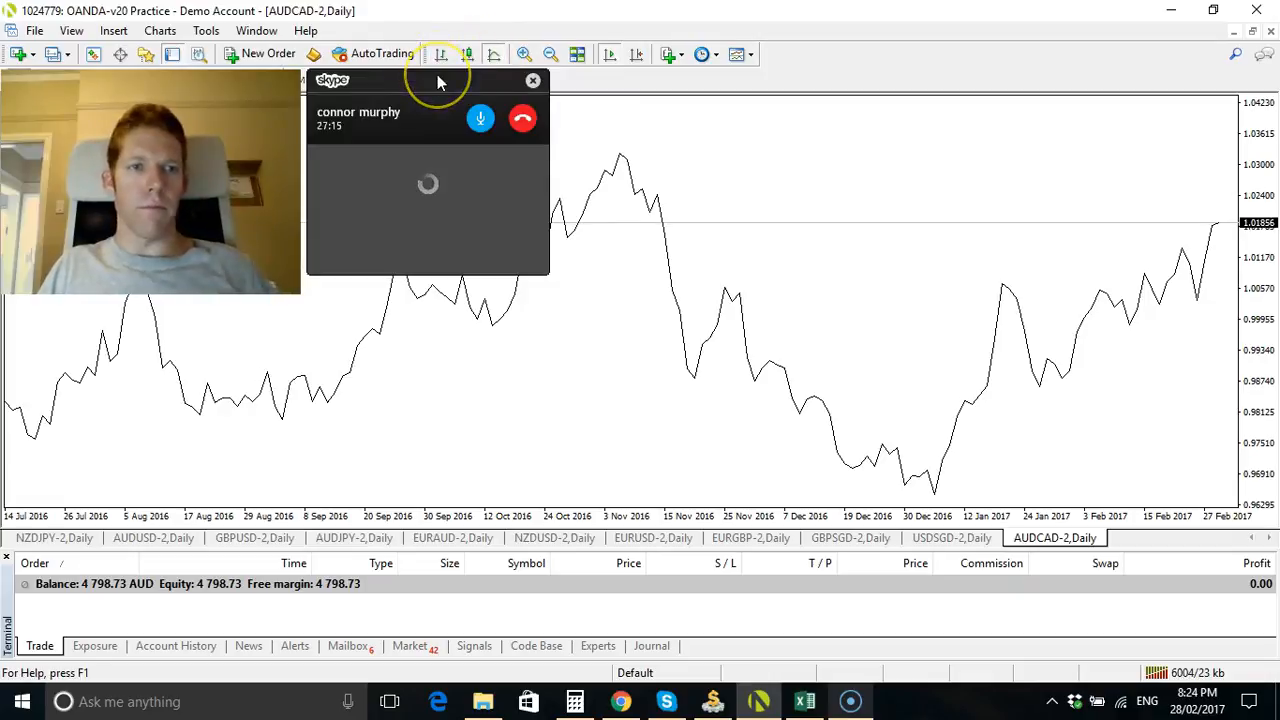
# - Move the call window aside and mark a horizontal level near 1.0135 on AUDCAD
pyautogui.moveTo(440, 80); pyautogui.dragTo(148, 312)
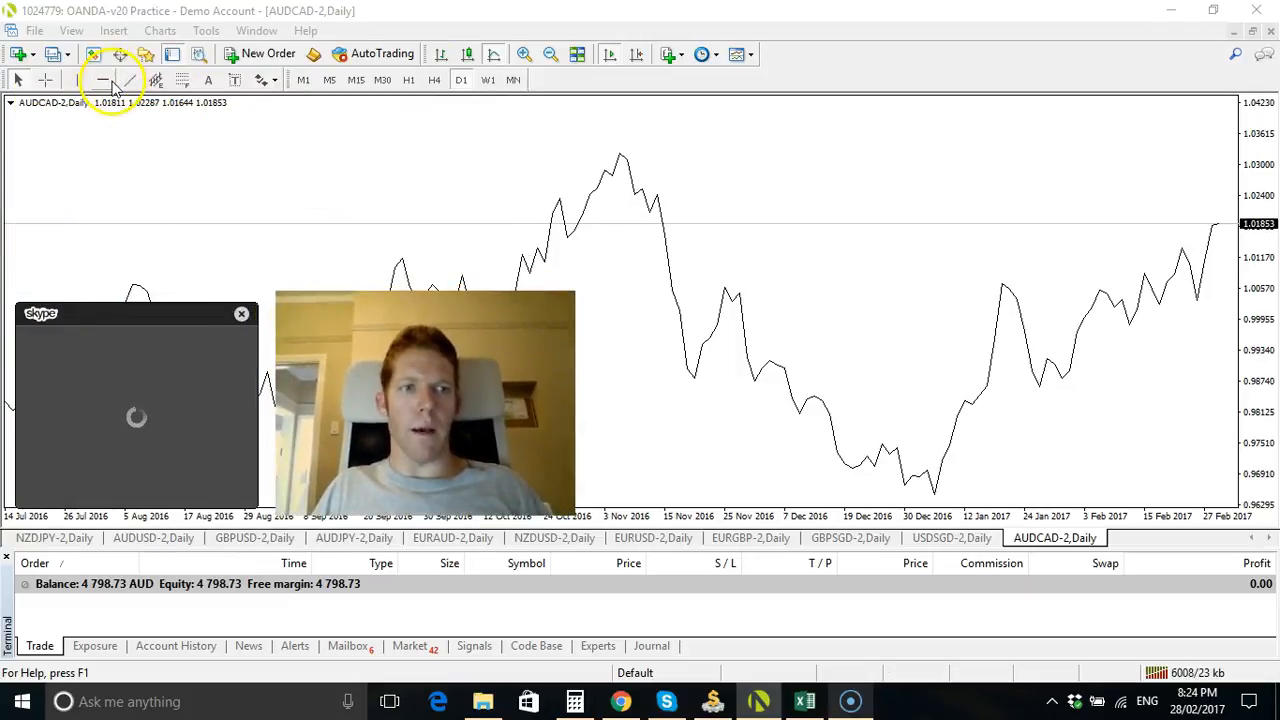
pyautogui.click(960, 250)
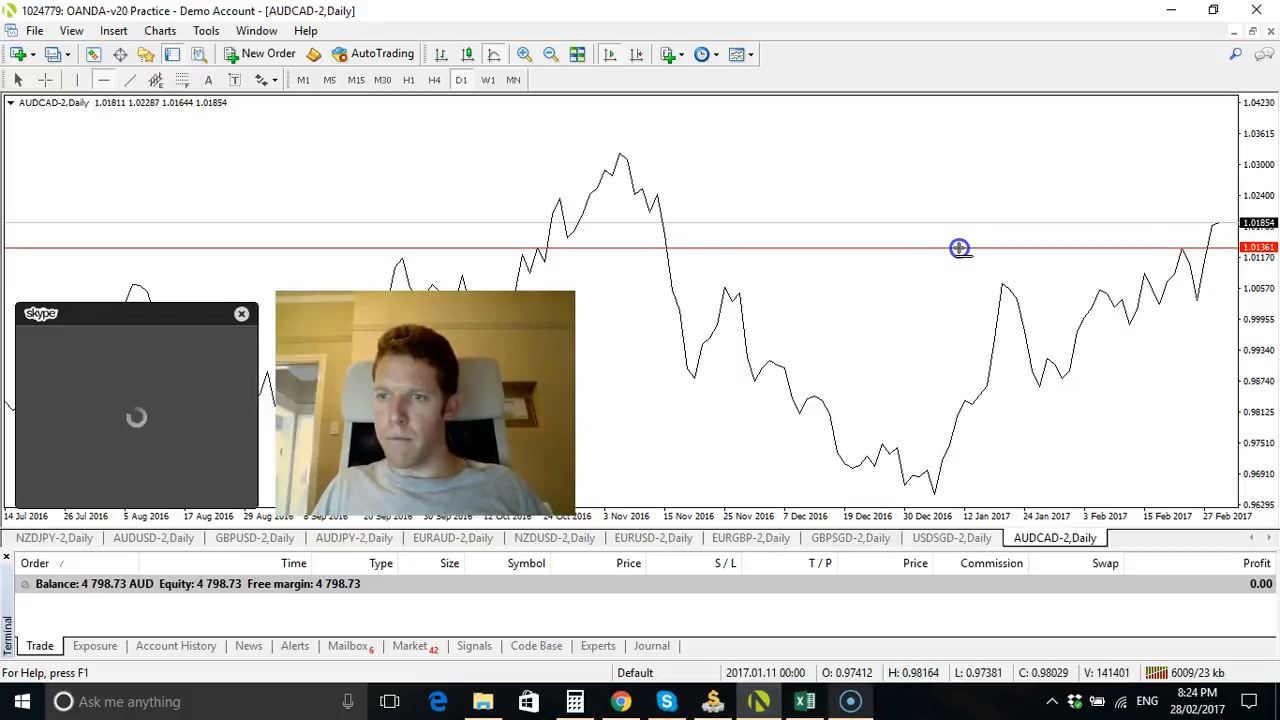
pyautogui.moveTo(960, 248)
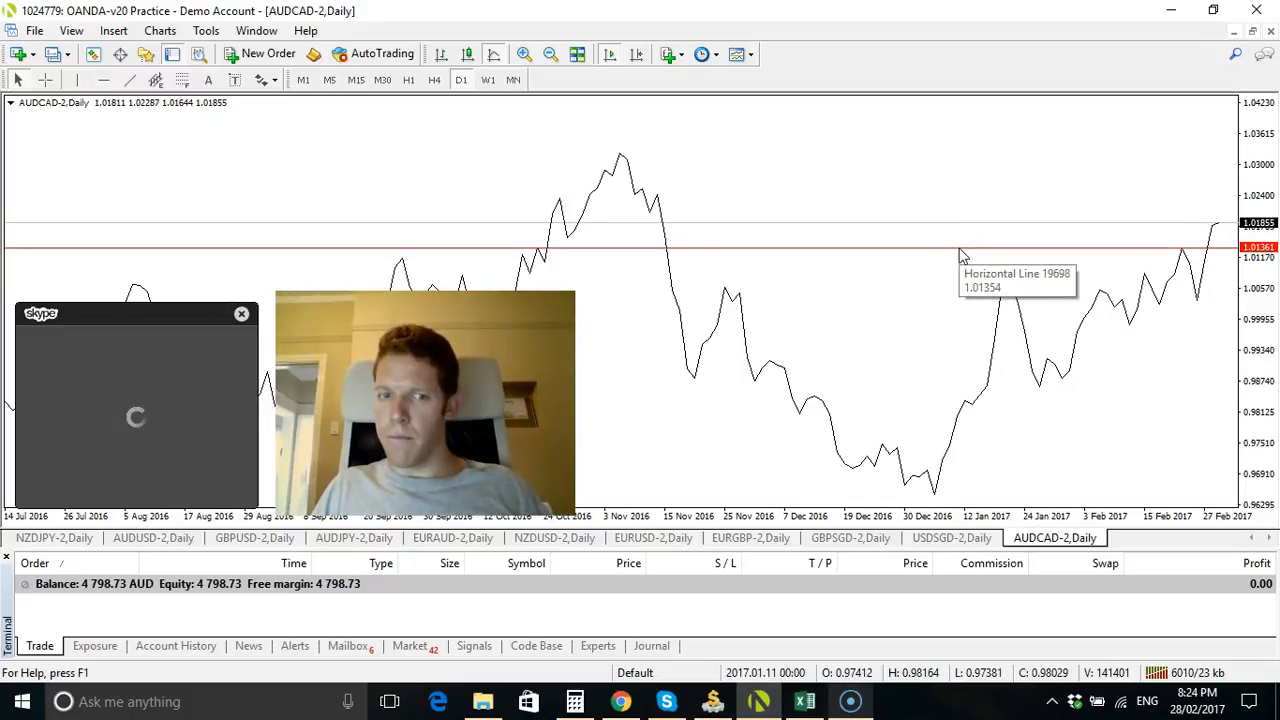
pyautogui.moveTo(390, 180)
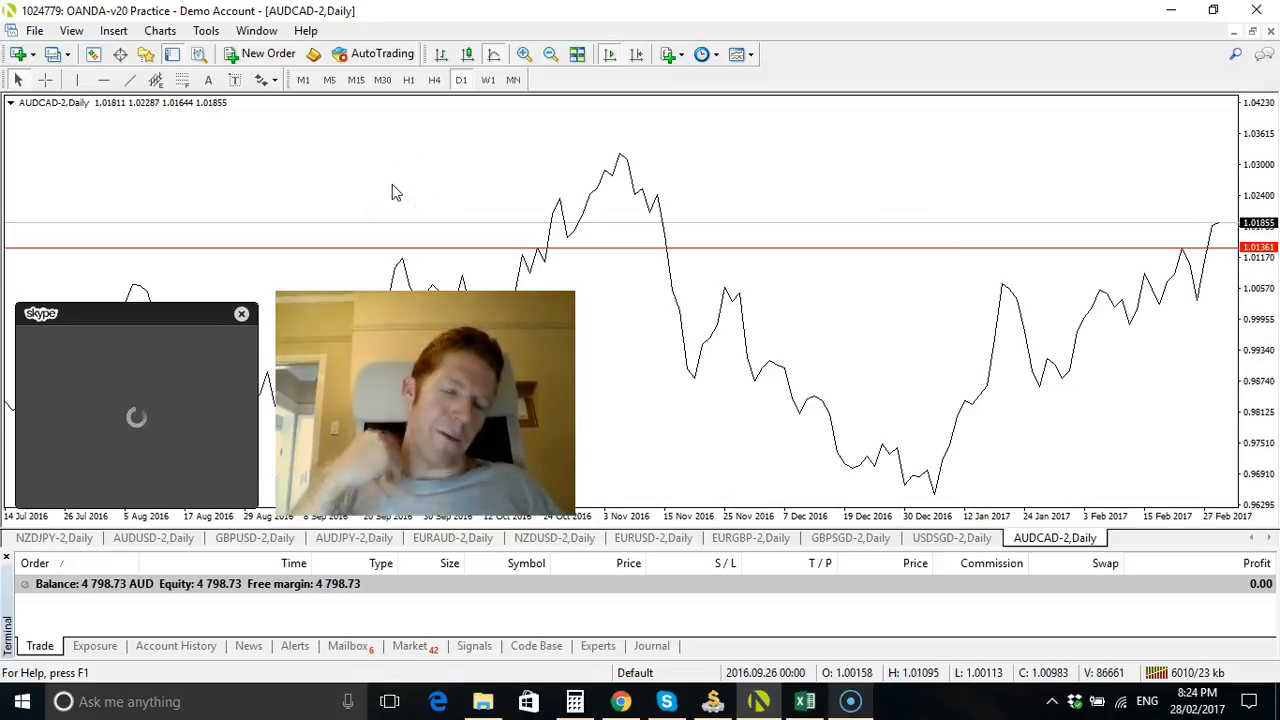
pyautogui.moveTo(878, 318)
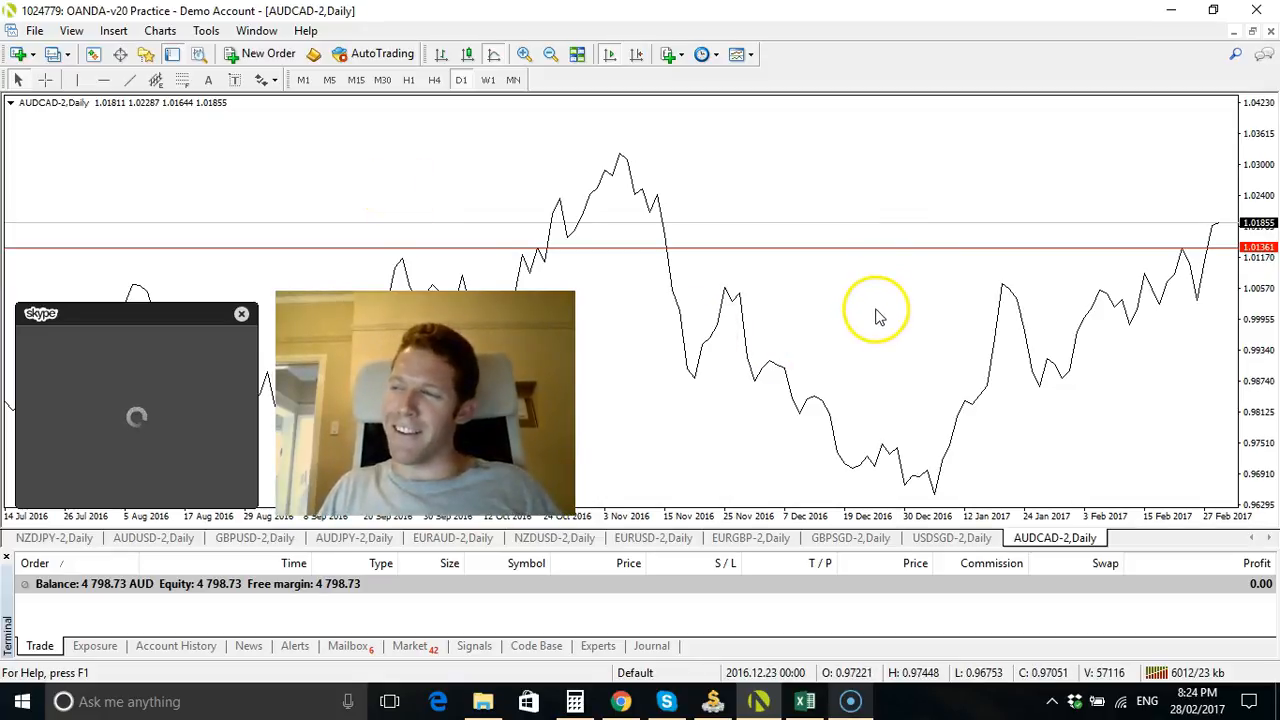
pyautogui.moveTo(1032, 256)
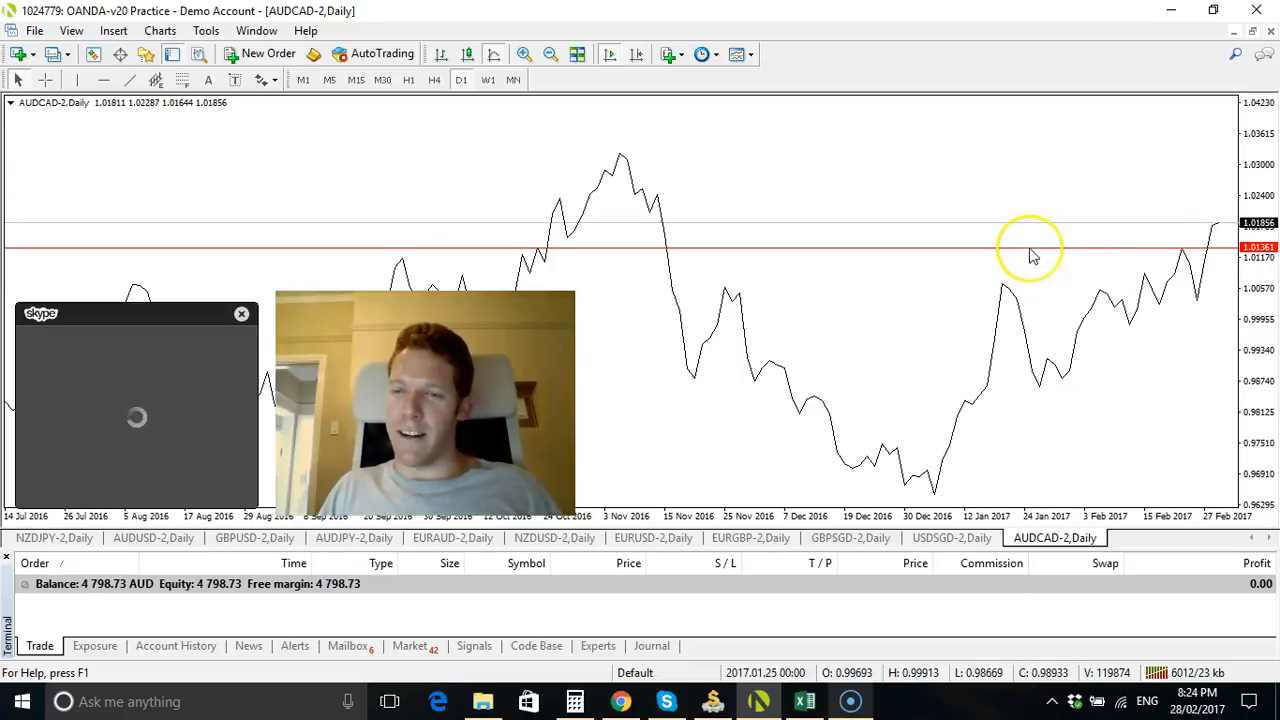
pyautogui.rightClick(1030, 256)
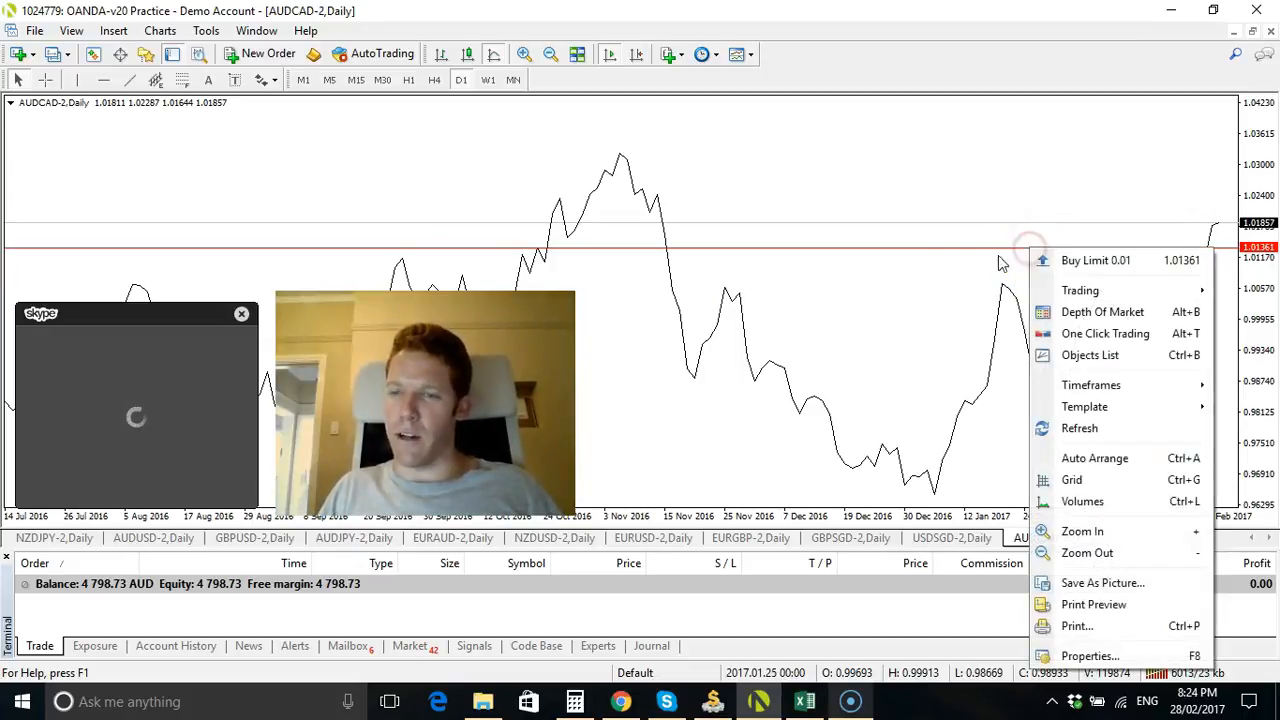
pyautogui.click(958, 270)
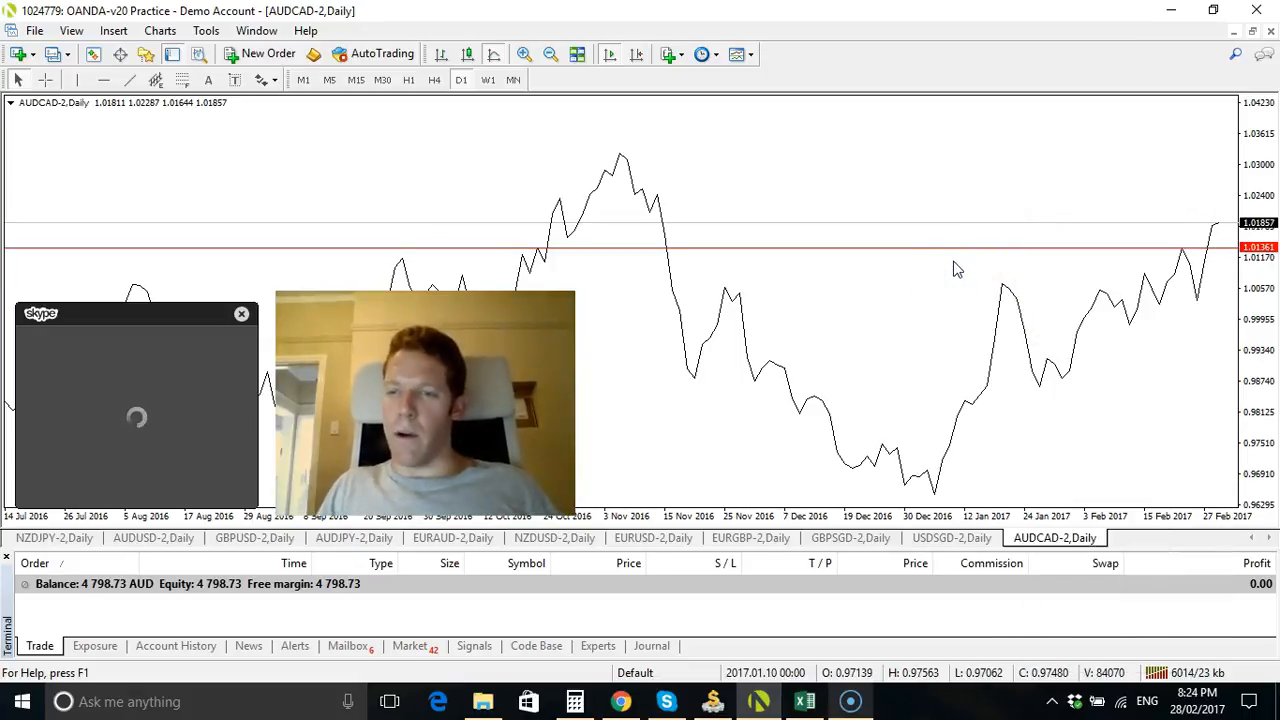
pyautogui.moveTo(944, 252)
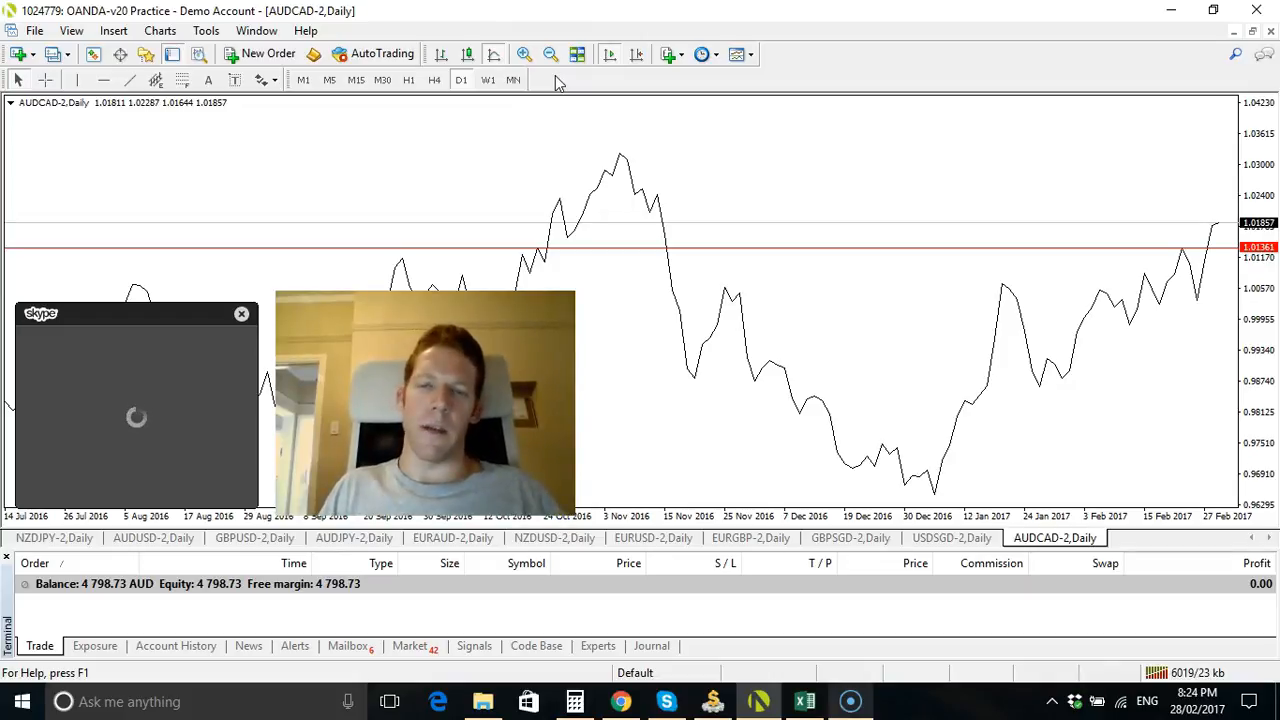
pyautogui.moveTo(522, 54)
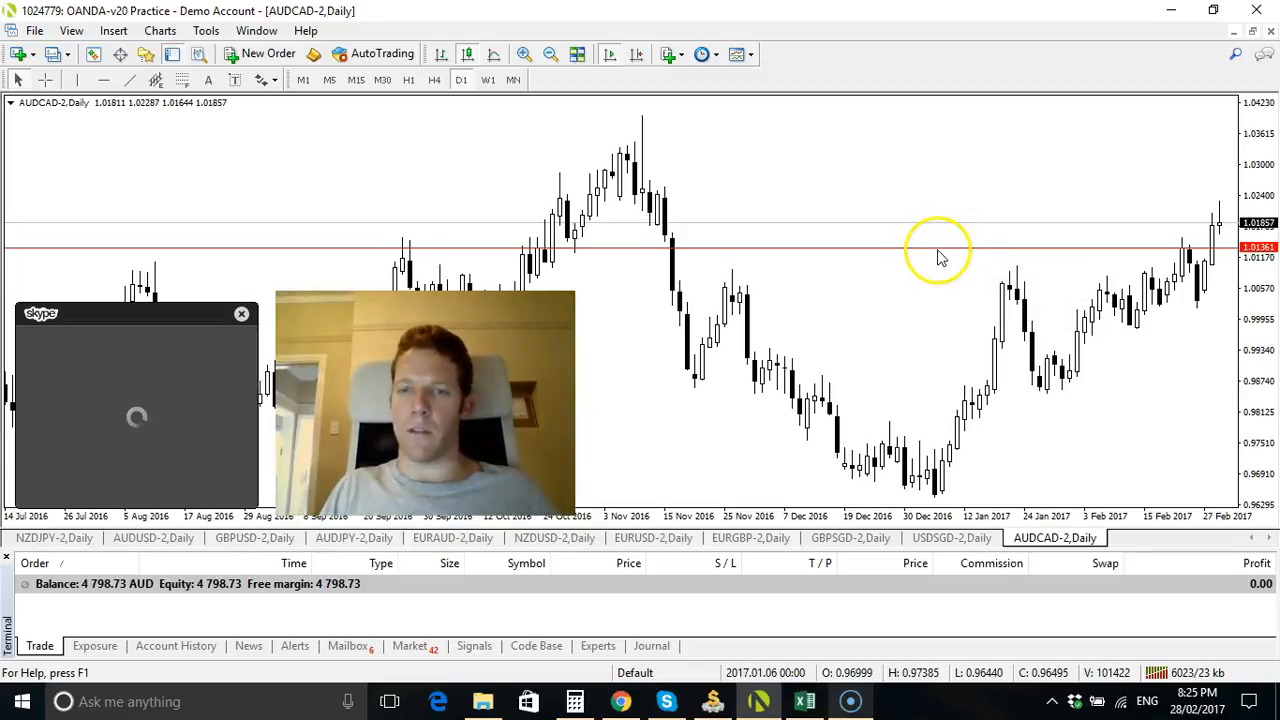
# - Delete the red horizontal level line from the AUDCAD daily chart
pyautogui.rightClick(938, 248)
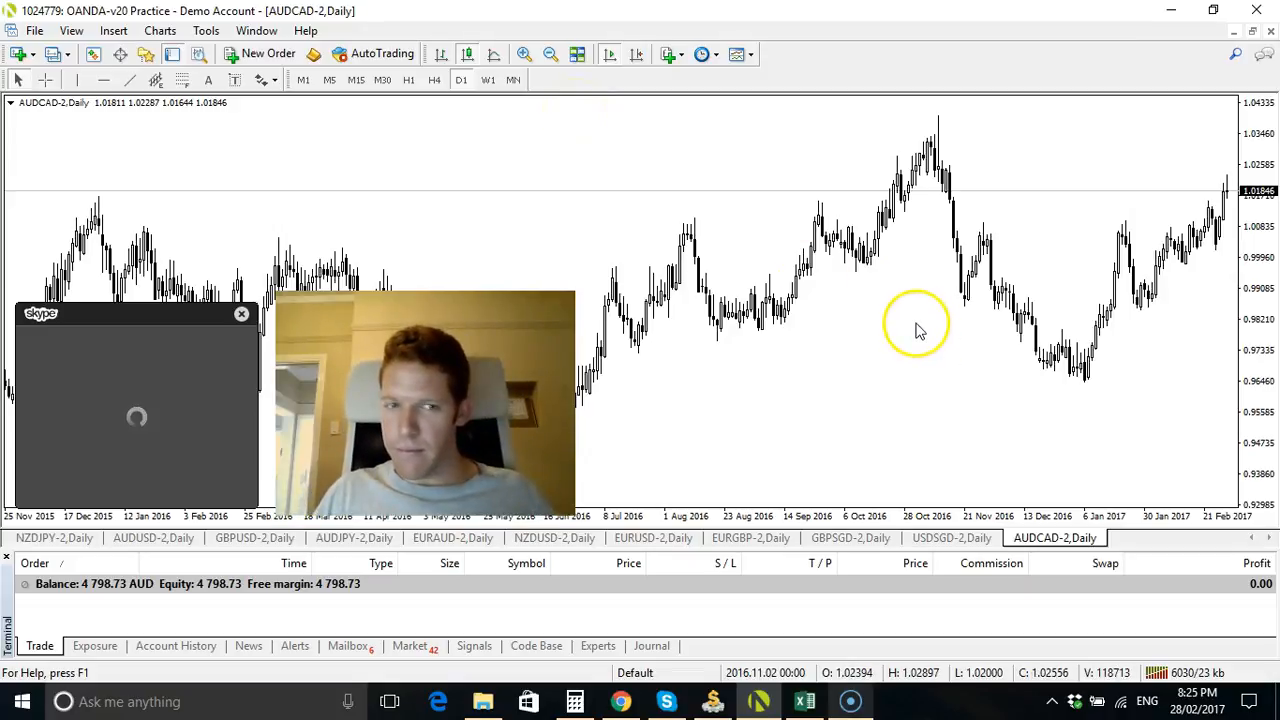
pyautogui.moveTo(920, 352)
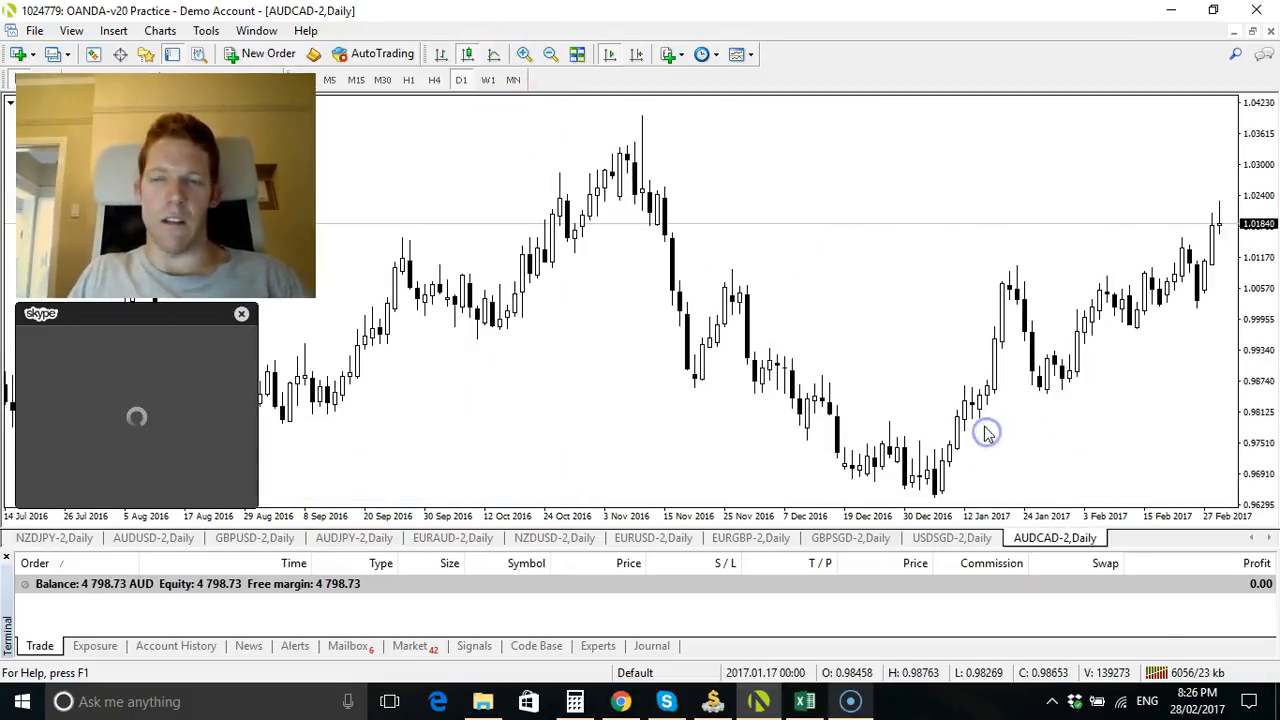
pyautogui.moveTo(1040, 424)
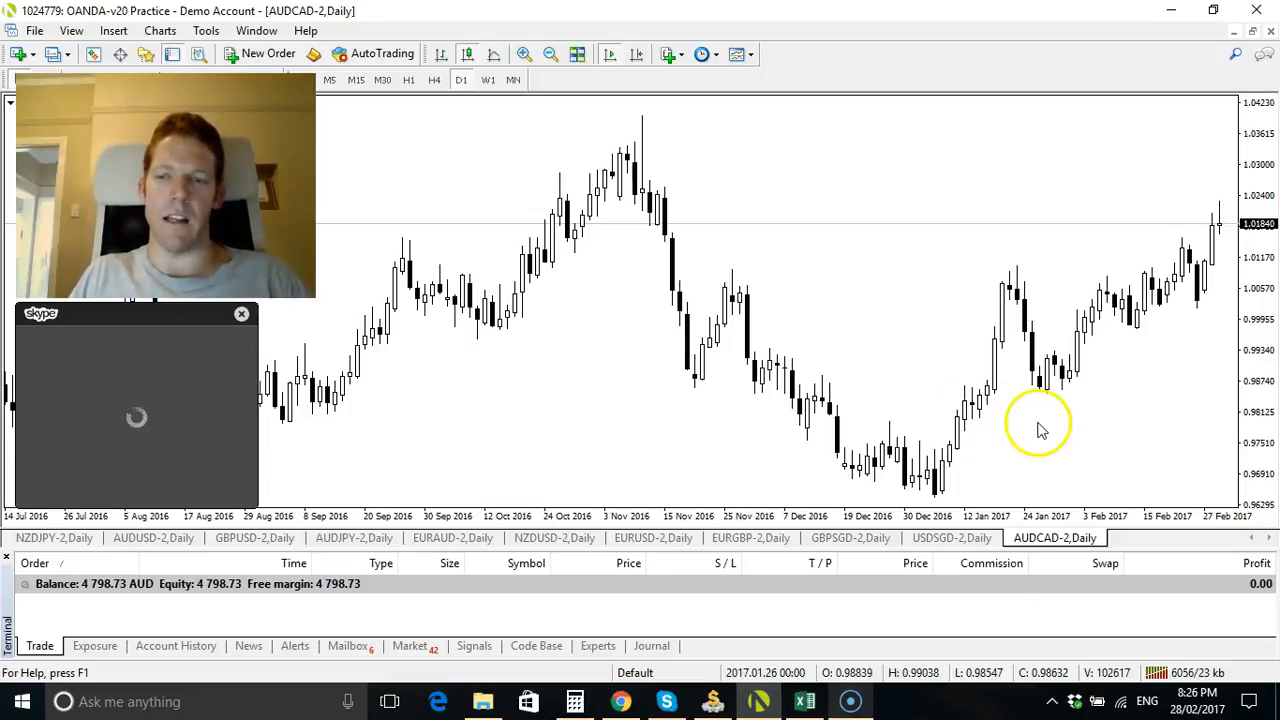
pyautogui.moveTo(1044, 428)
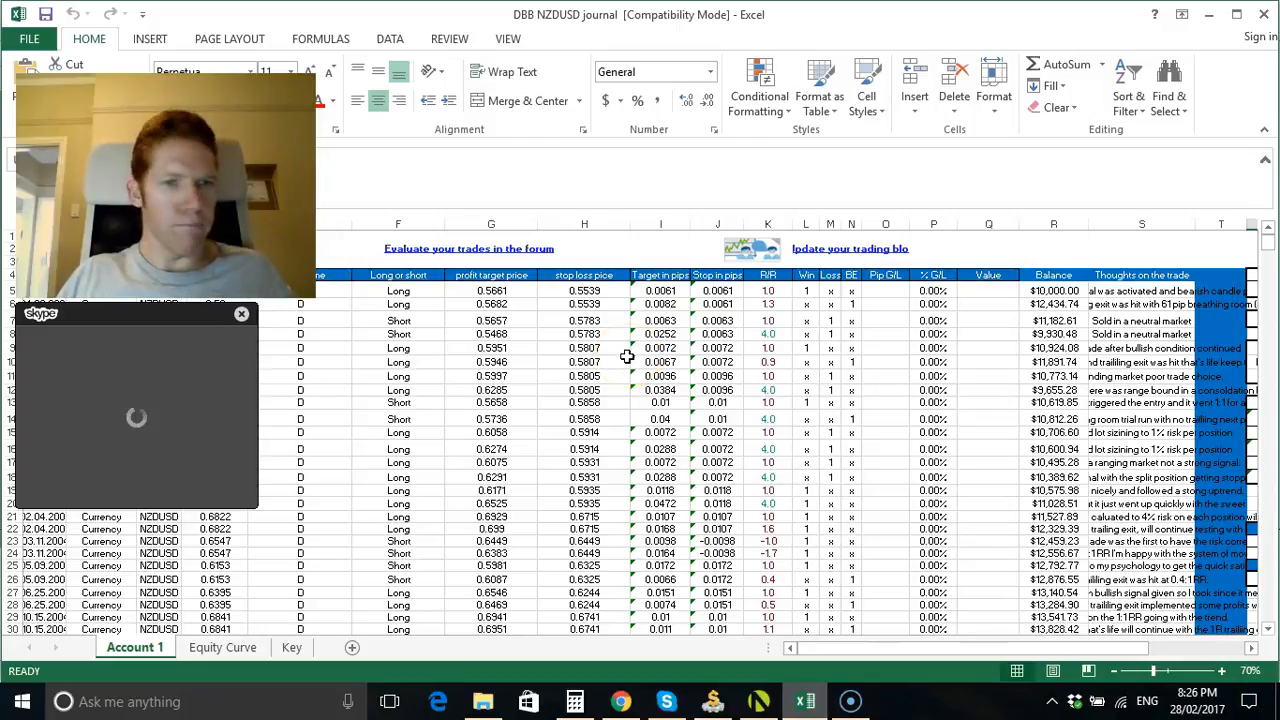
# - Switch from the Excel trading journal to the Chrome window with the YouTube channel
pyautogui.press('alt+tab')
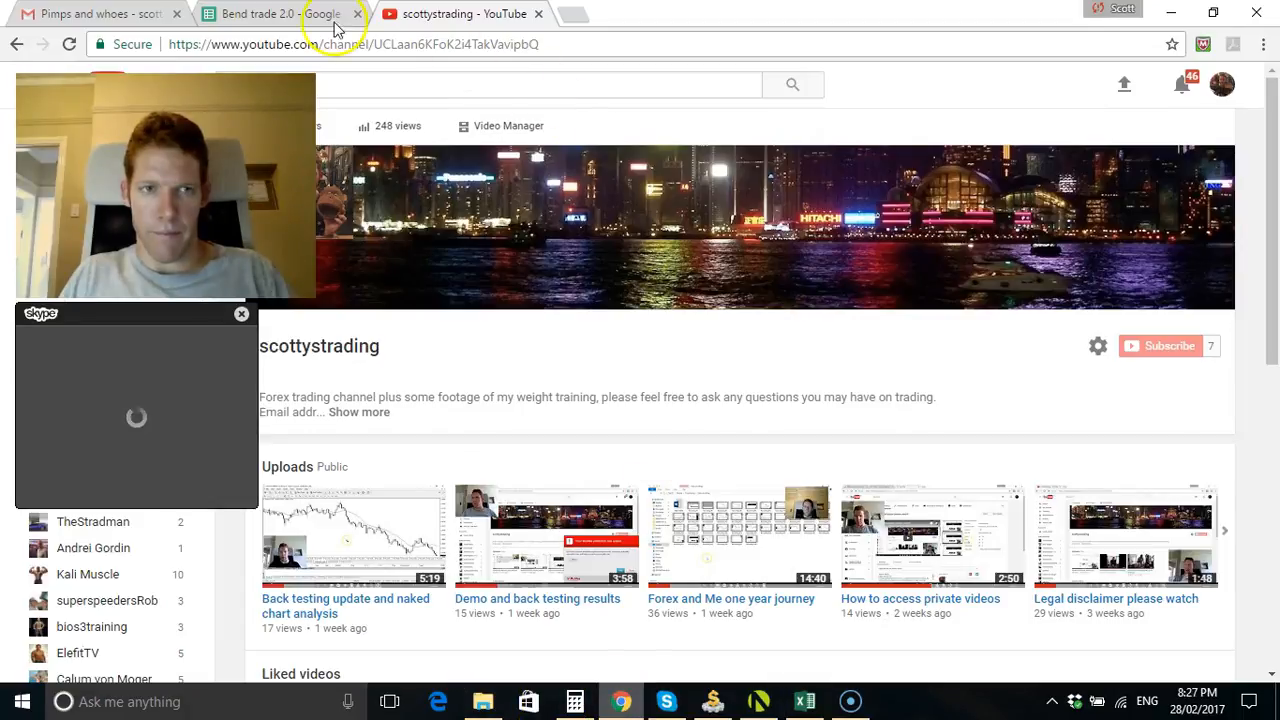
# - Show the 'Bend trade 2.0' Google Sheets spreadsheet of forex trade records
pyautogui.click(280, 12)
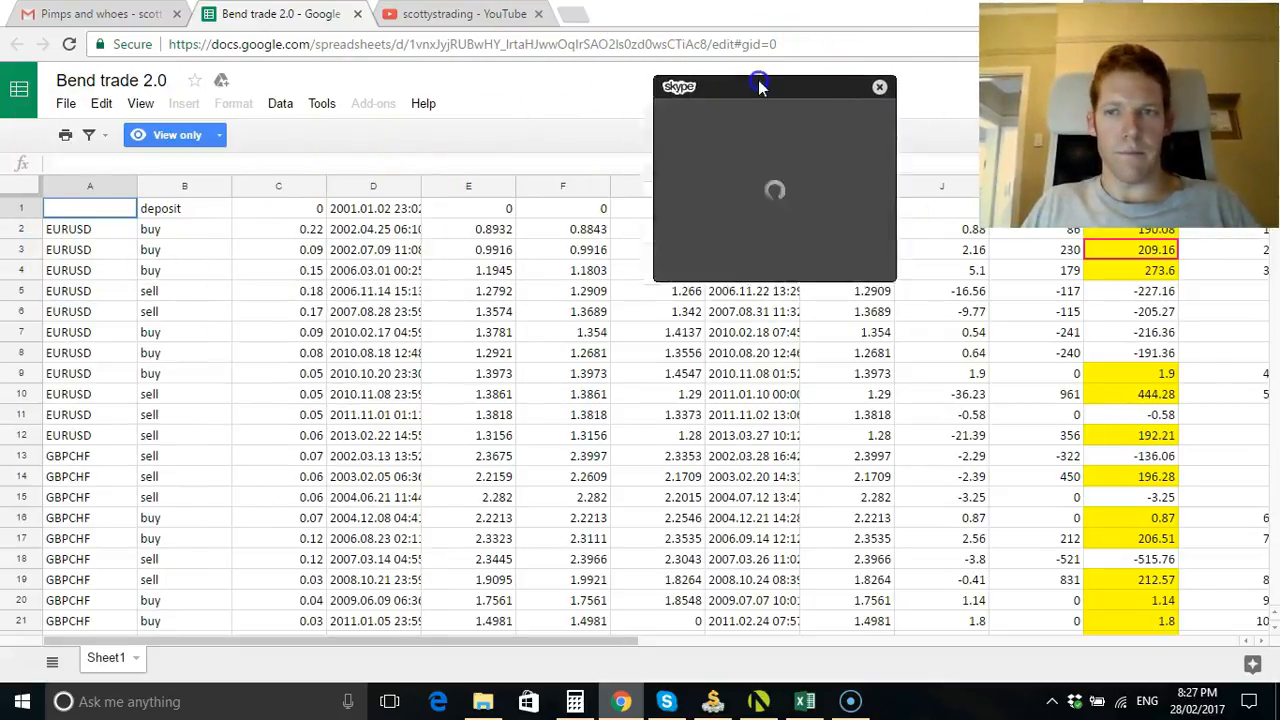
pyautogui.moveTo(760, 86); pyautogui.dragTo(856, 12)
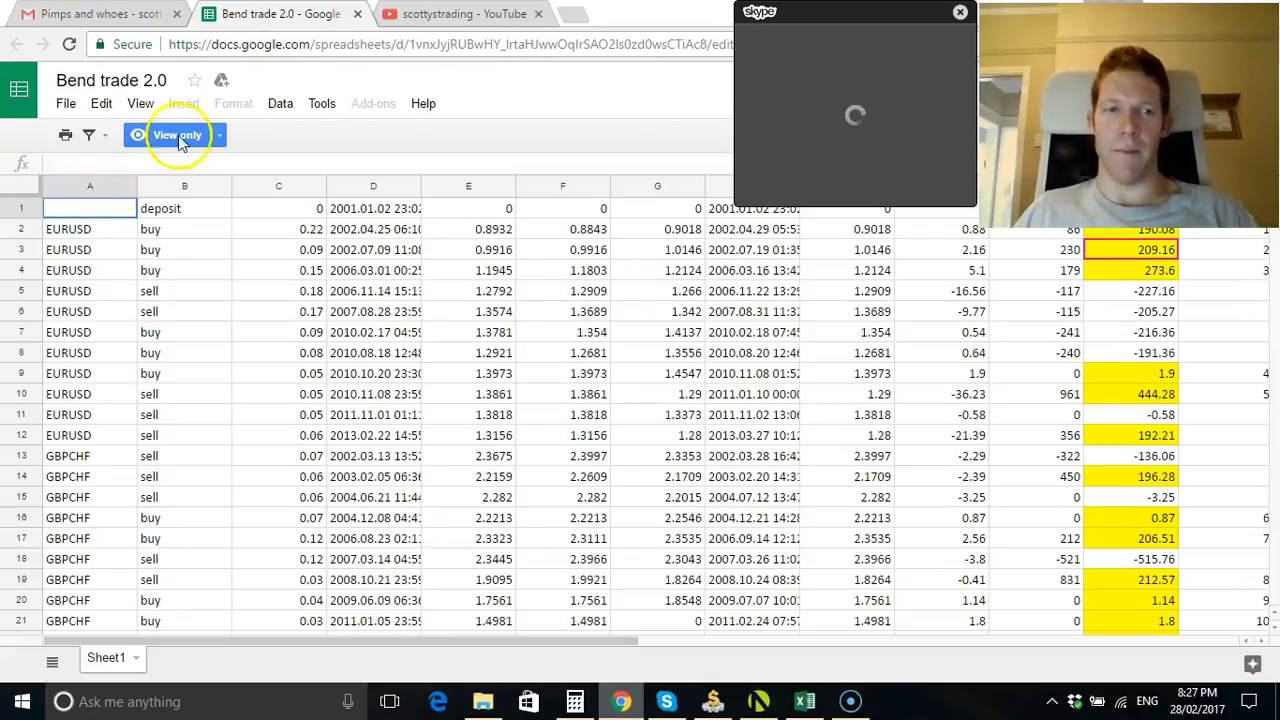
pyautogui.moveTo(528, 88)
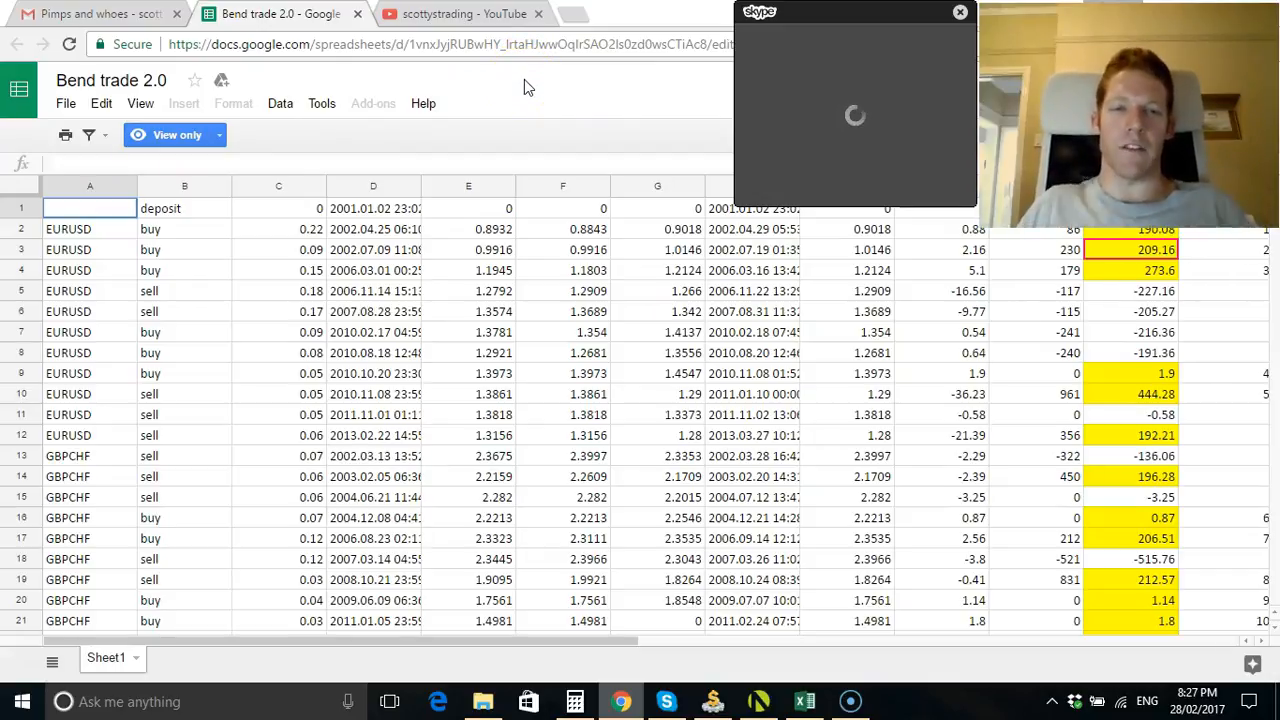
pyautogui.moveTo(516, 88)
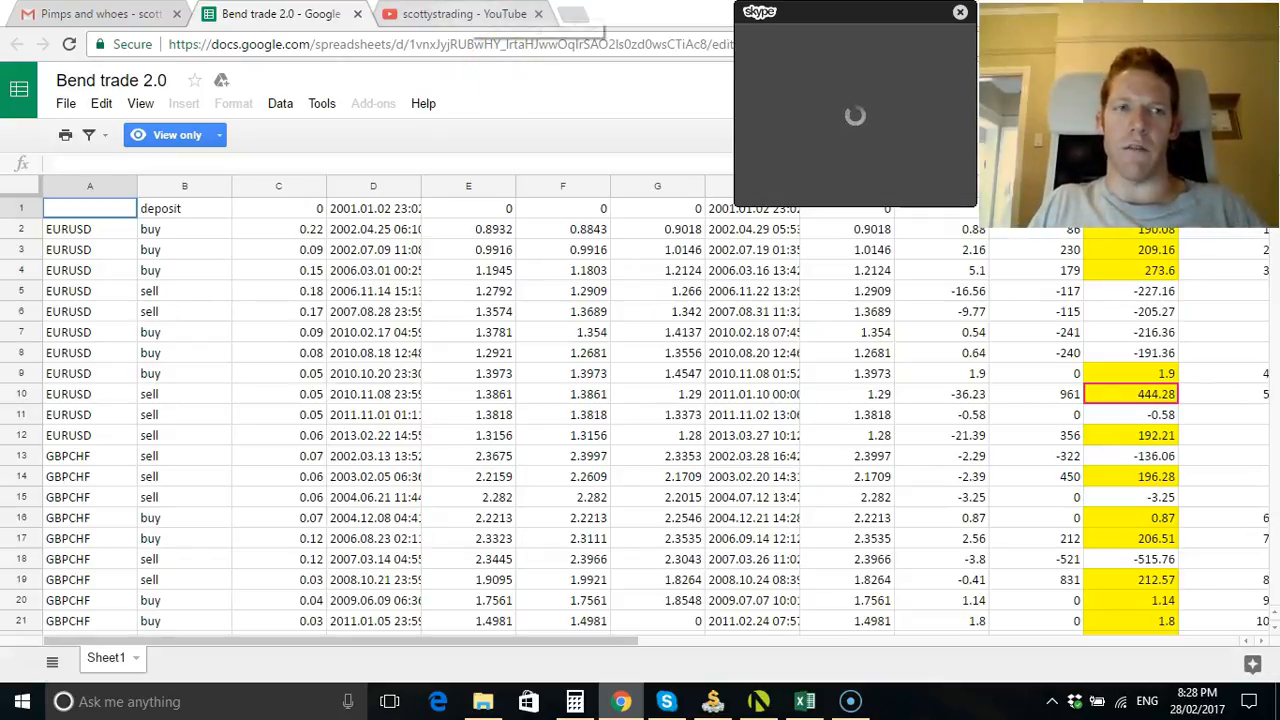
pyautogui.click(460, 14)
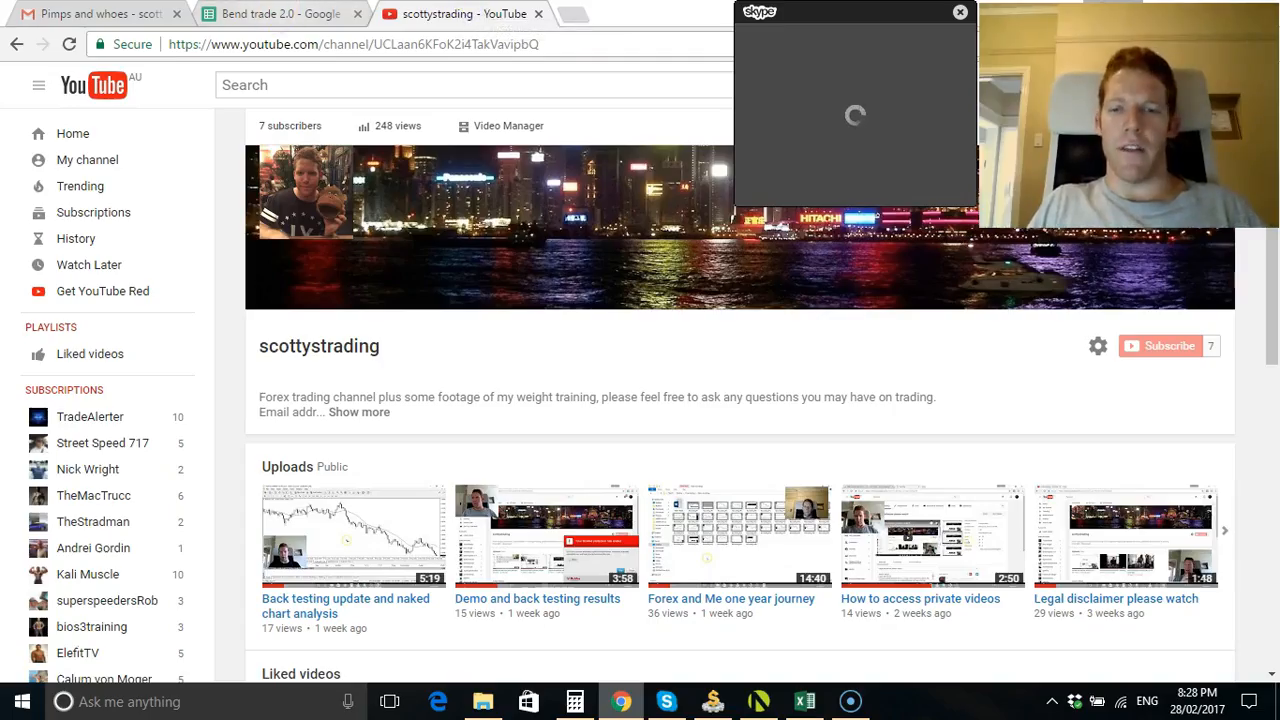
pyautogui.click(280, 12)
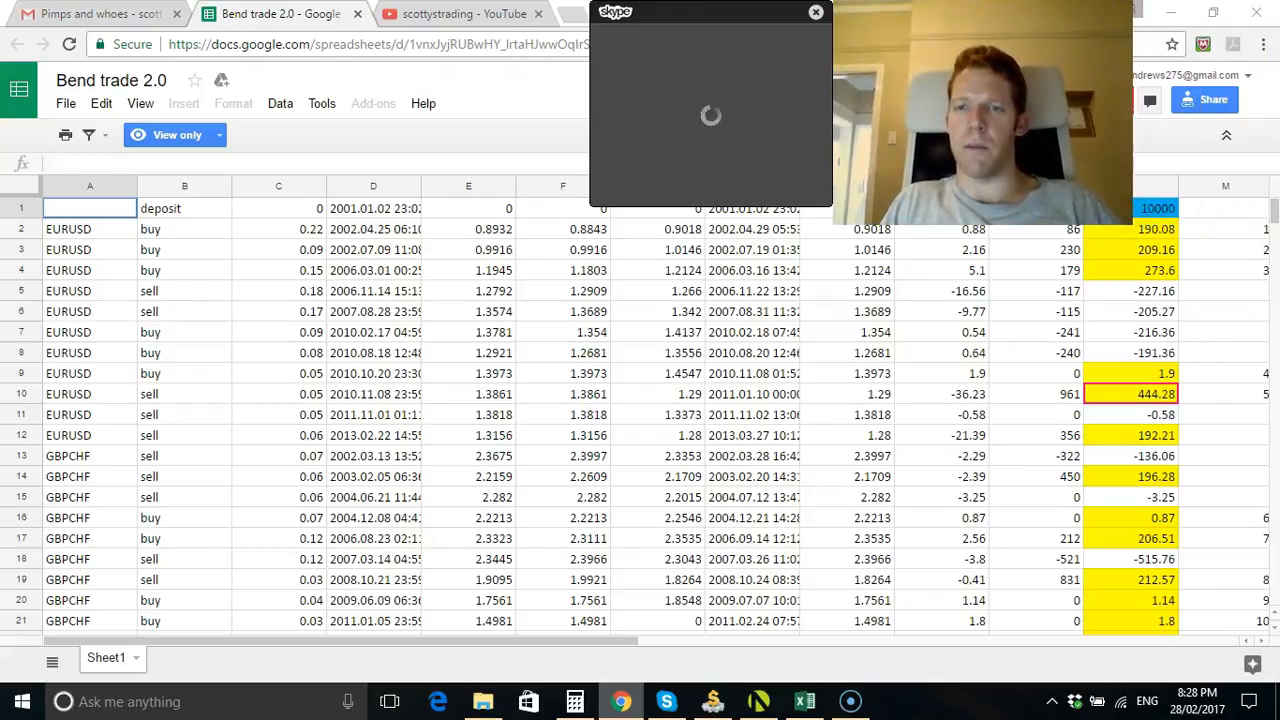
pyautogui.moveTo(464, 670)
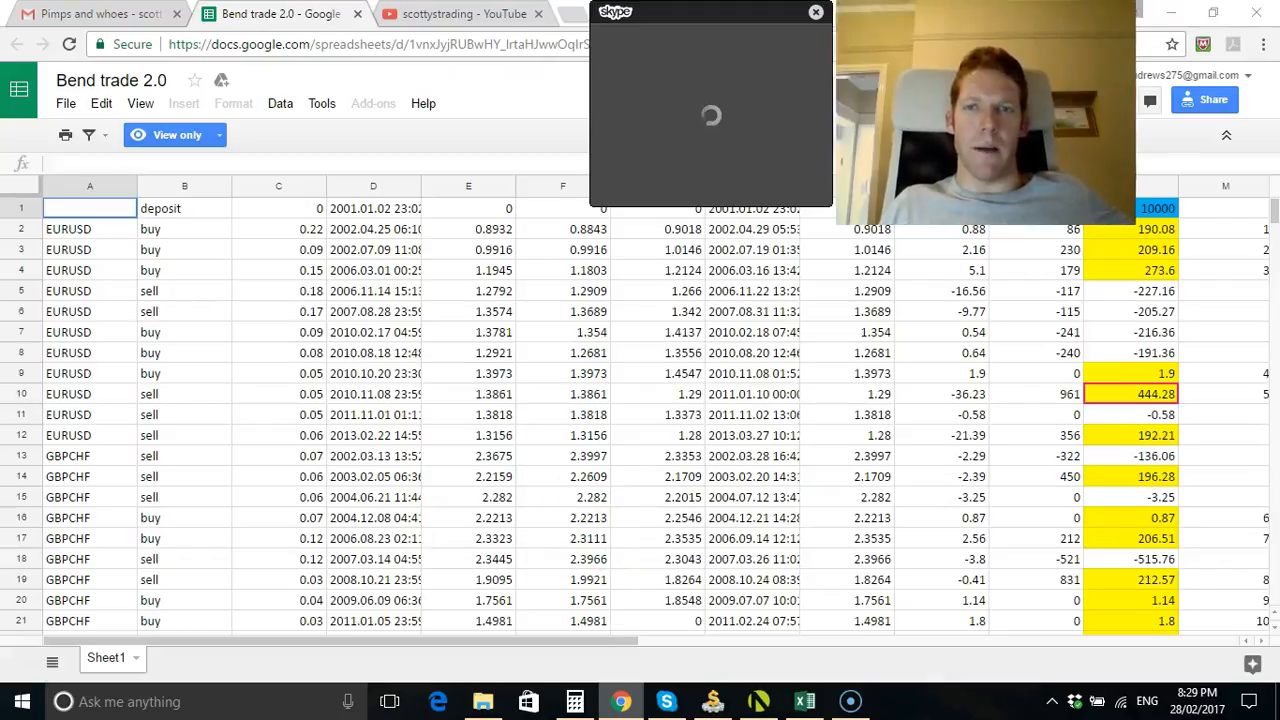
# - Nudge the Skype call window further aside, keeping the trade list visible
pyautogui.moveTo(710, 12); pyautogui.dragTo(800, 18)
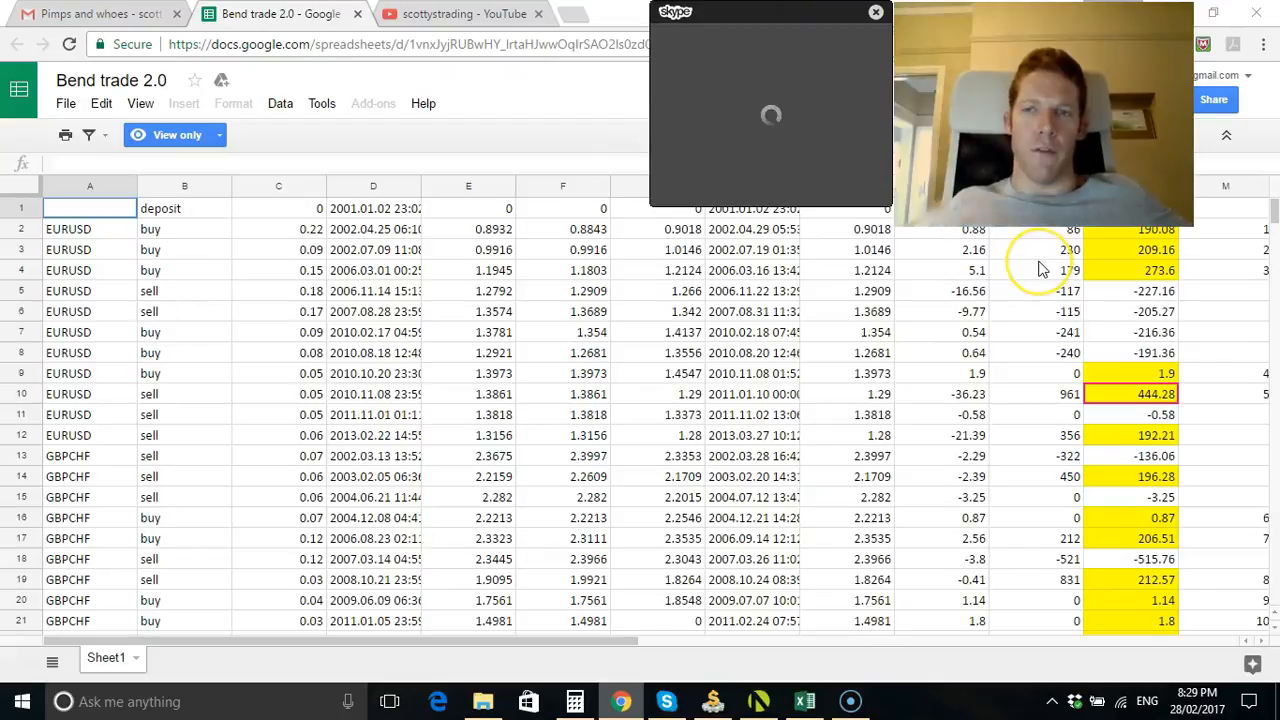
pyautogui.moveTo(1004, 530)
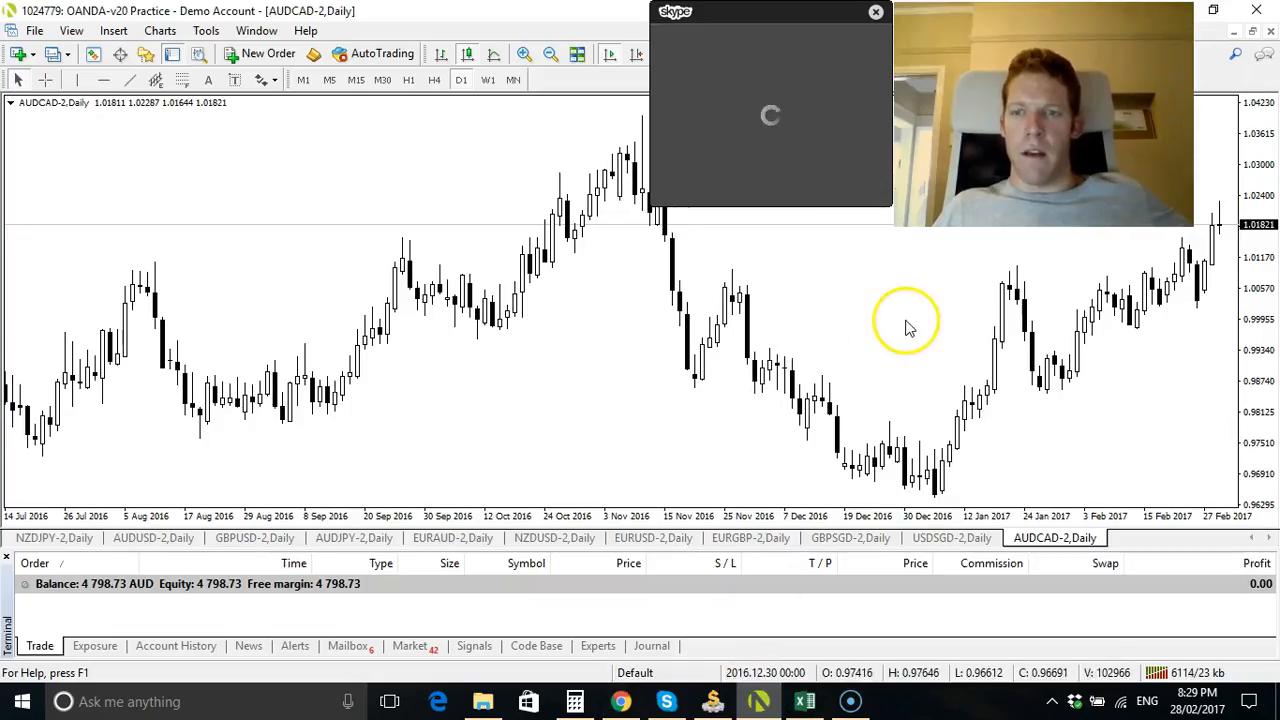
pyautogui.moveTo(430, 408)
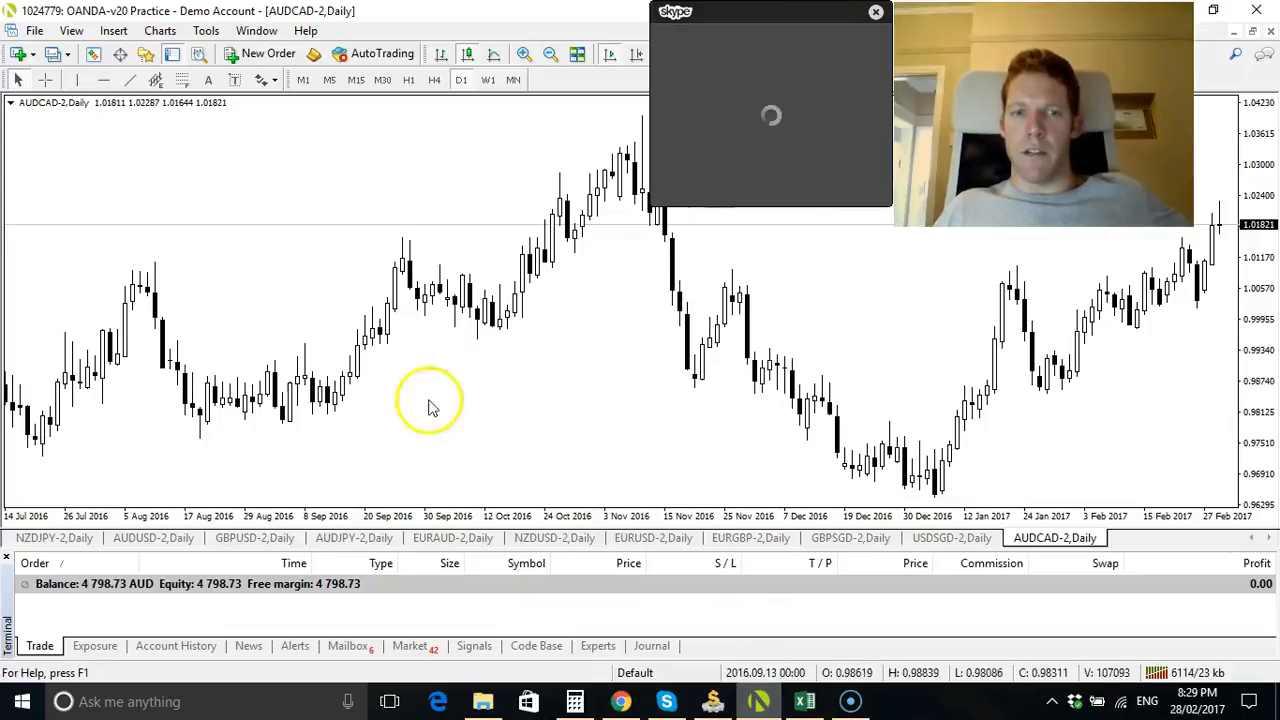
pyautogui.moveTo(1030, 336)
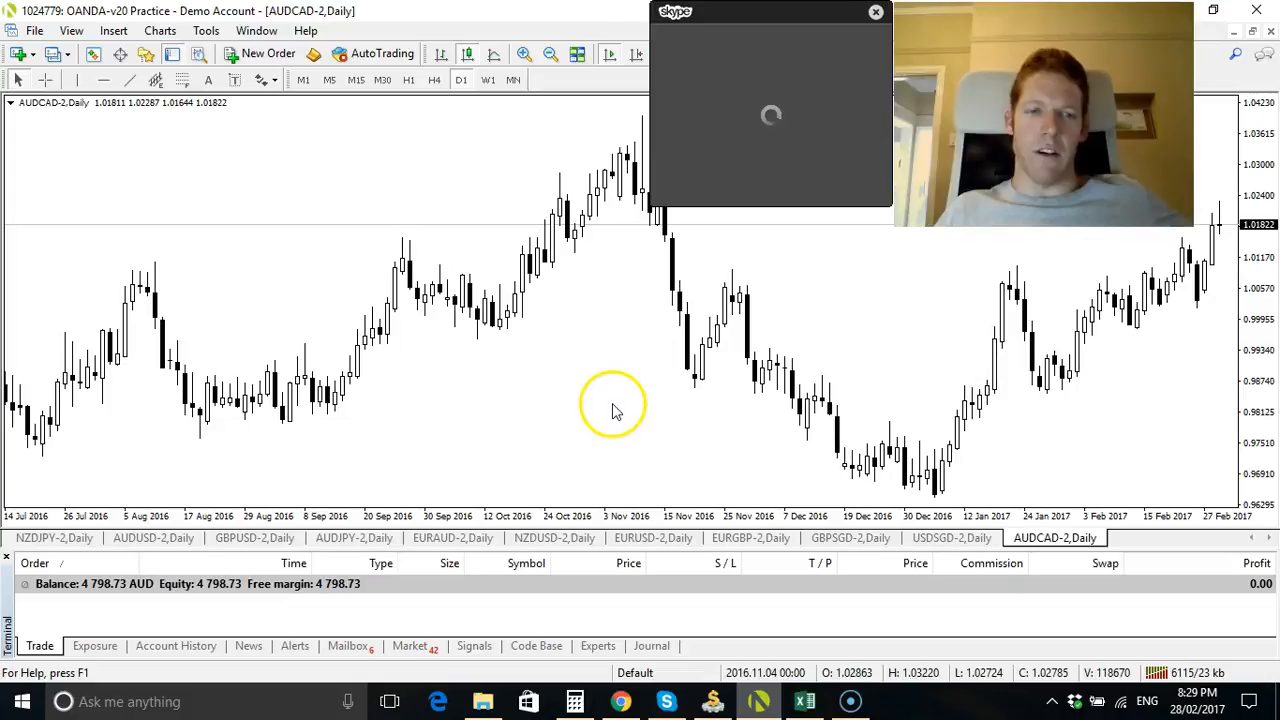
pyautogui.moveTo(510, 388)
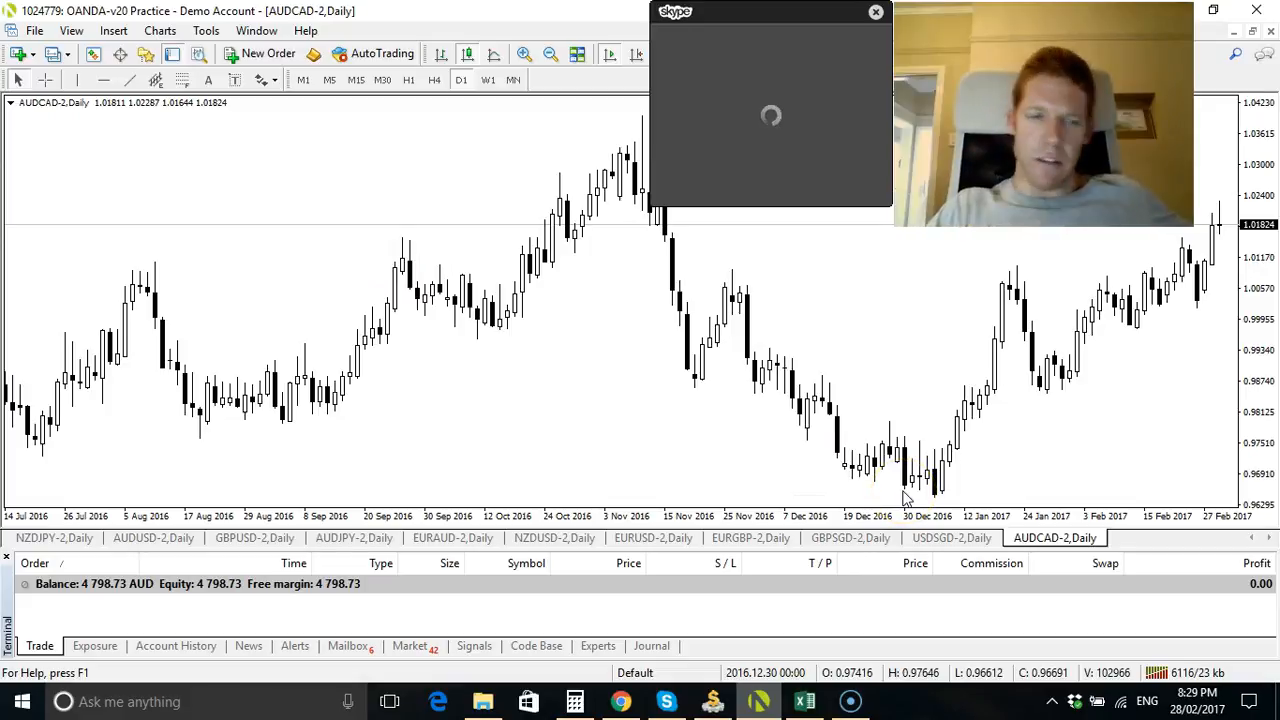
pyautogui.moveTo(584, 430)
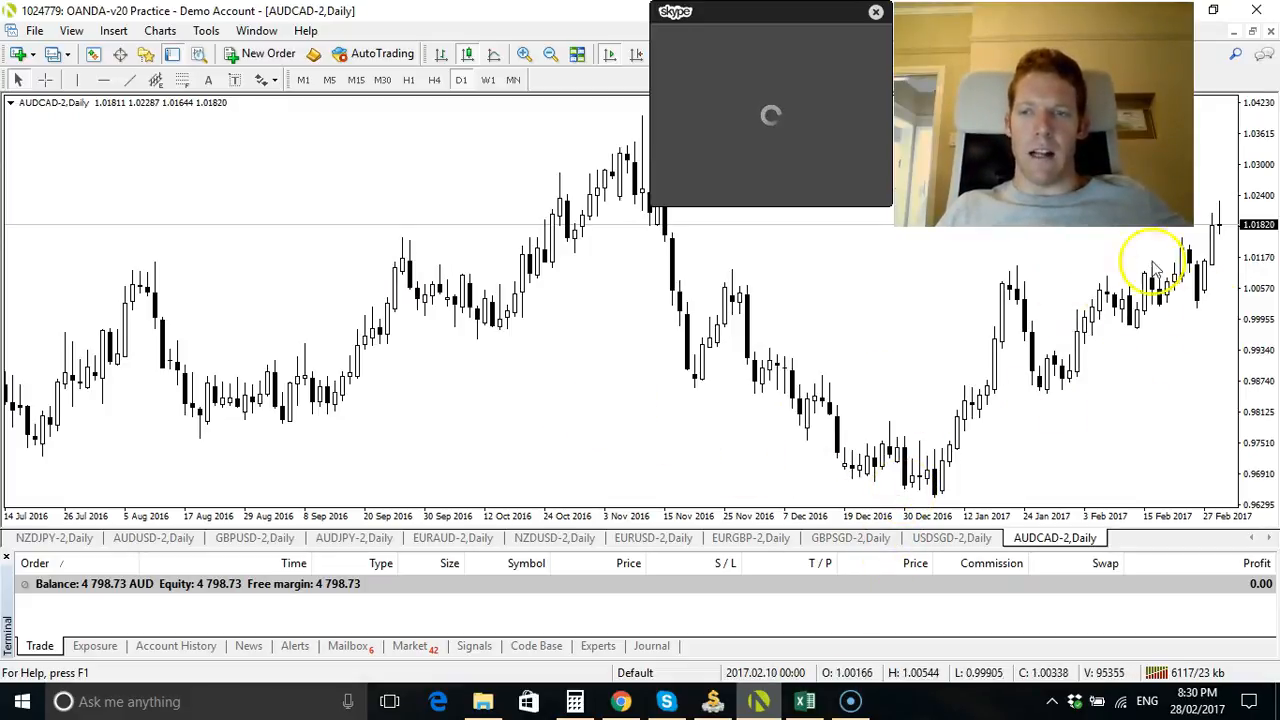
pyautogui.moveTo(1156, 420)
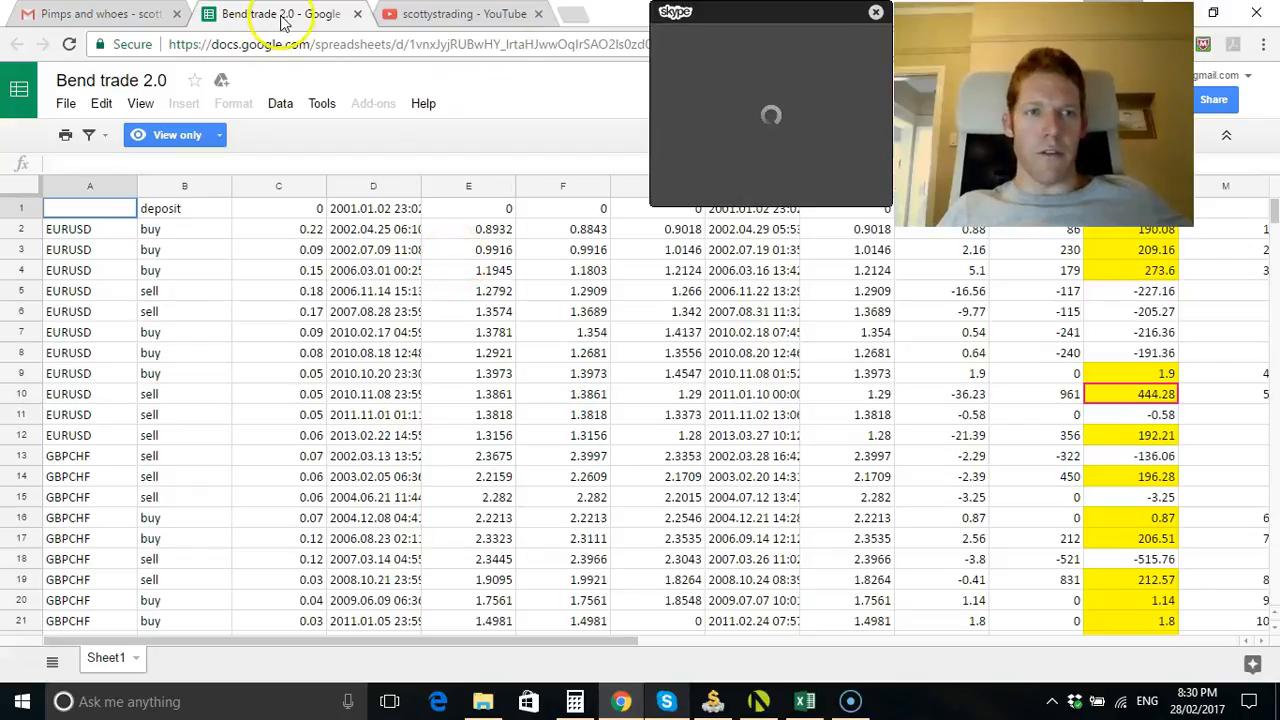
pyautogui.moveTo(372, 270)
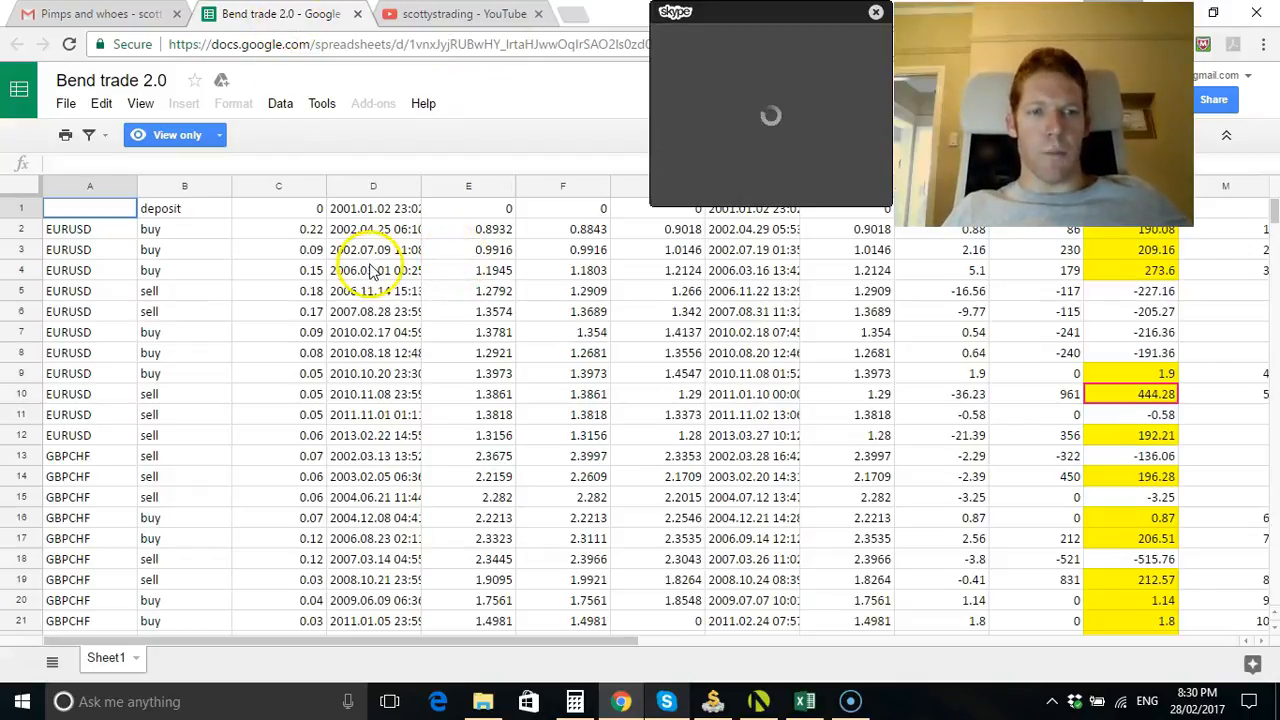
pyautogui.moveTo(772, 384)
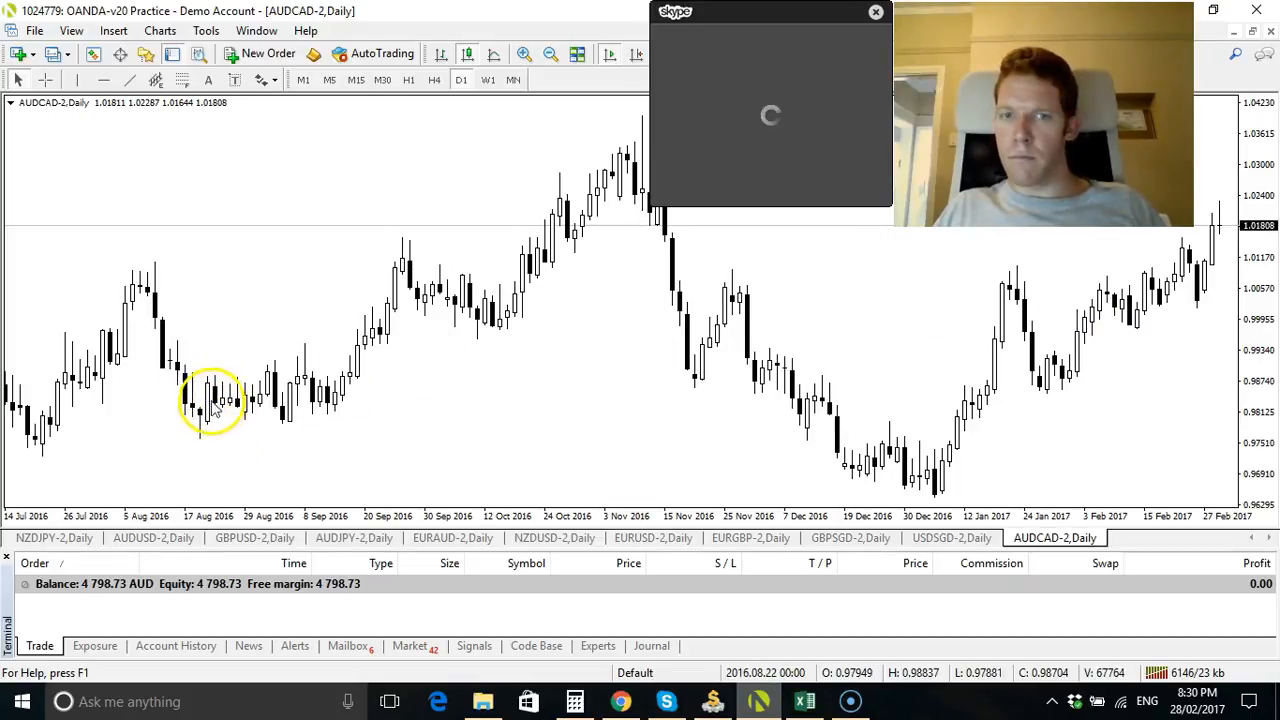
pyautogui.moveTo(220, 408)
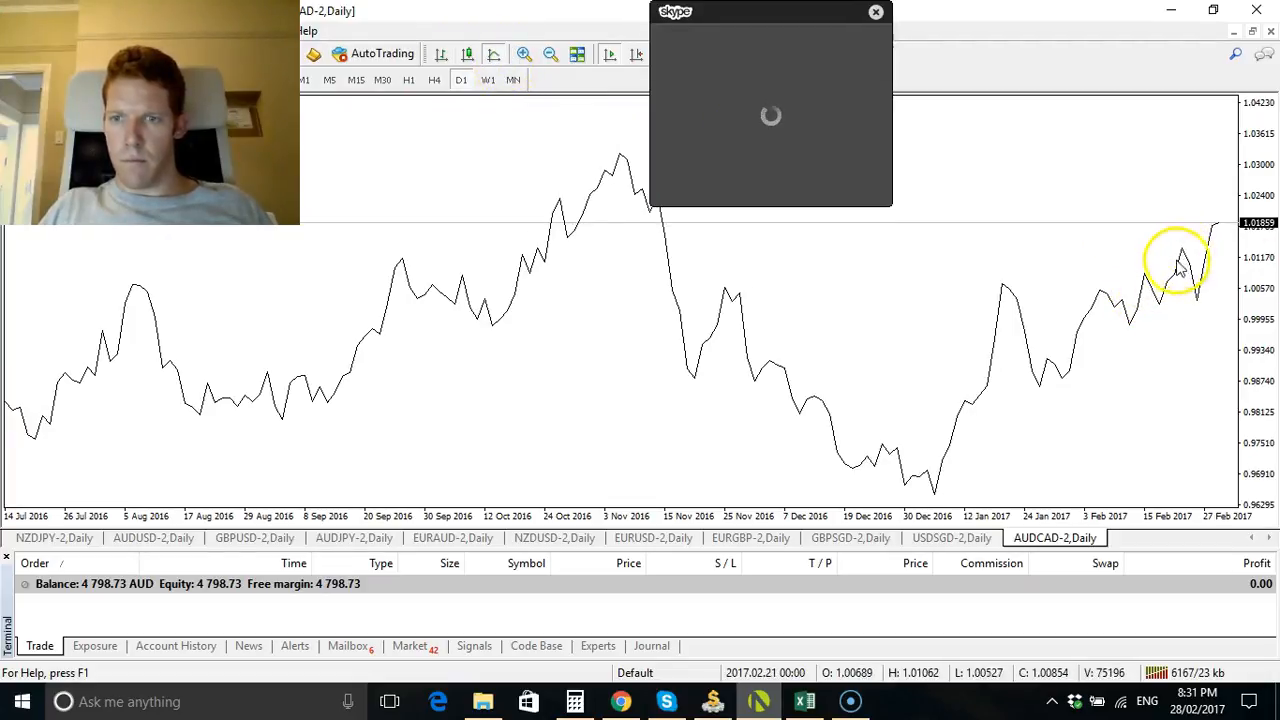
pyautogui.moveTo(1178, 268)
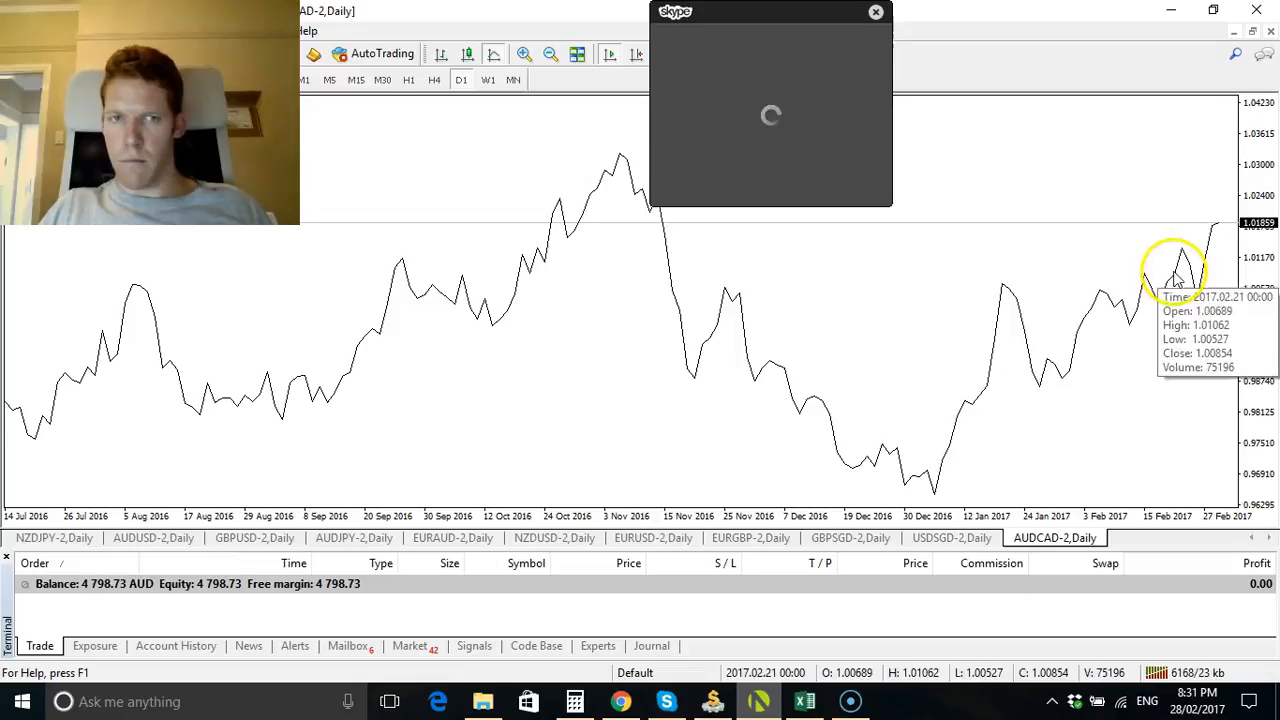
# - Flip the AUDCAD daily chart between plain line and candlesticks, ending on candlesticks
pyautogui.click(468, 54)
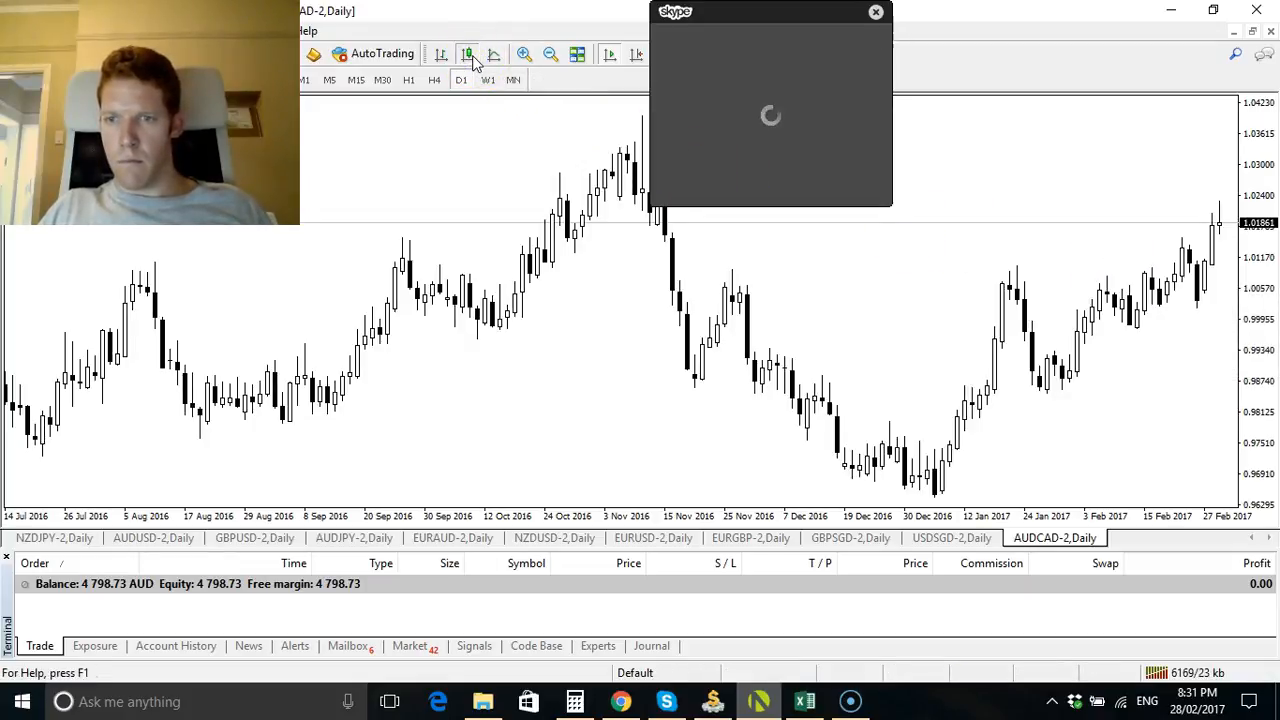
pyautogui.moveTo(496, 54)
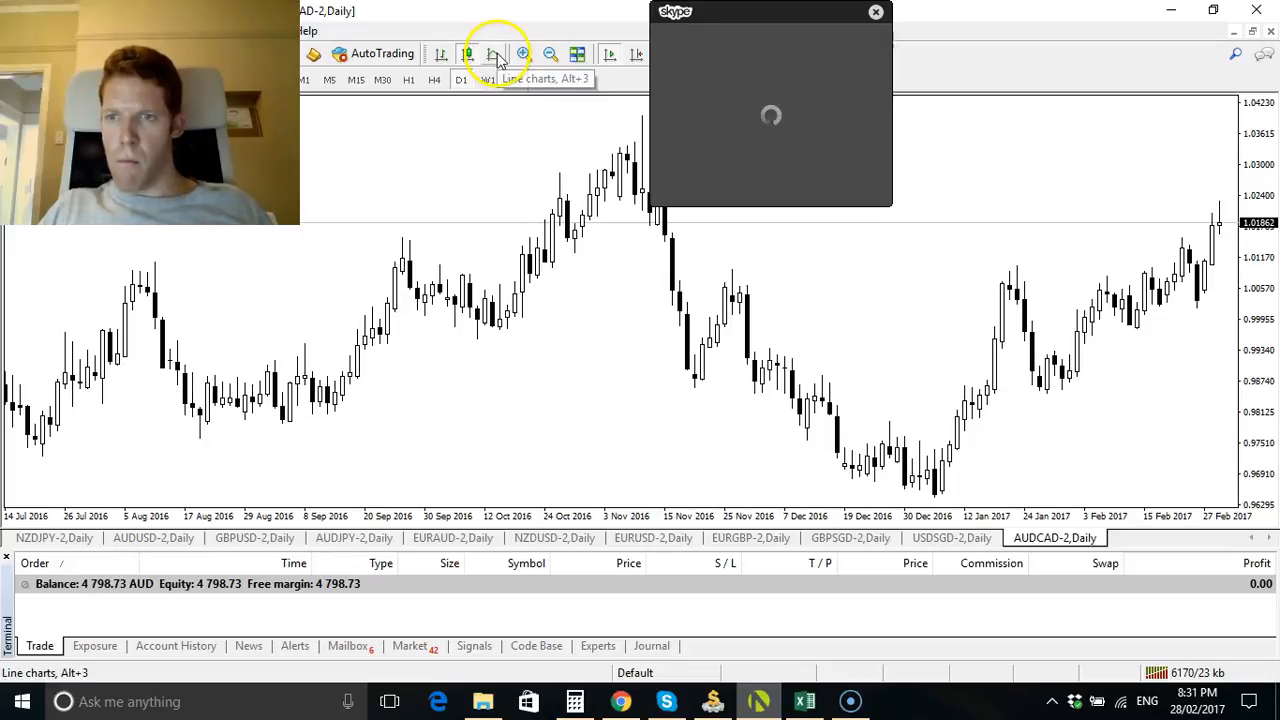
pyautogui.click(468, 54)
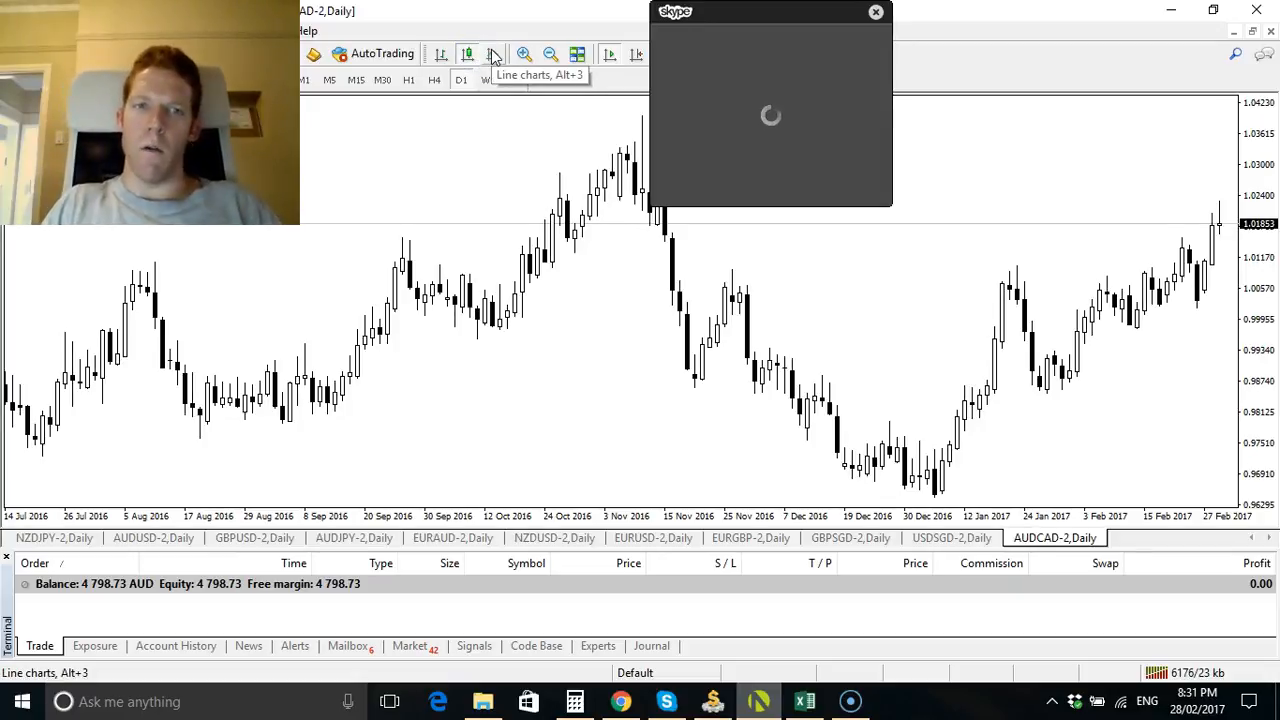
pyautogui.click(492, 54)
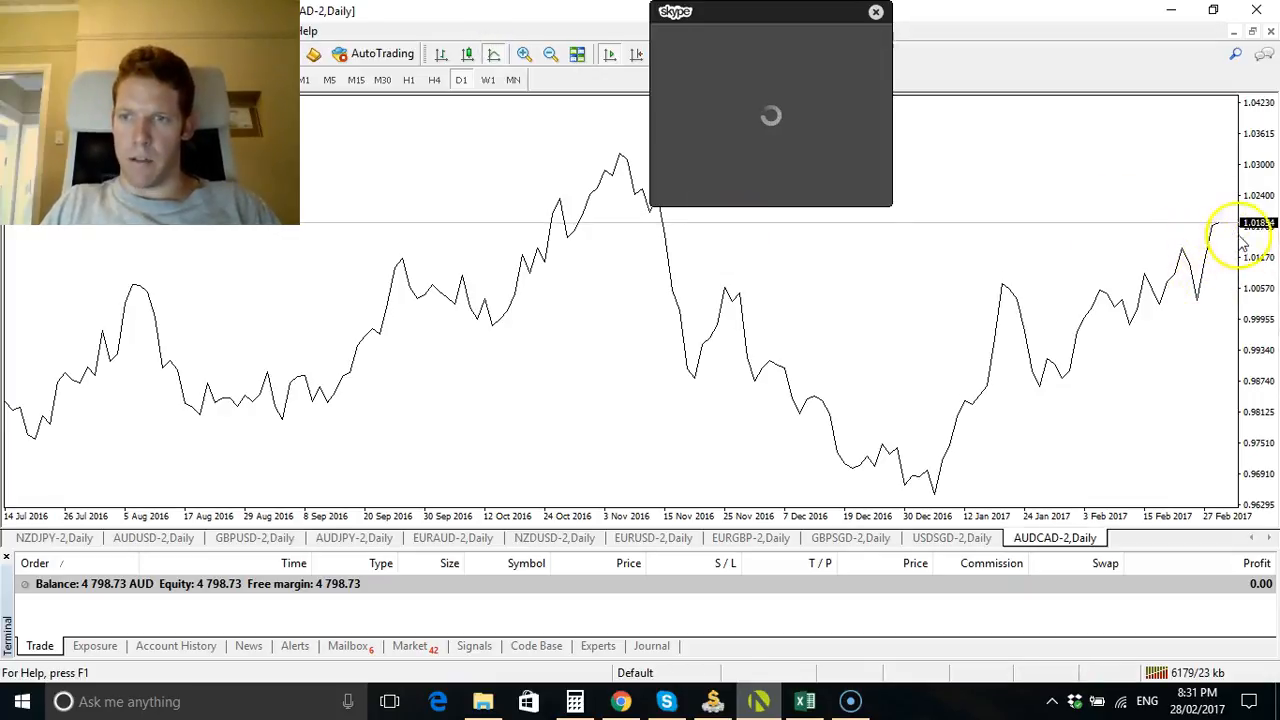
pyautogui.moveTo(1212, 272)
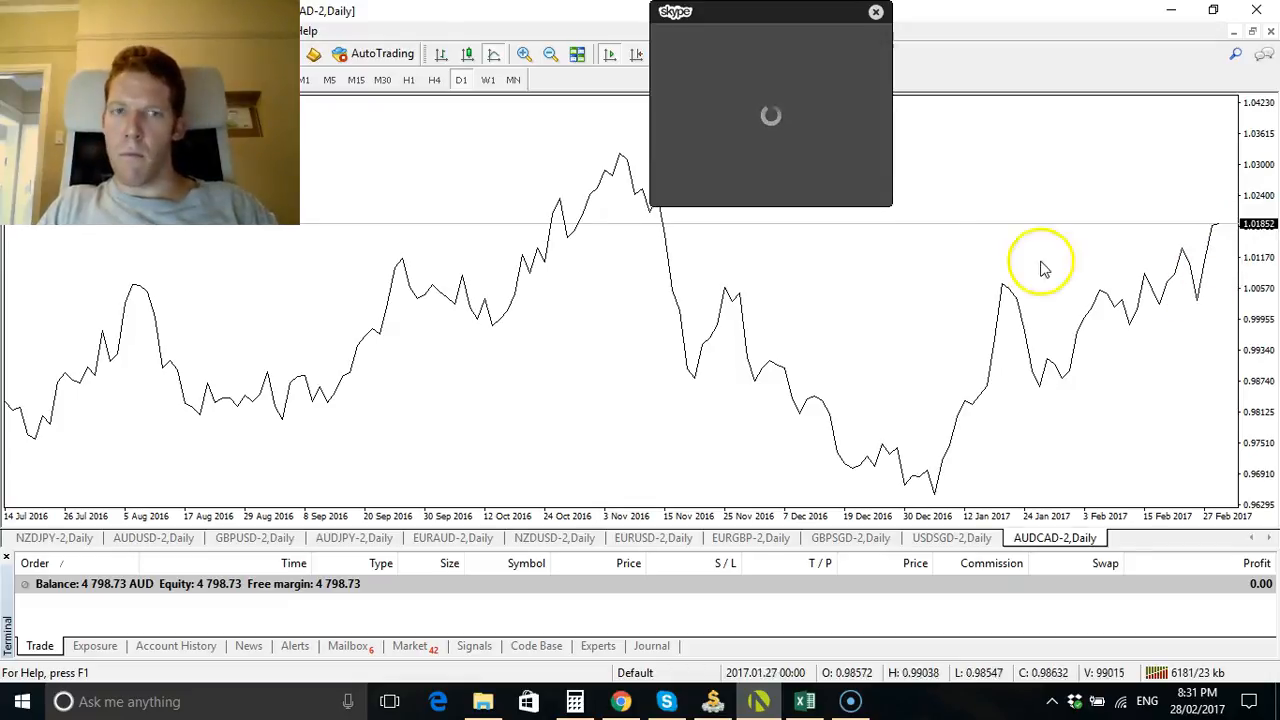
pyautogui.click(468, 54)
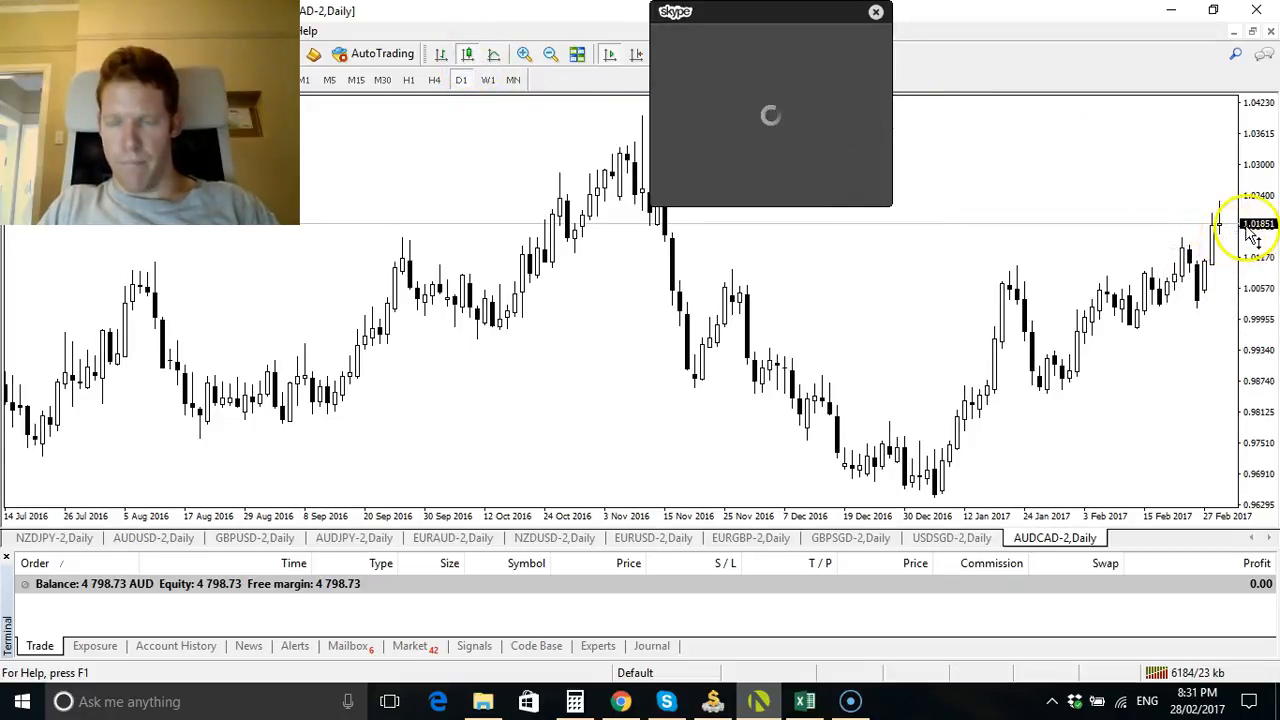
pyautogui.moveTo(1244, 236)
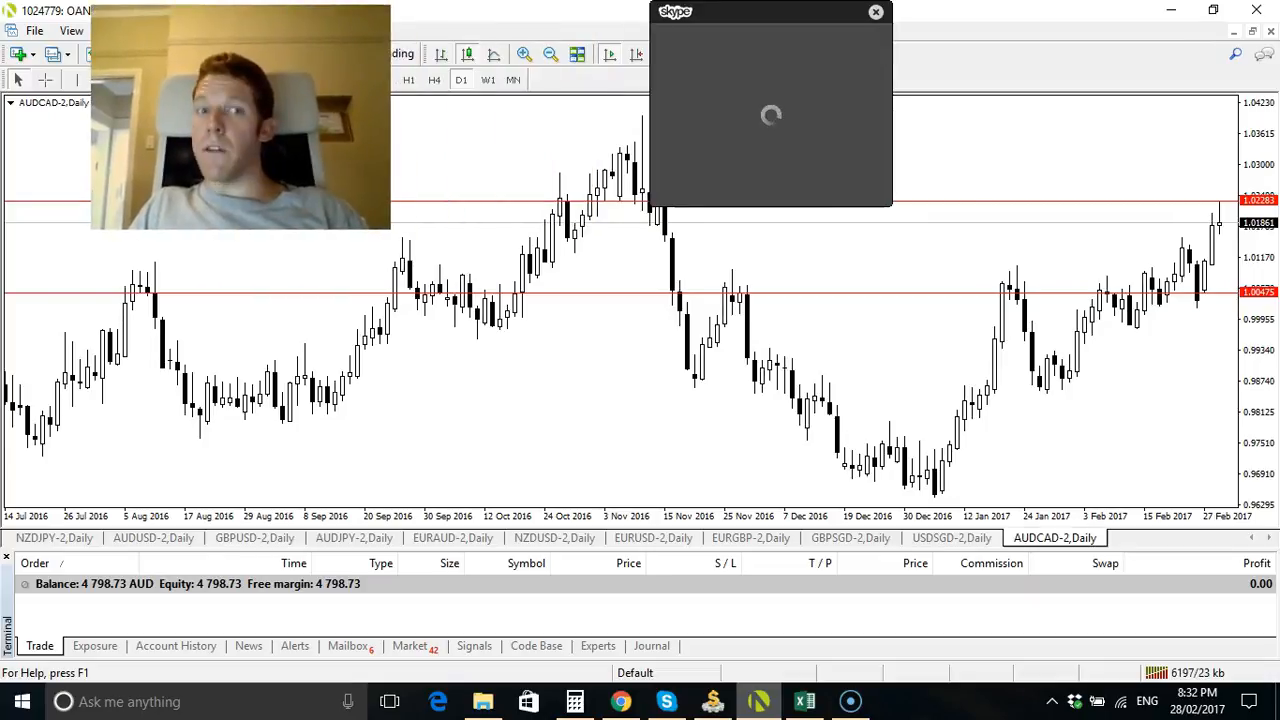
# - Show the AUDCAD daily price briefly as a line, then restore candlesticks
pyautogui.click(492, 54)
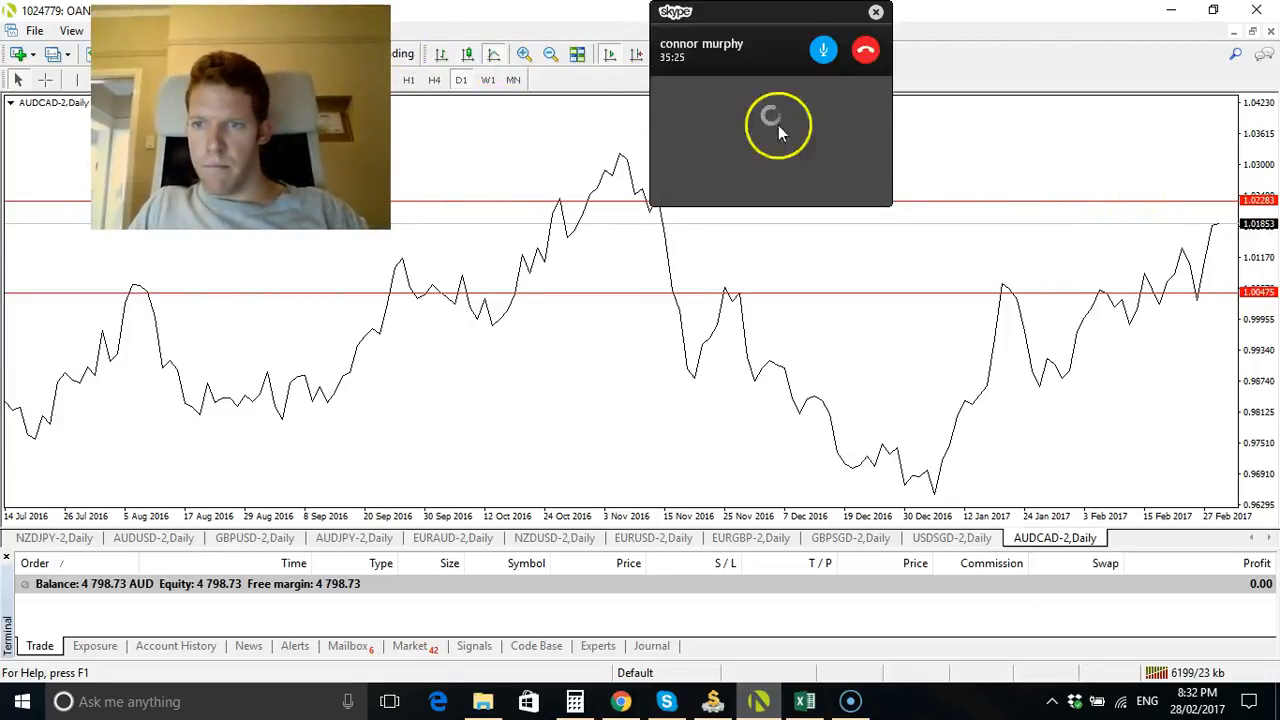
pyautogui.click(468, 54)
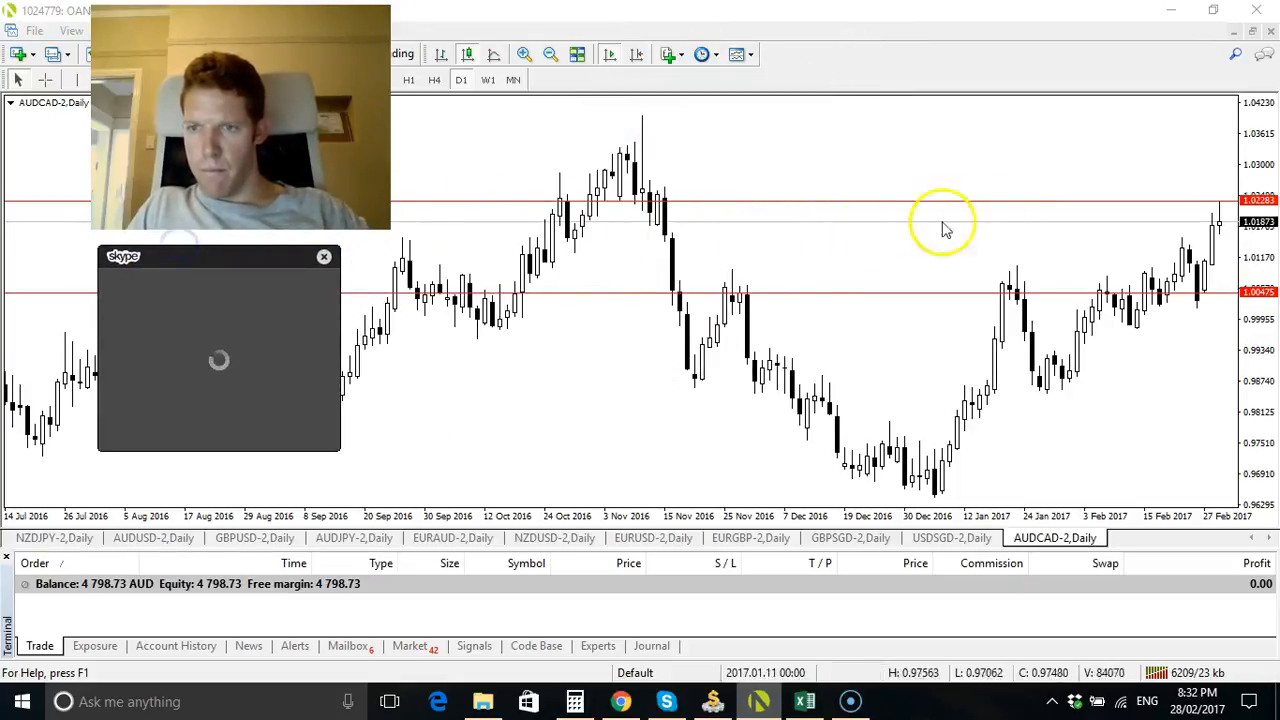
pyautogui.moveTo(836, 200)
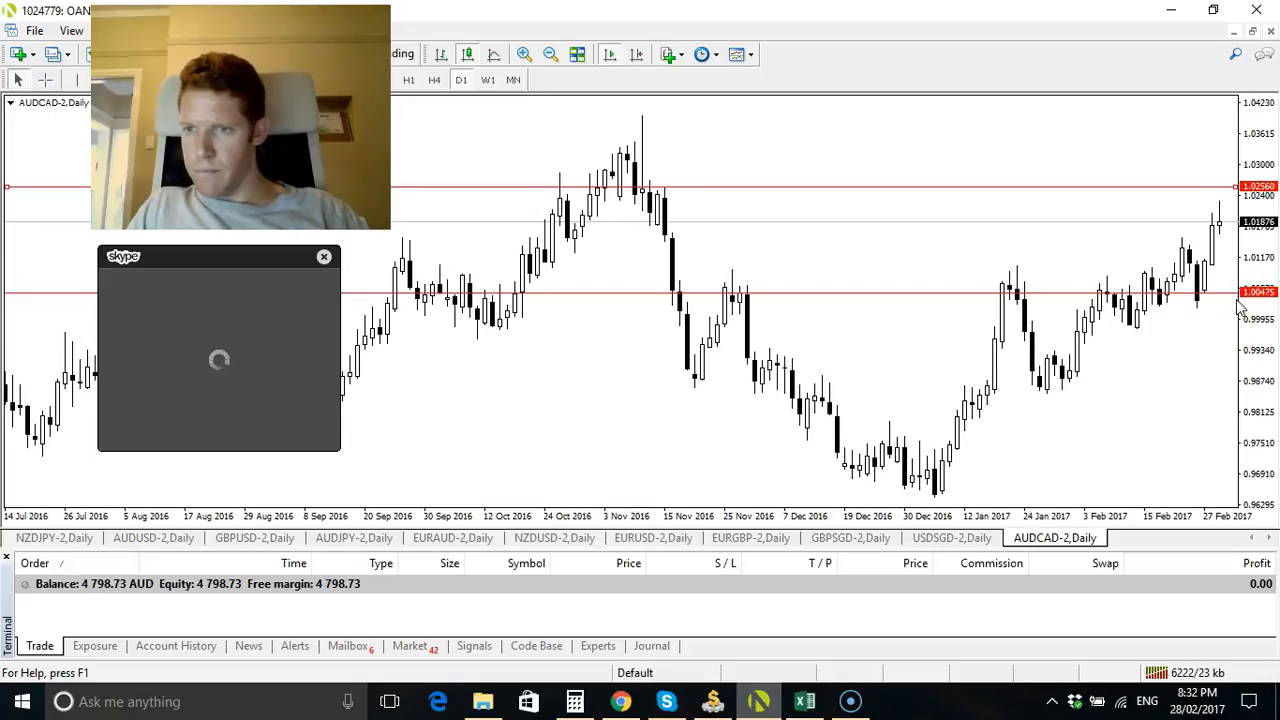
pyautogui.moveTo(1240, 300)
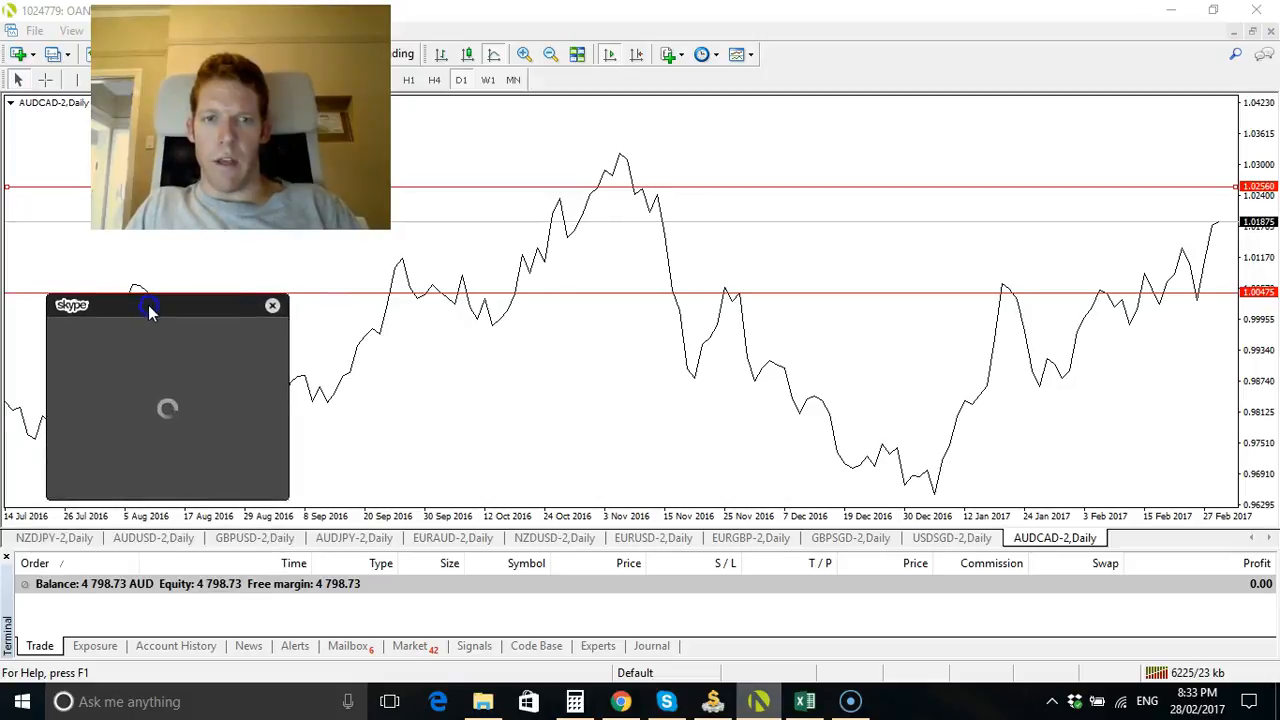
# - Zoom out and switch AUDCAD to the W1 timeframe shown as candlesticks
pyautogui.moveTo(150, 304); pyautogui.dragTo(204, 248)
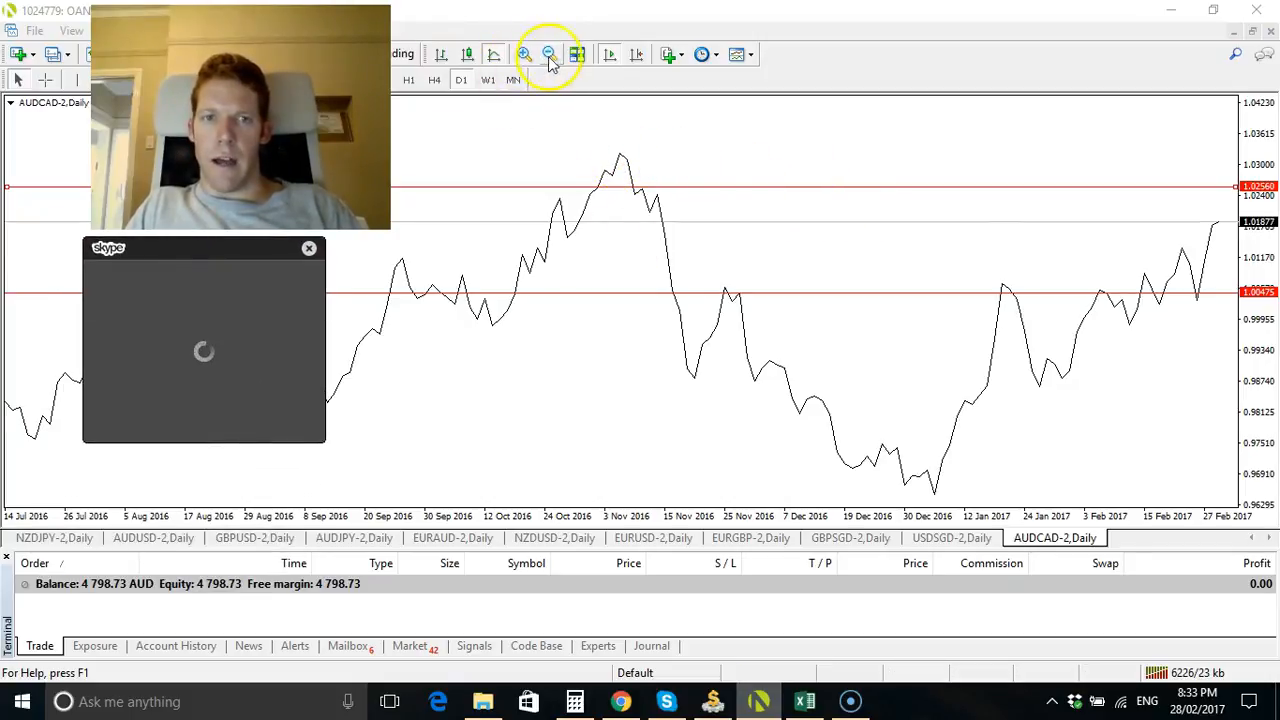
pyautogui.click(548, 54)
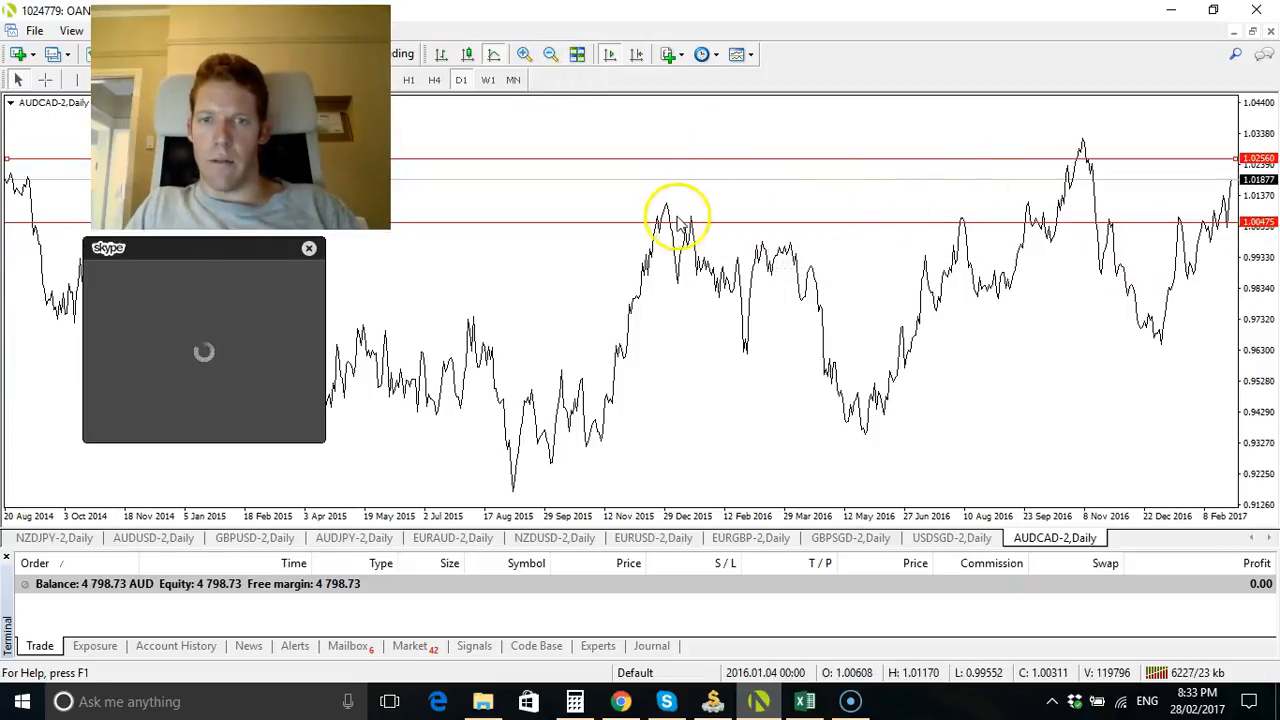
pyautogui.moveTo(1120, 230)
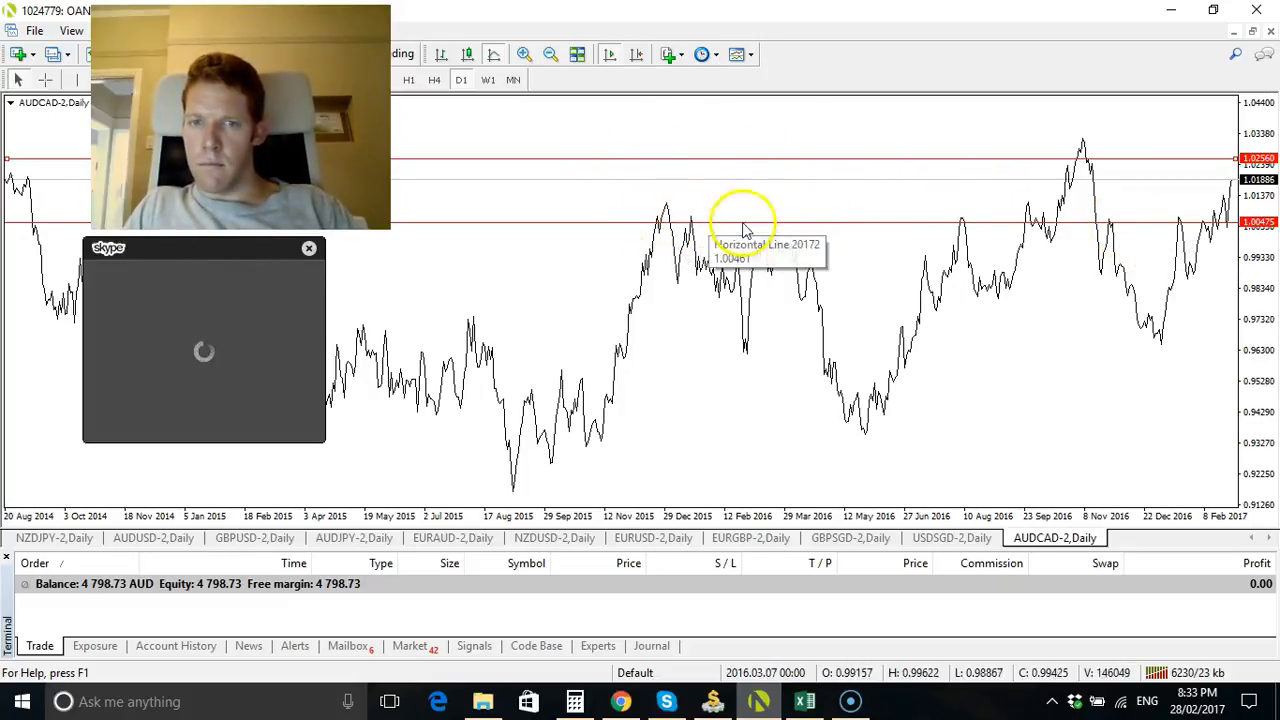
pyautogui.moveTo(1080, 220)
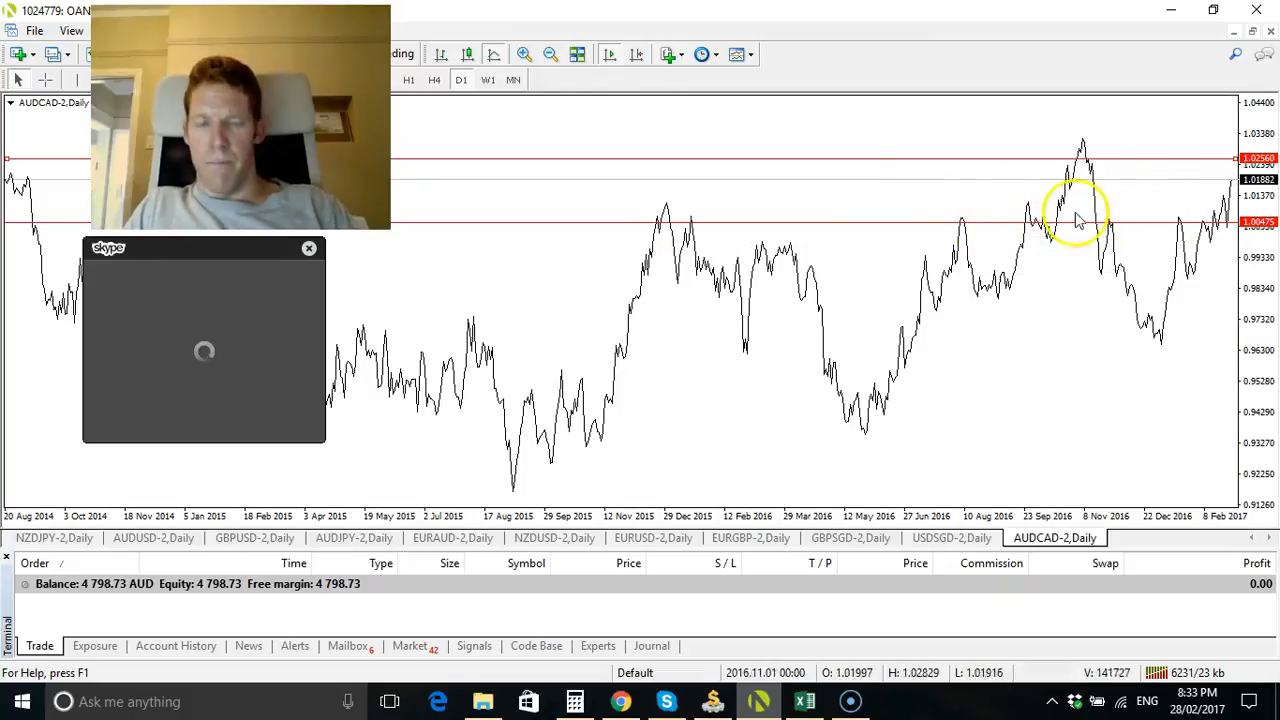
pyautogui.click(488, 80)
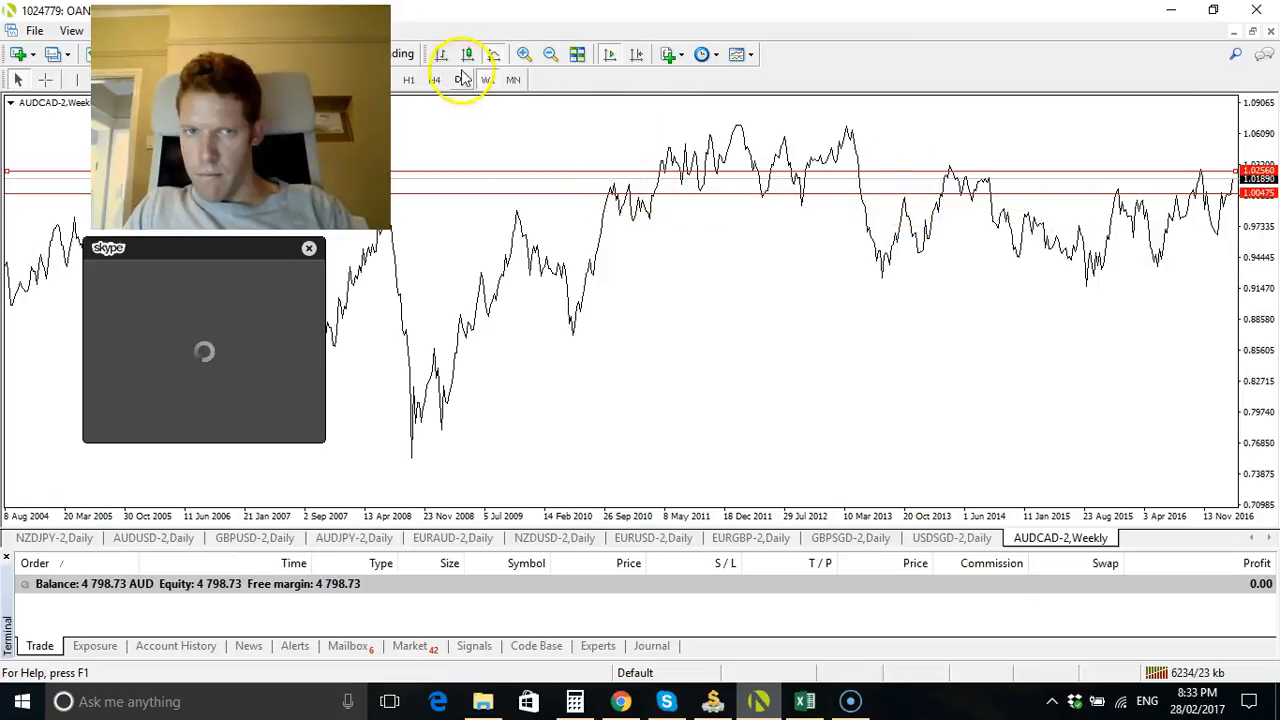
pyautogui.click(490, 54)
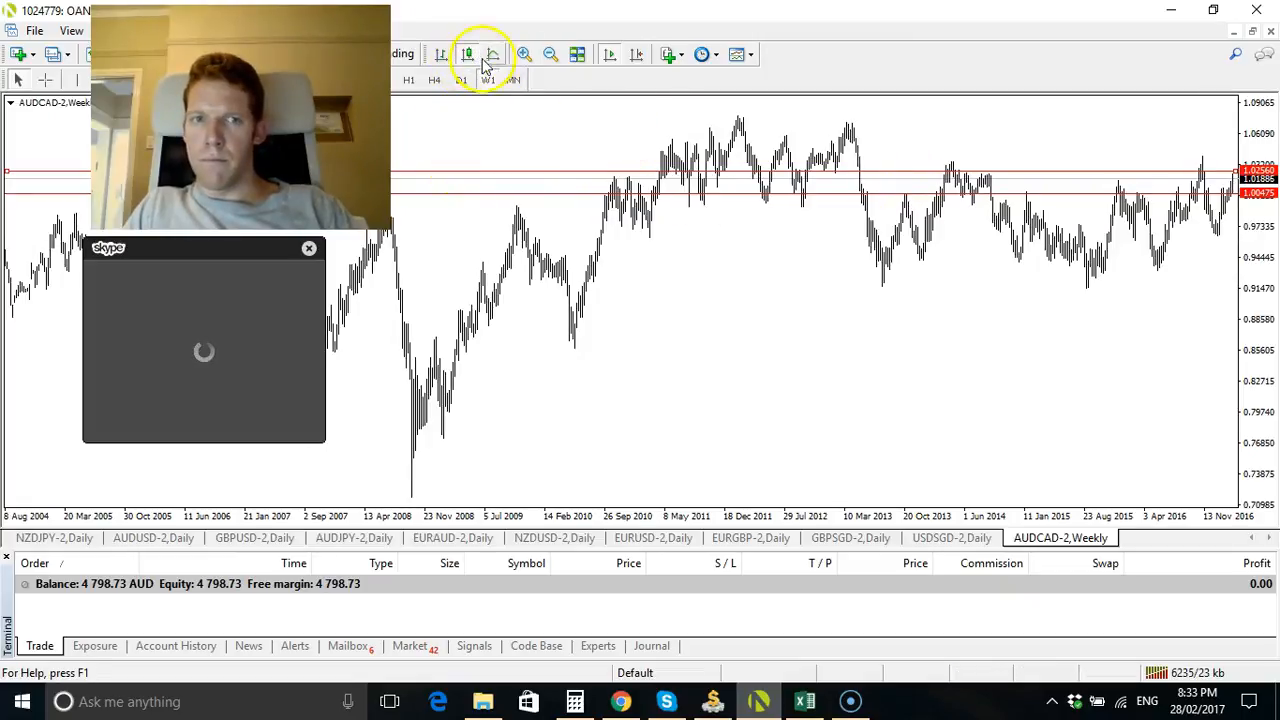
pyautogui.click(524, 54)
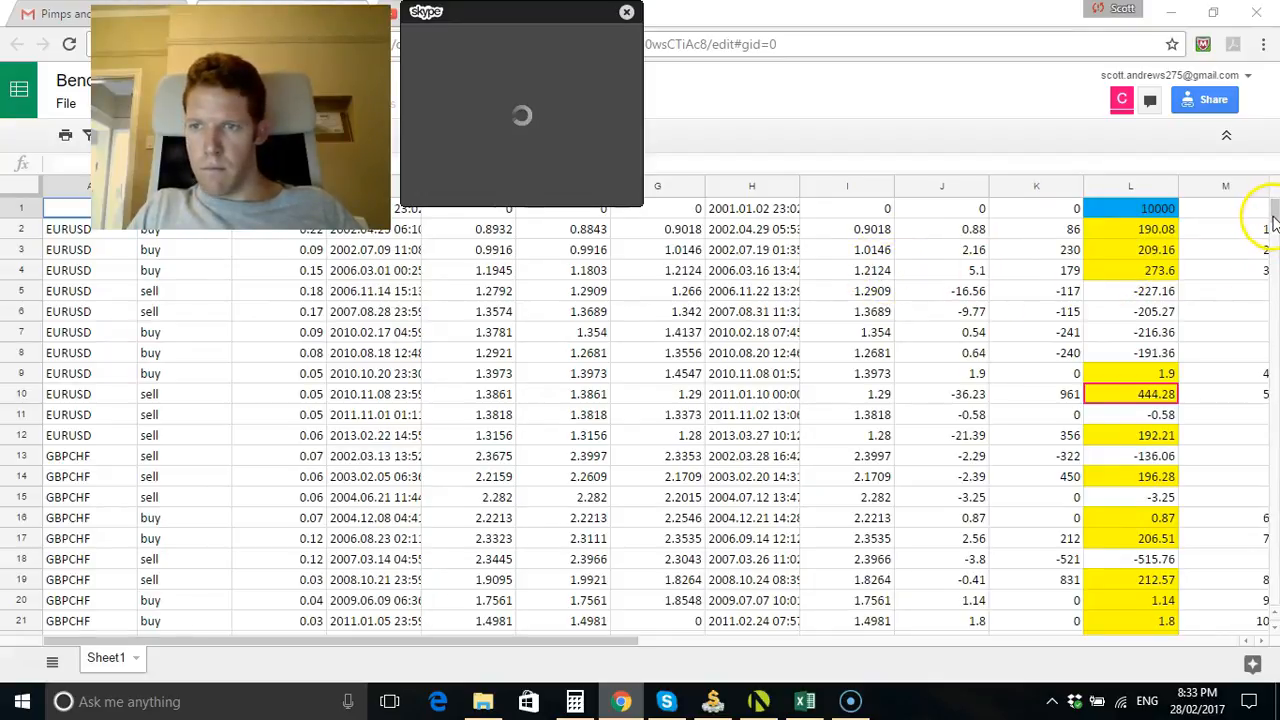
# - Scroll the Bend trade 2.0 list down to the last USDSEK rows and back to the top
pyautogui.scroll(-3)
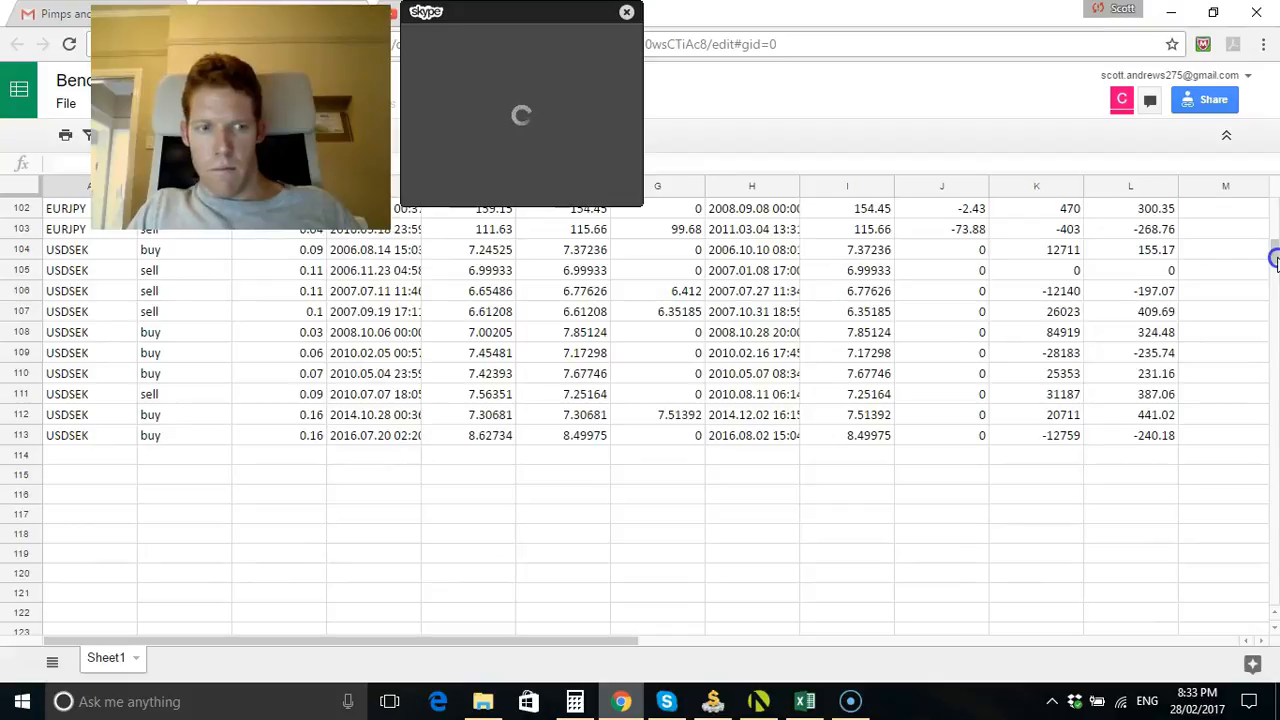
pyautogui.scroll(3)
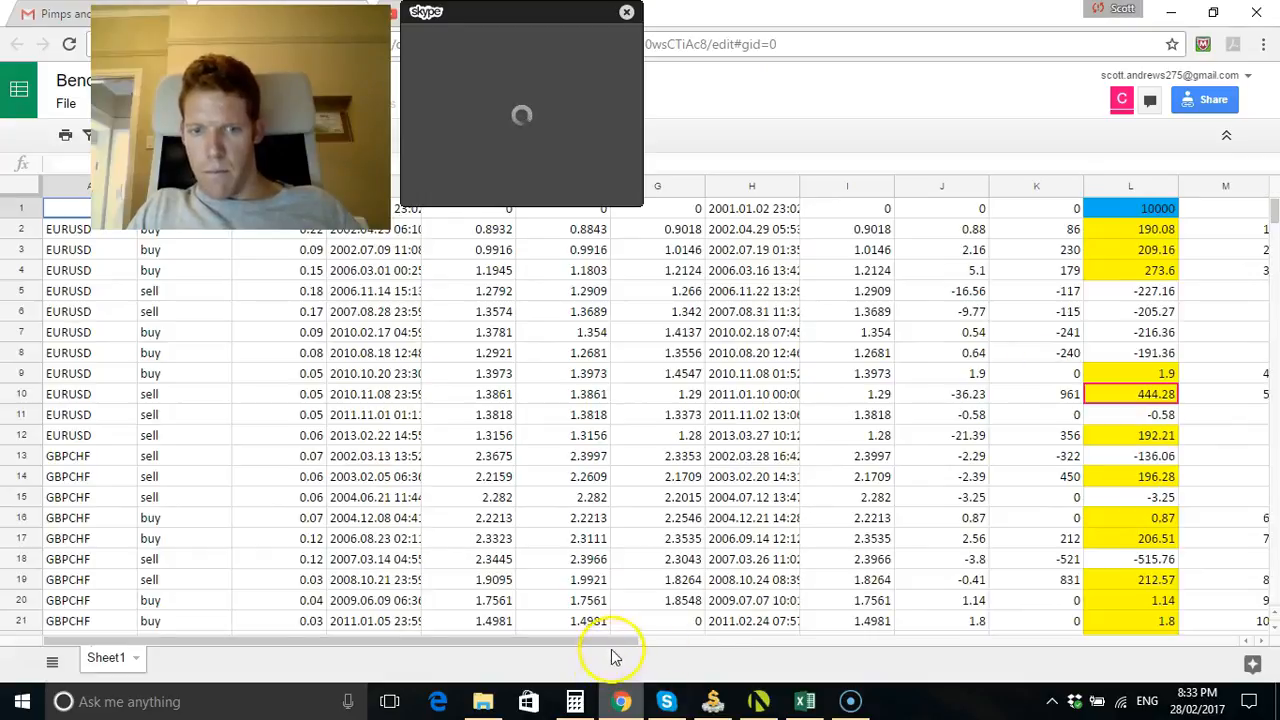
# - Scroll right and inspect the R:R 1.698642 and total $5400.14 summary cells
pyautogui.hscroll(3)
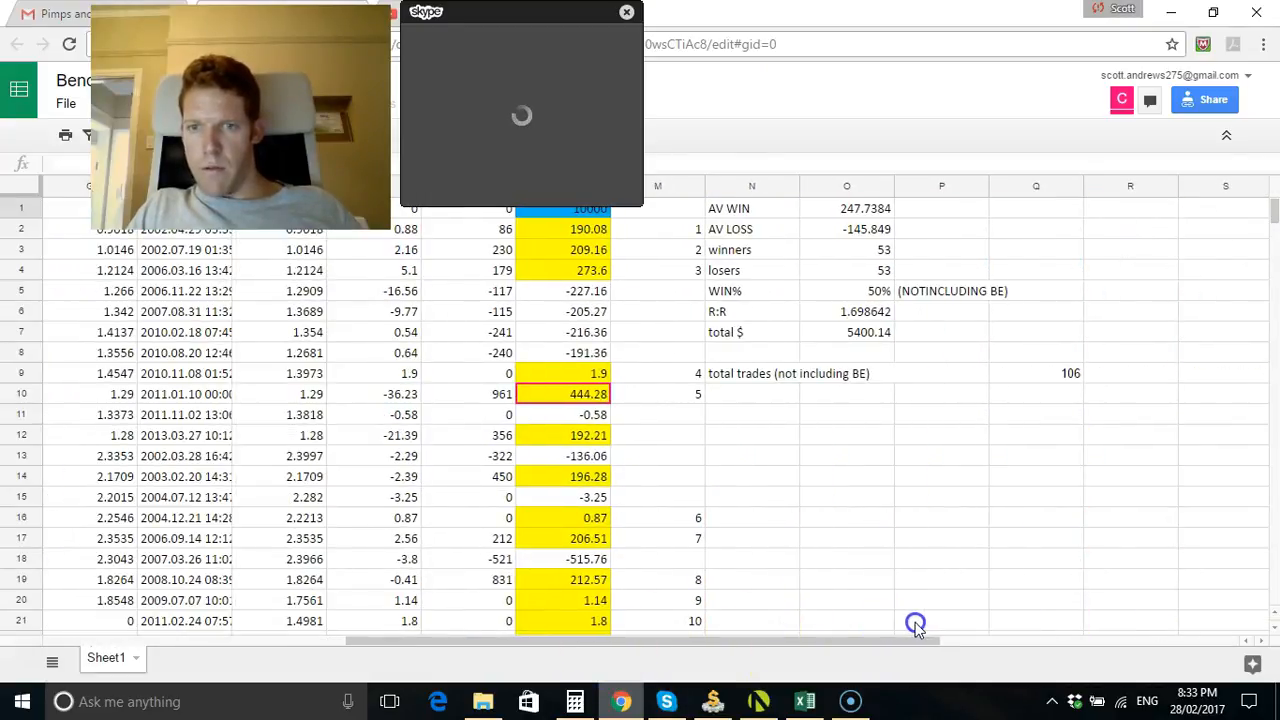
pyautogui.moveTo(856, 496)
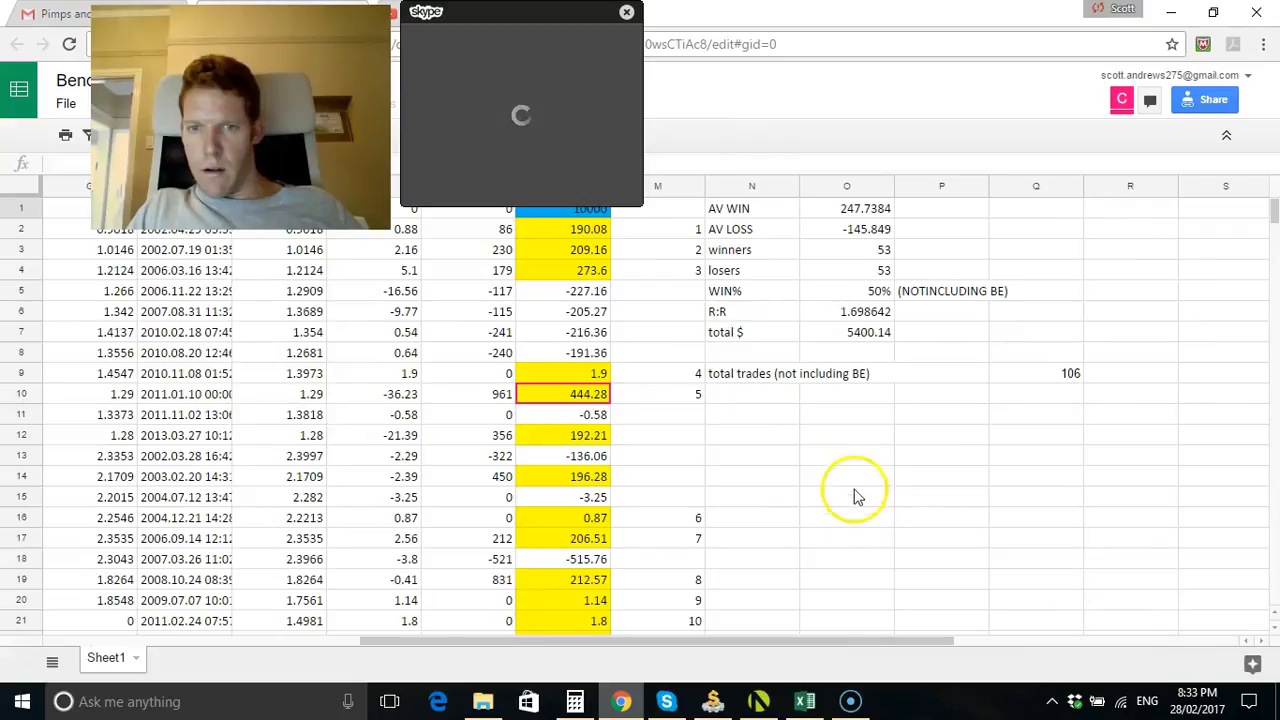
pyautogui.moveTo(710, 696)
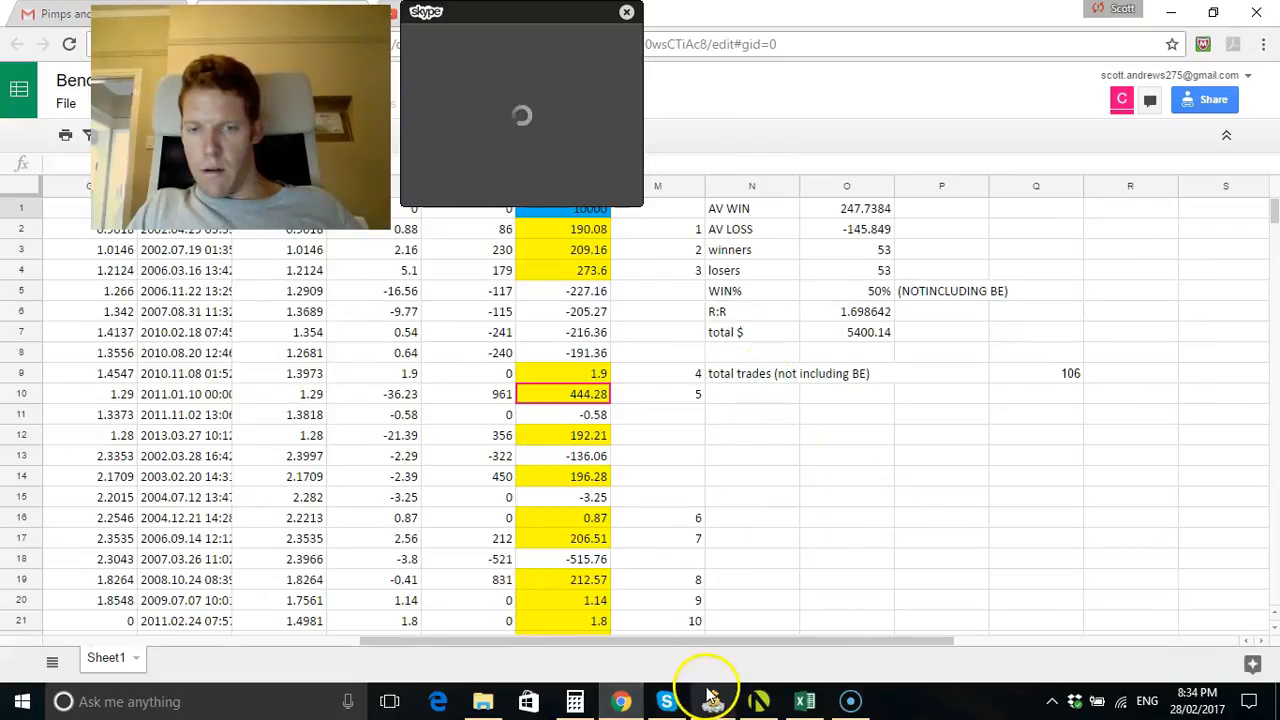
pyautogui.moveTo(744, 584)
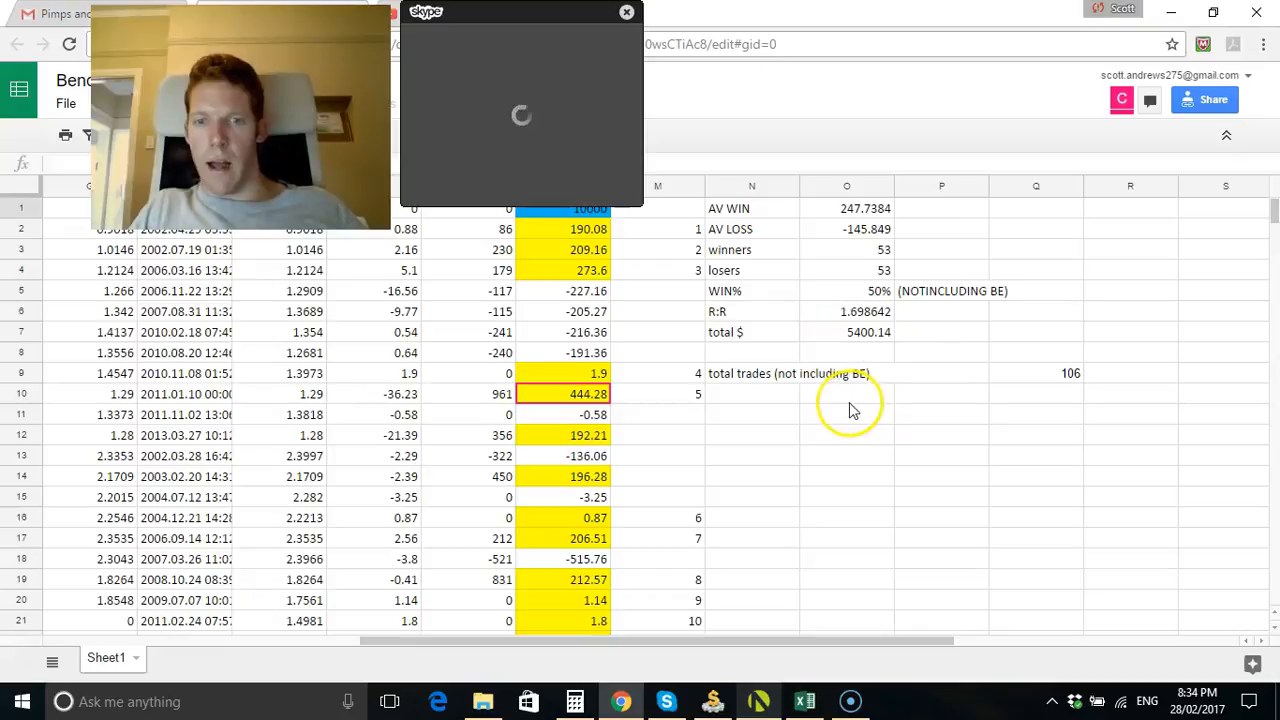
pyautogui.moveTo(484, 660)
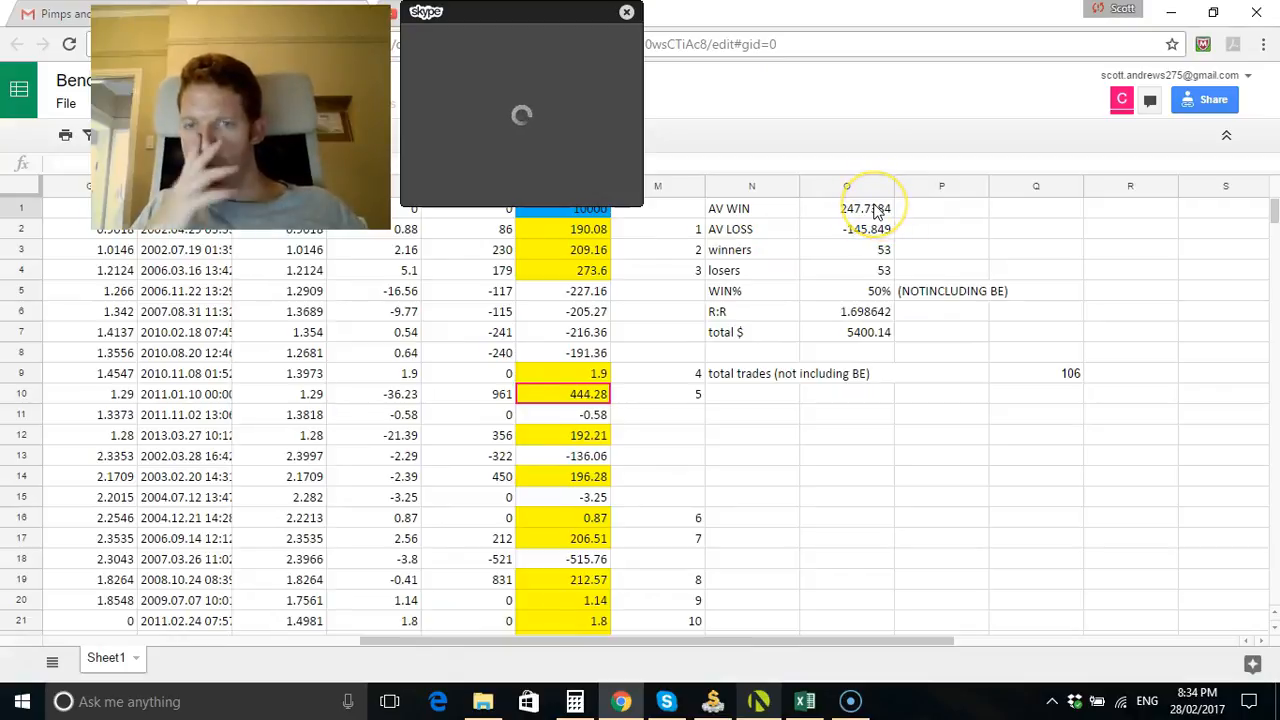
pyautogui.moveTo(884, 244)
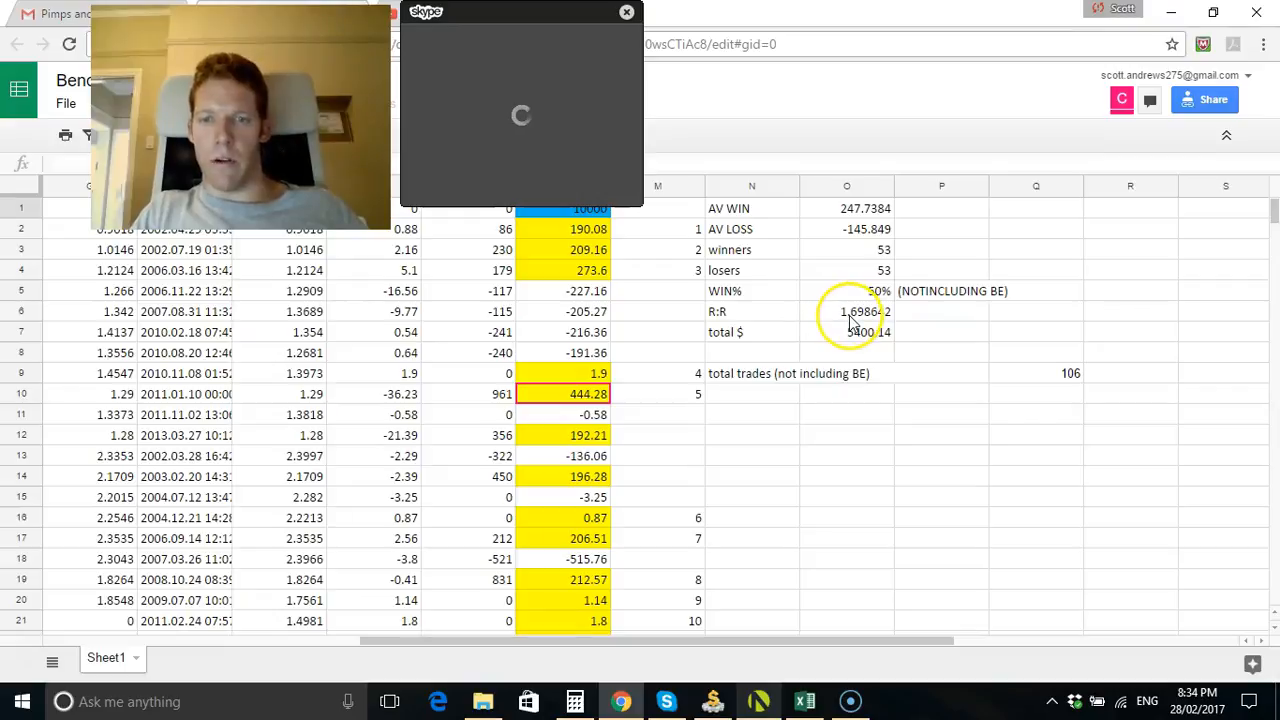
pyautogui.click(848, 312)
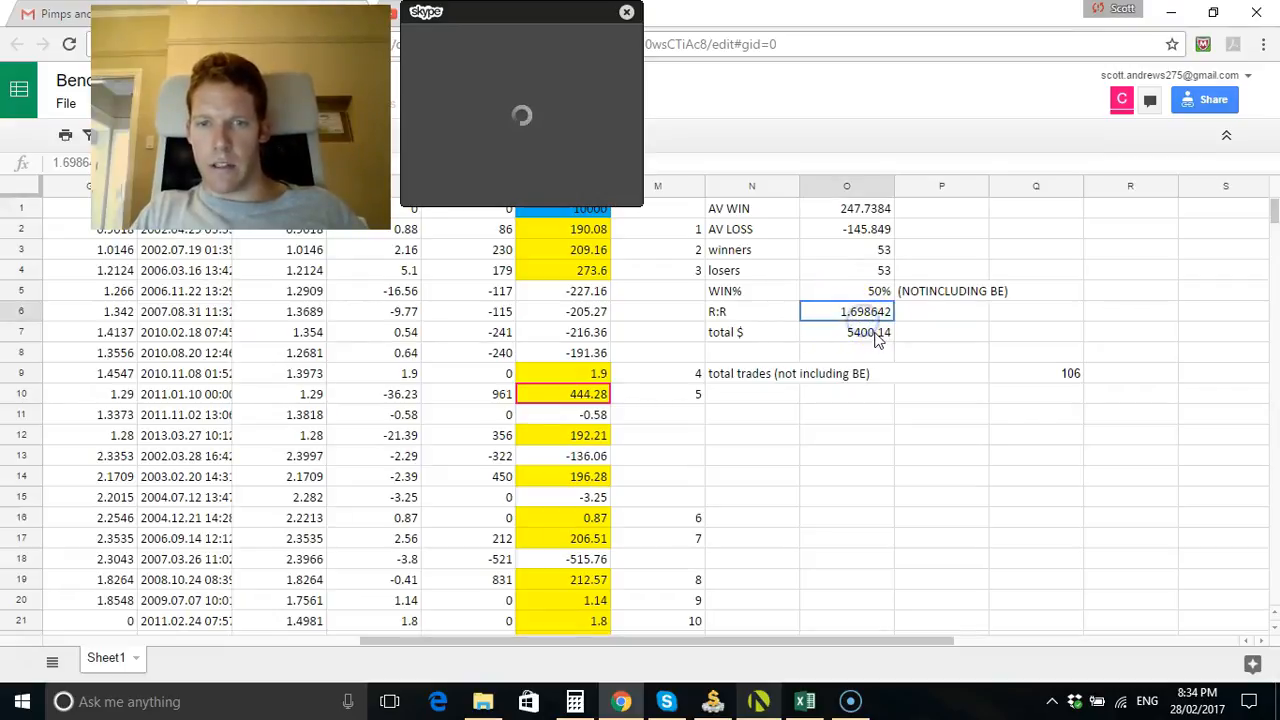
pyautogui.click(868, 332)
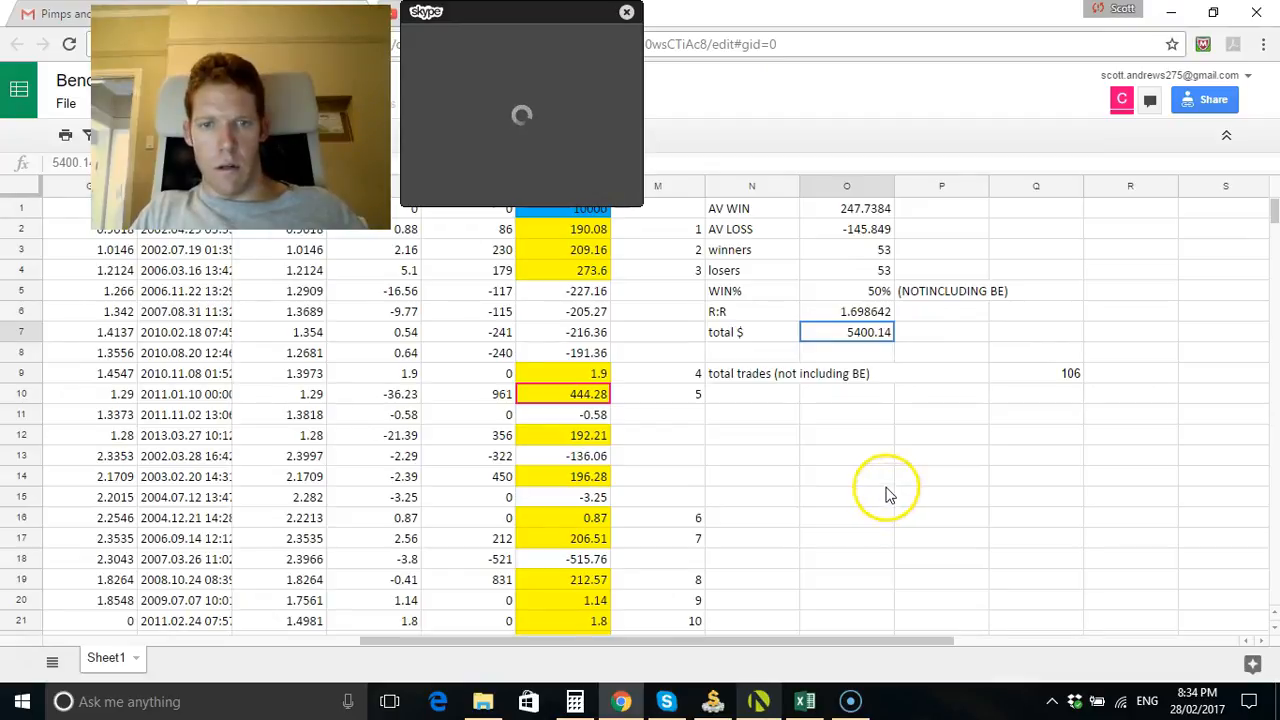
pyautogui.moveTo(696, 404)
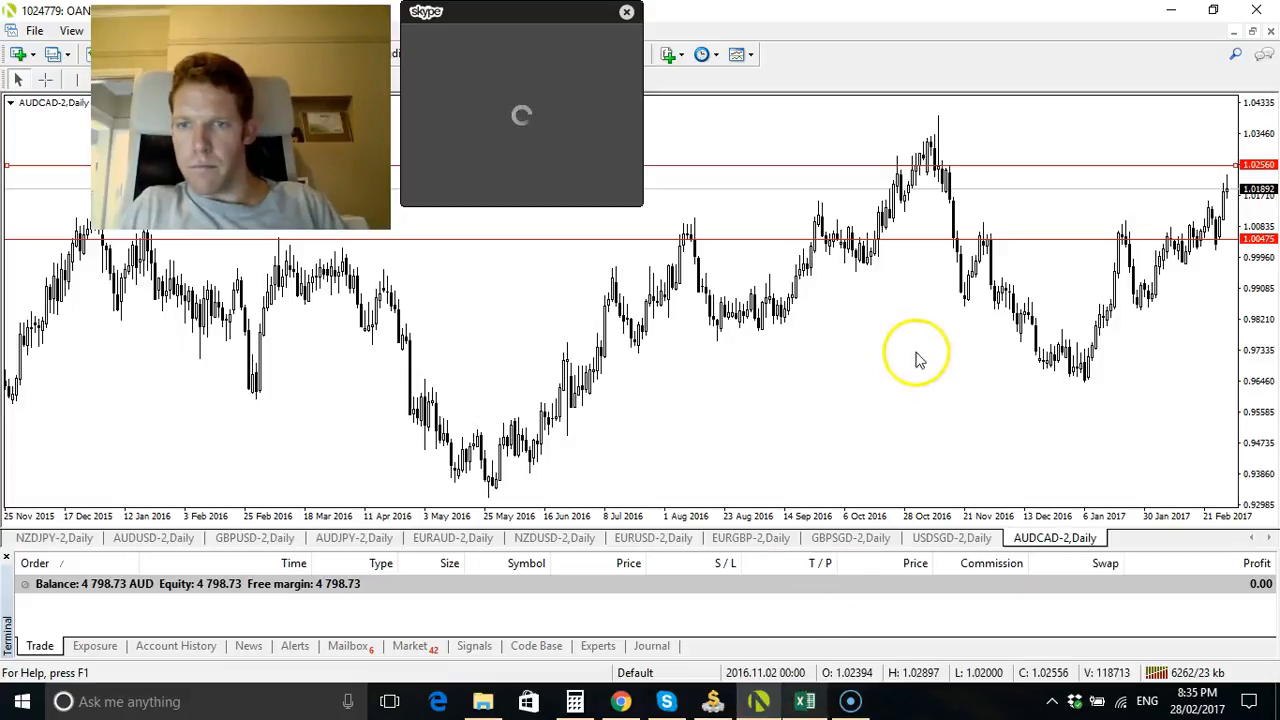
# - Dismiss the chart context menu and switch to the USDSGD daily chart
pyautogui.rightClick(1048, 240)
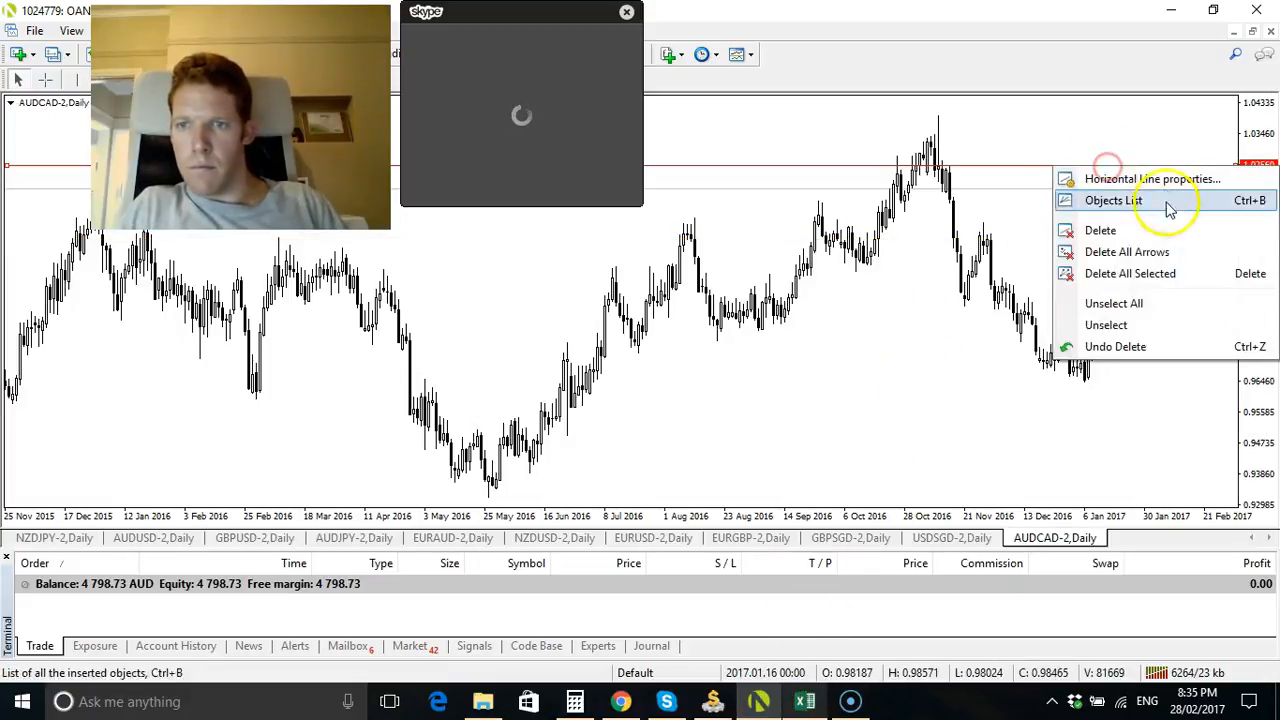
pyautogui.click(952, 538)
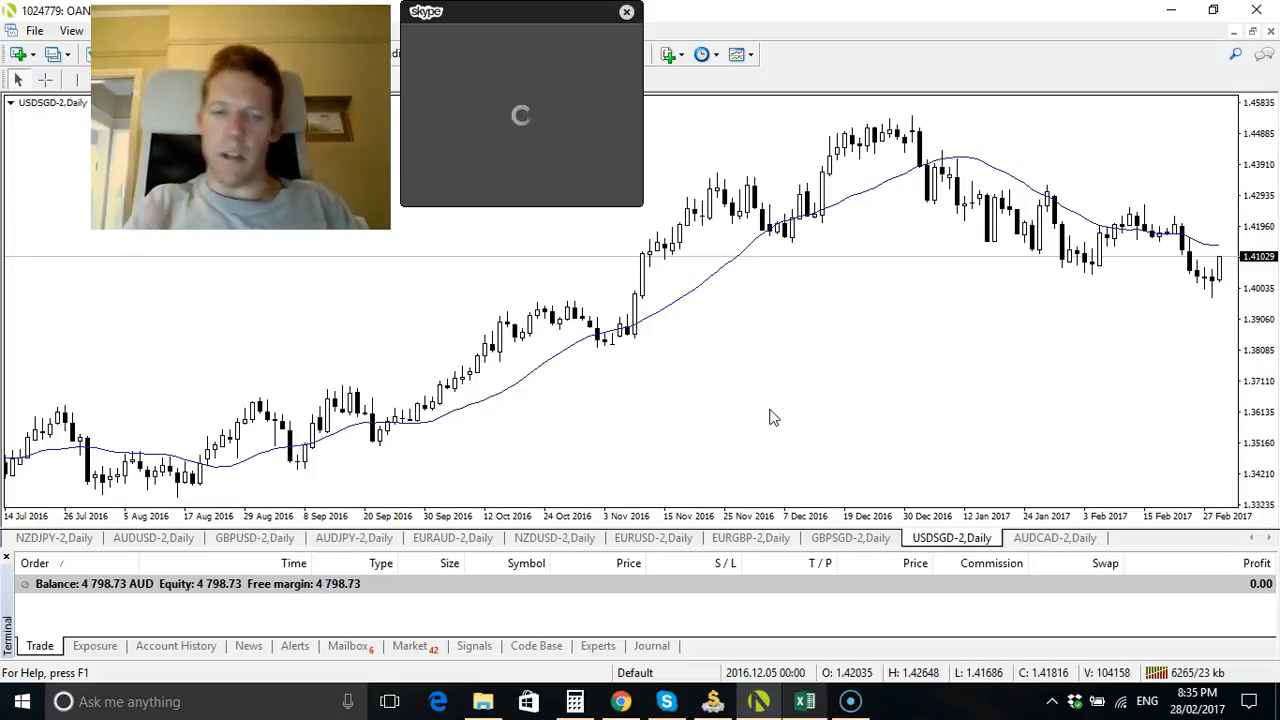
# - Glance at the spreadsheet, then alternate between GBPSGD and USDSGD daily charts, ending on GBPSGD
pyautogui.click(620, 700)
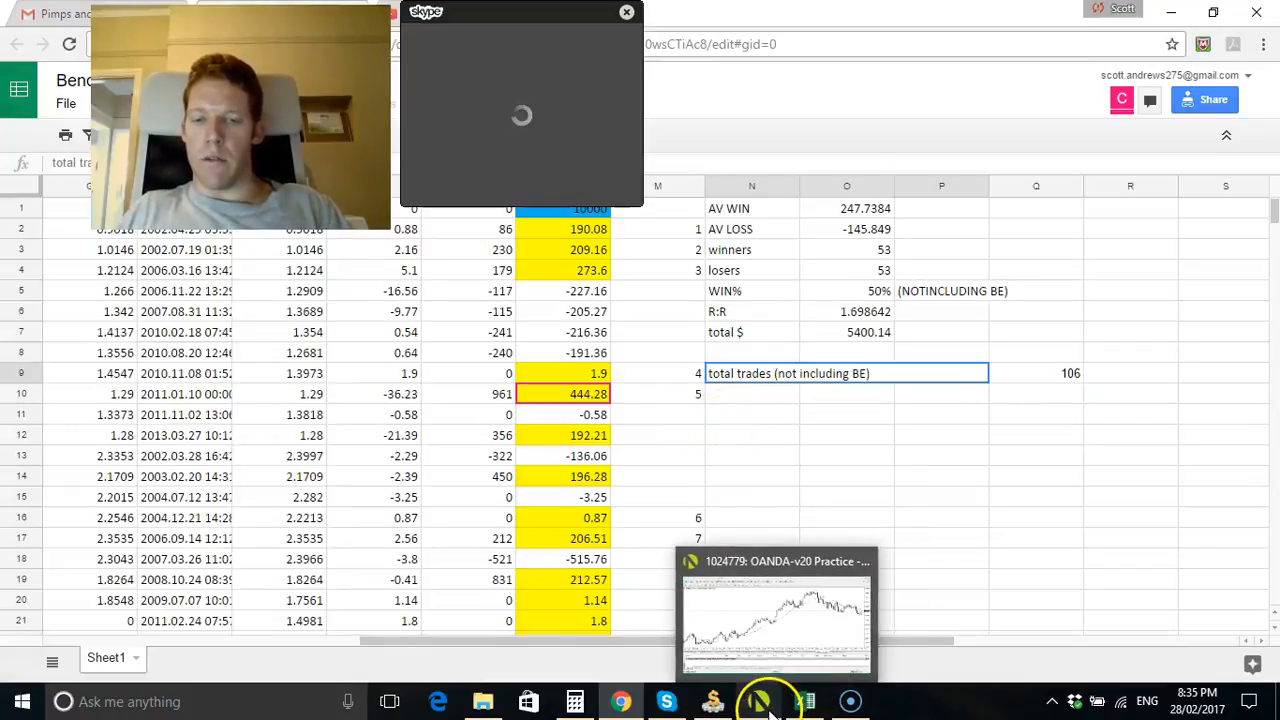
pyautogui.click(760, 700)
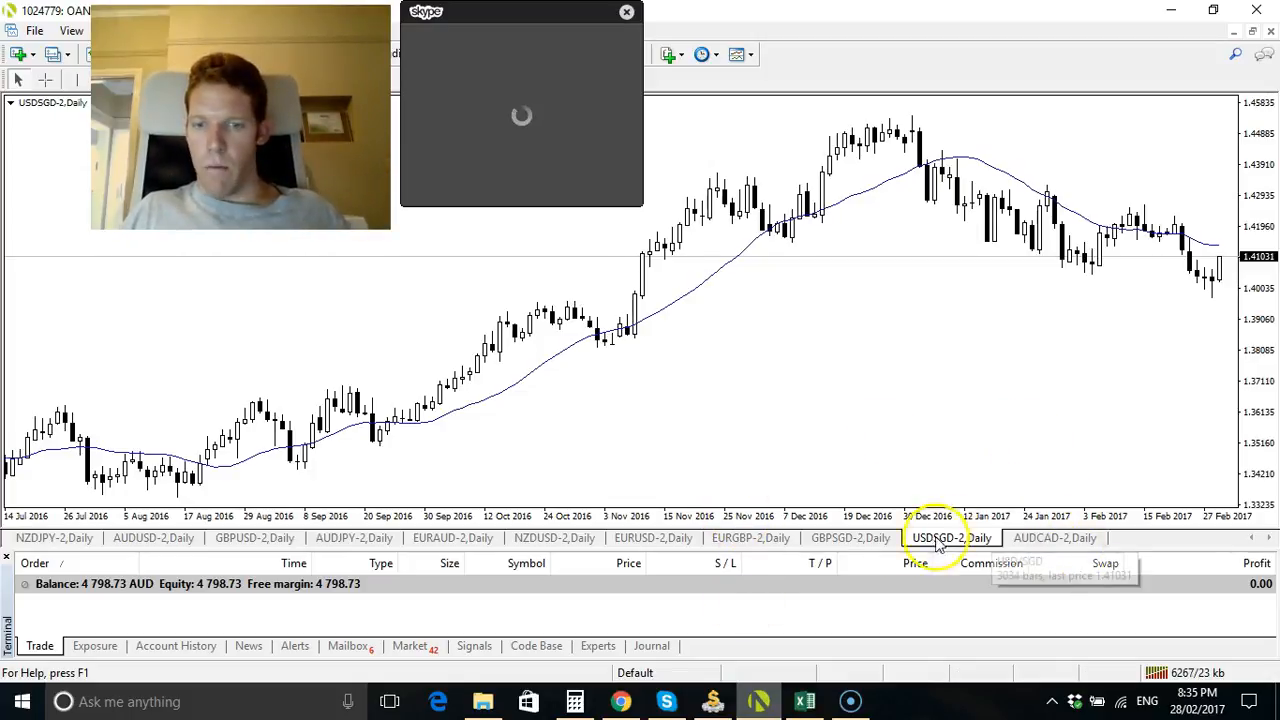
pyautogui.click(848, 538)
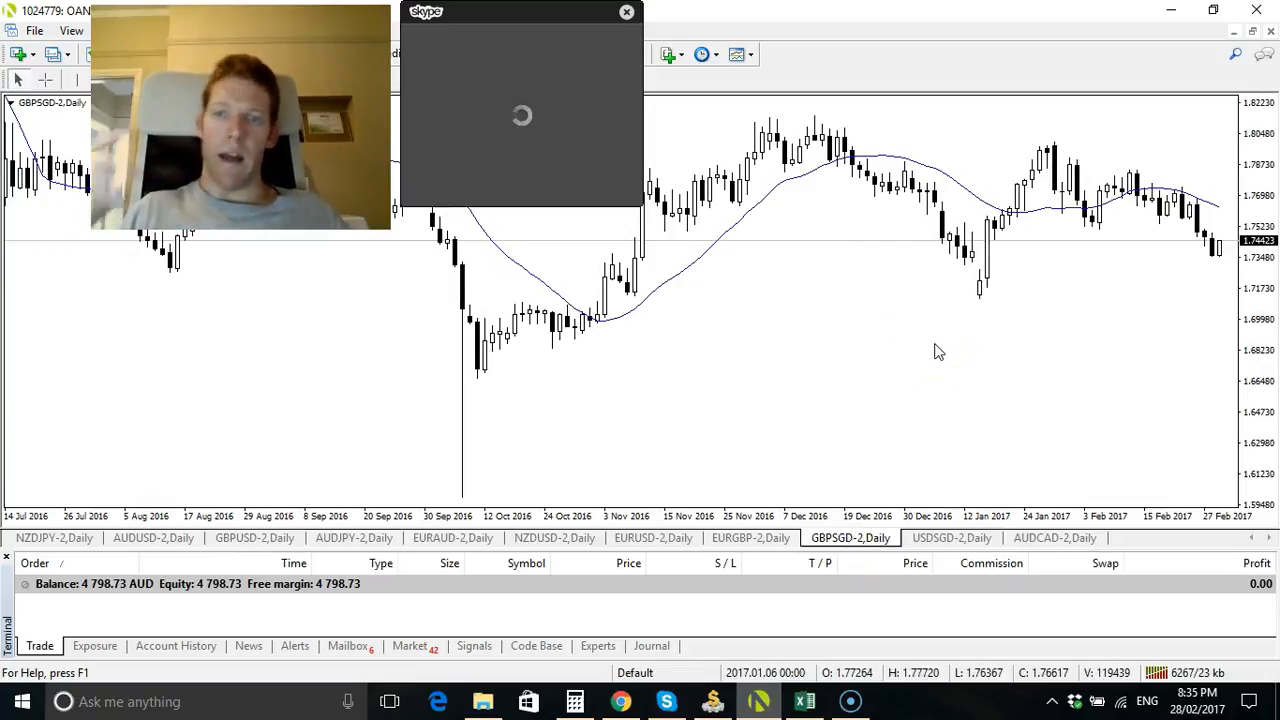
pyautogui.moveTo(944, 544)
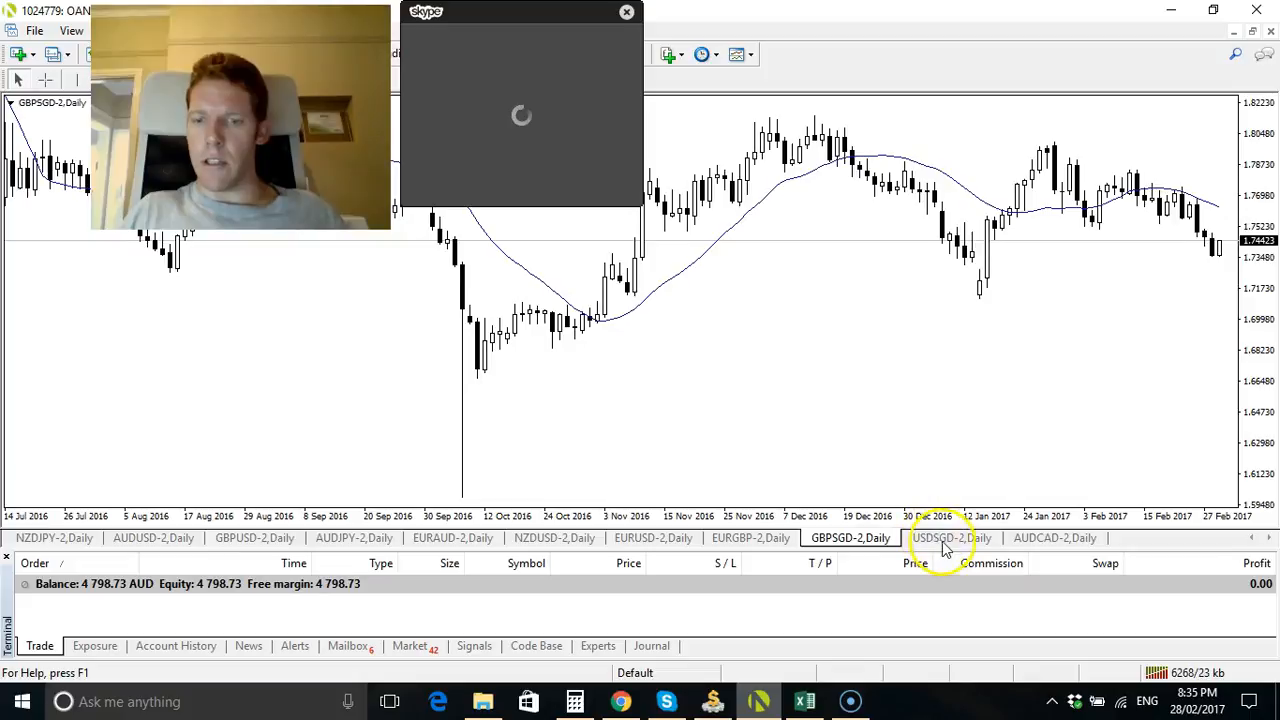
pyautogui.click(950, 538)
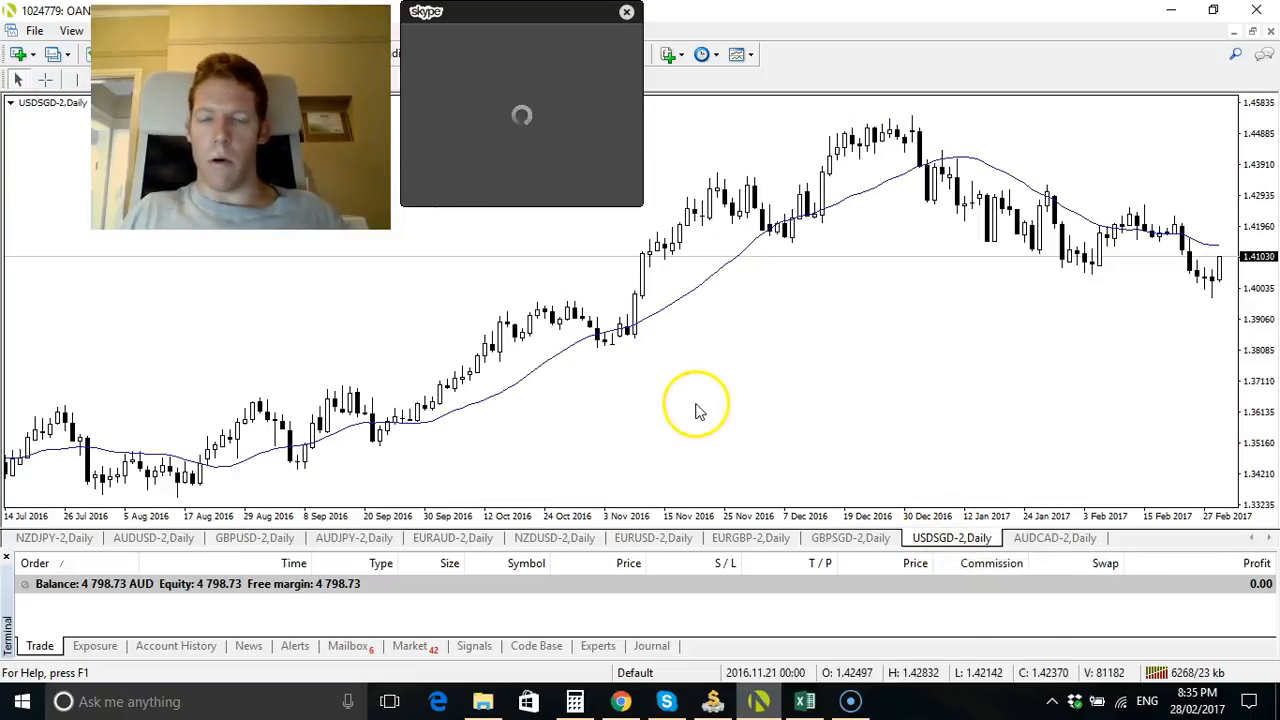
pyautogui.moveTo(704, 408)
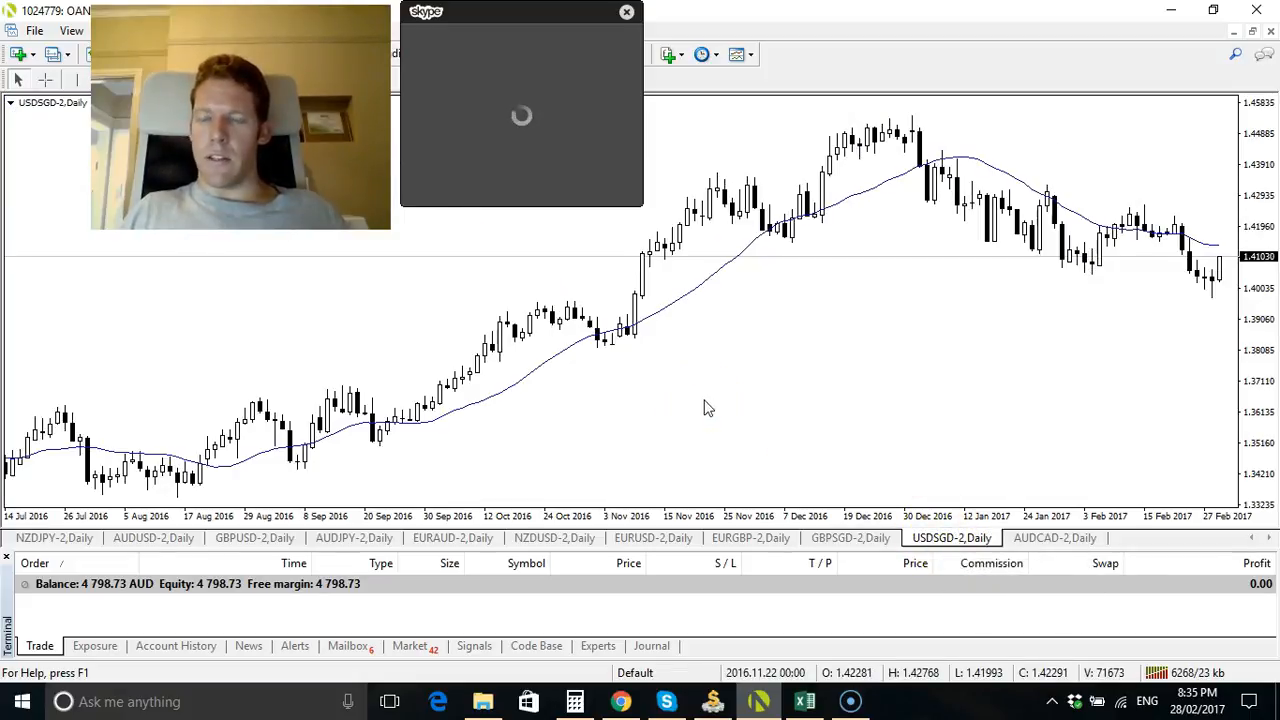
pyautogui.moveTo(796, 428)
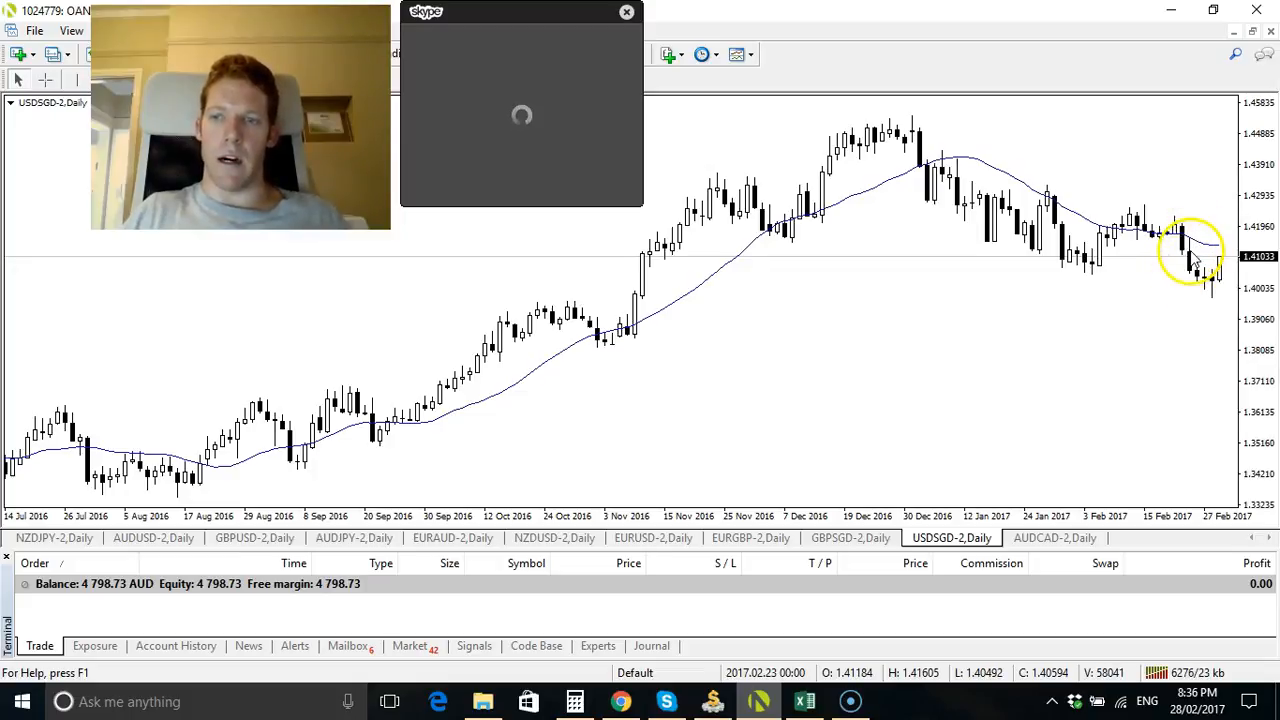
pyautogui.moveTo(1196, 264)
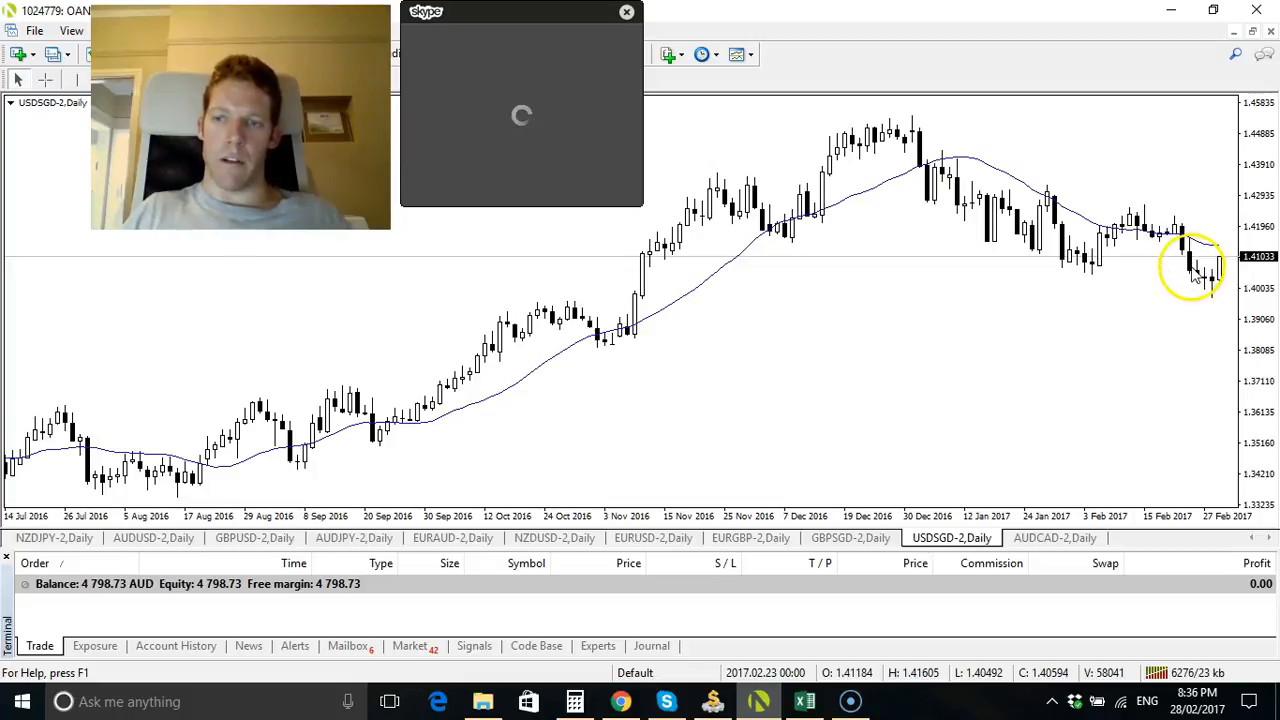
pyautogui.moveTo(1224, 276)
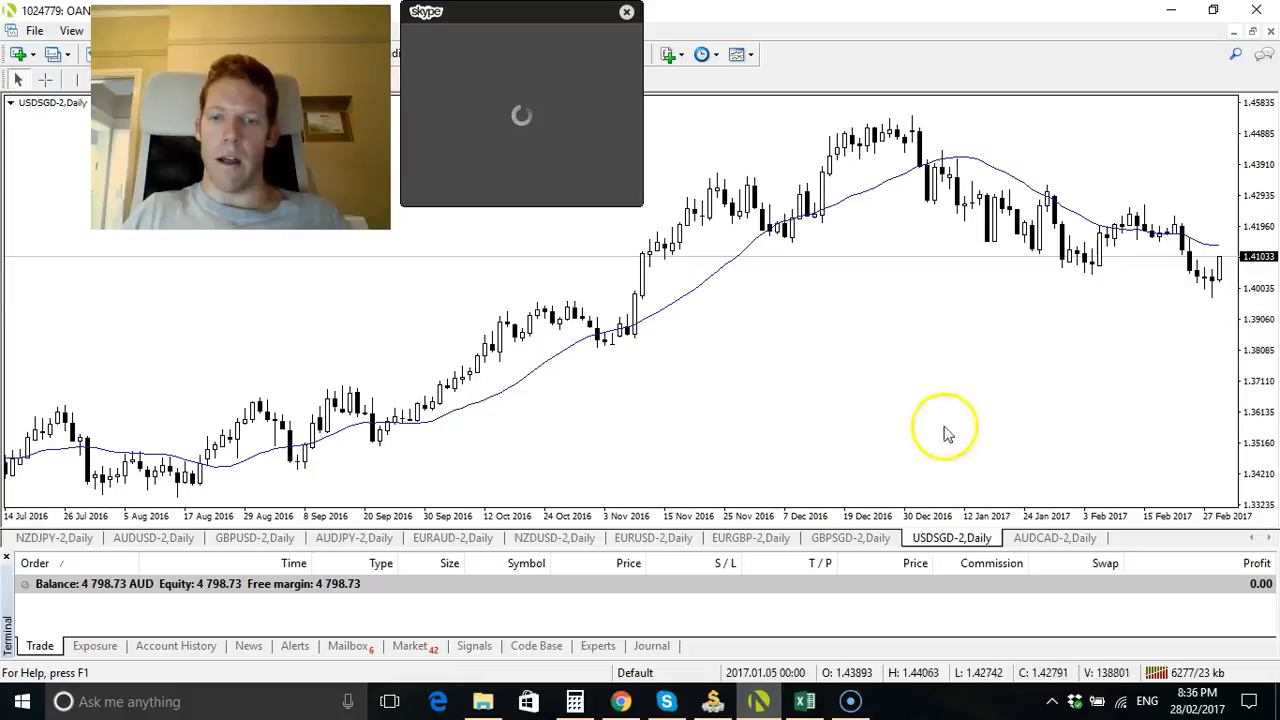
pyautogui.click(848, 538)
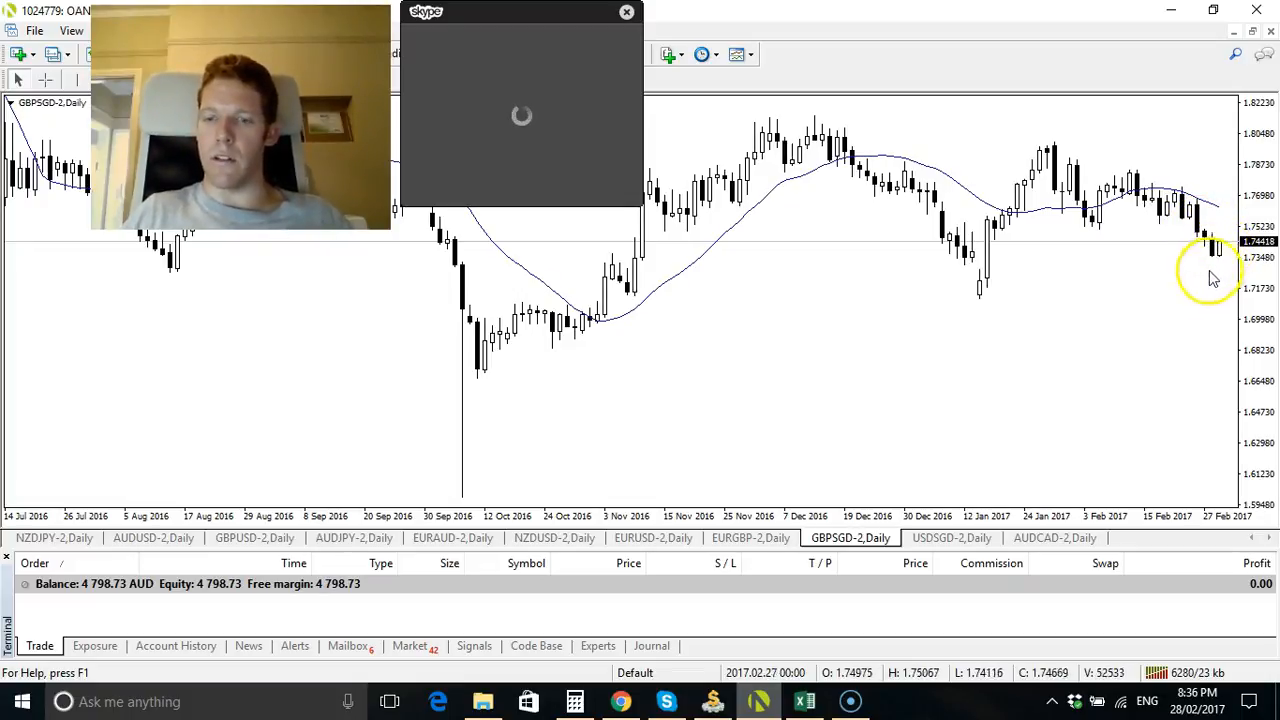
pyautogui.moveTo(724, 600)
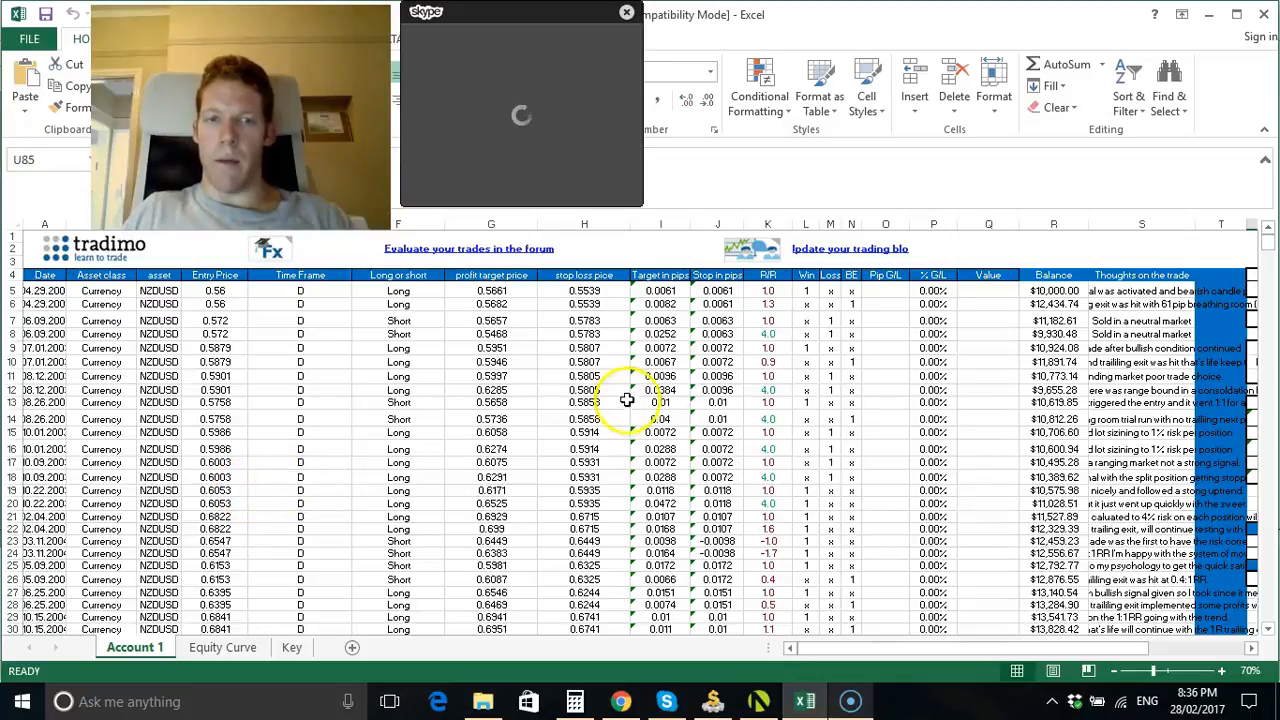
pyautogui.moveTo(724, 404)
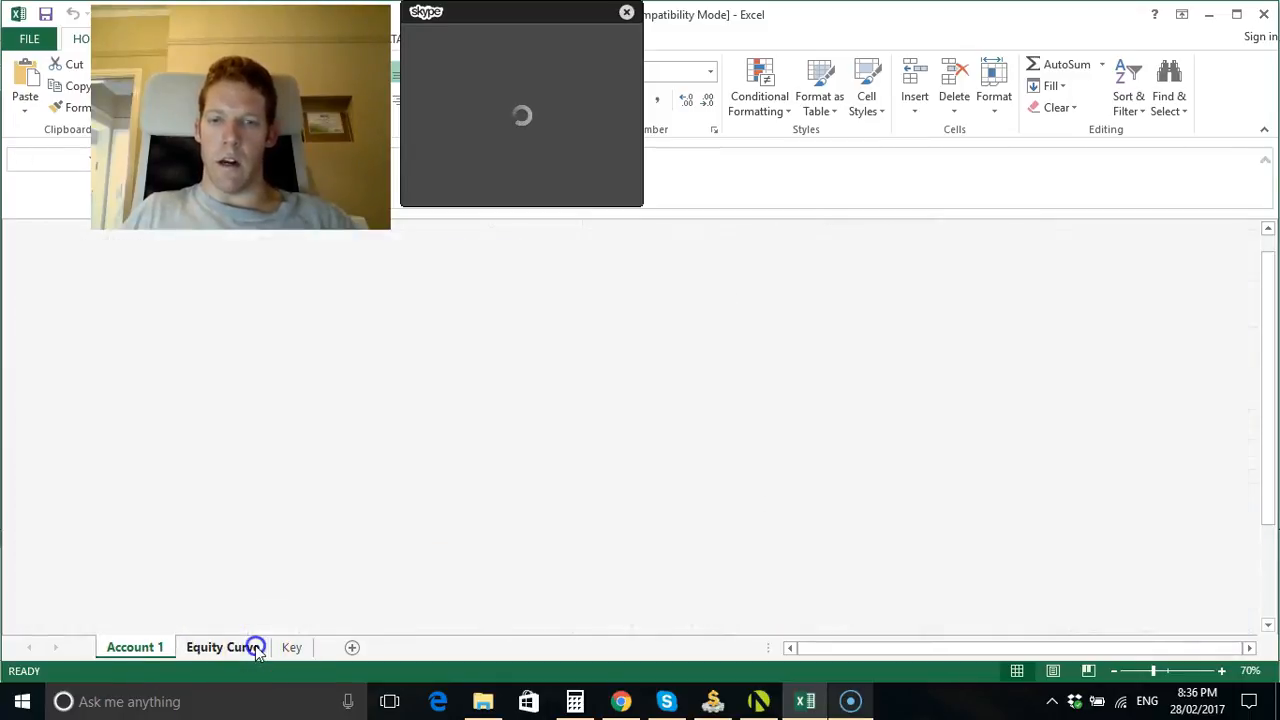
# - View the Equity Curve sheet, return to Account 1's statistics block, then go back to MT4
pyautogui.click(224, 648)
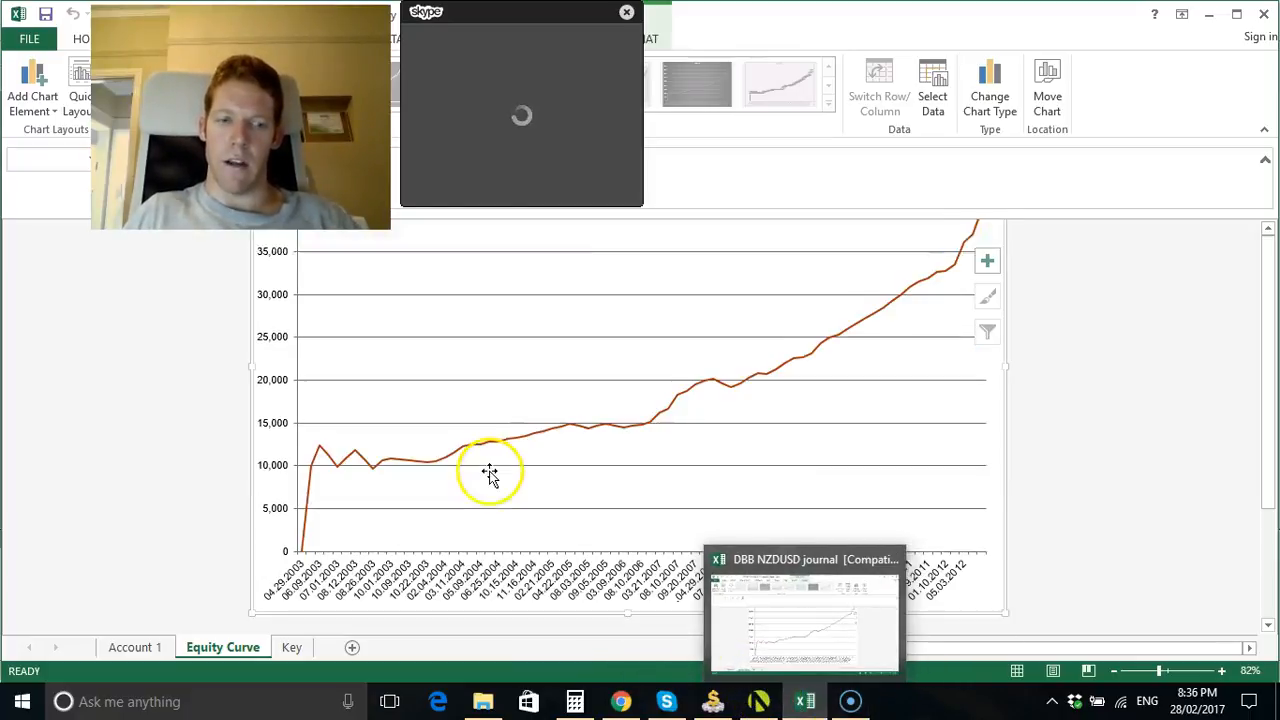
pyautogui.click(136, 648)
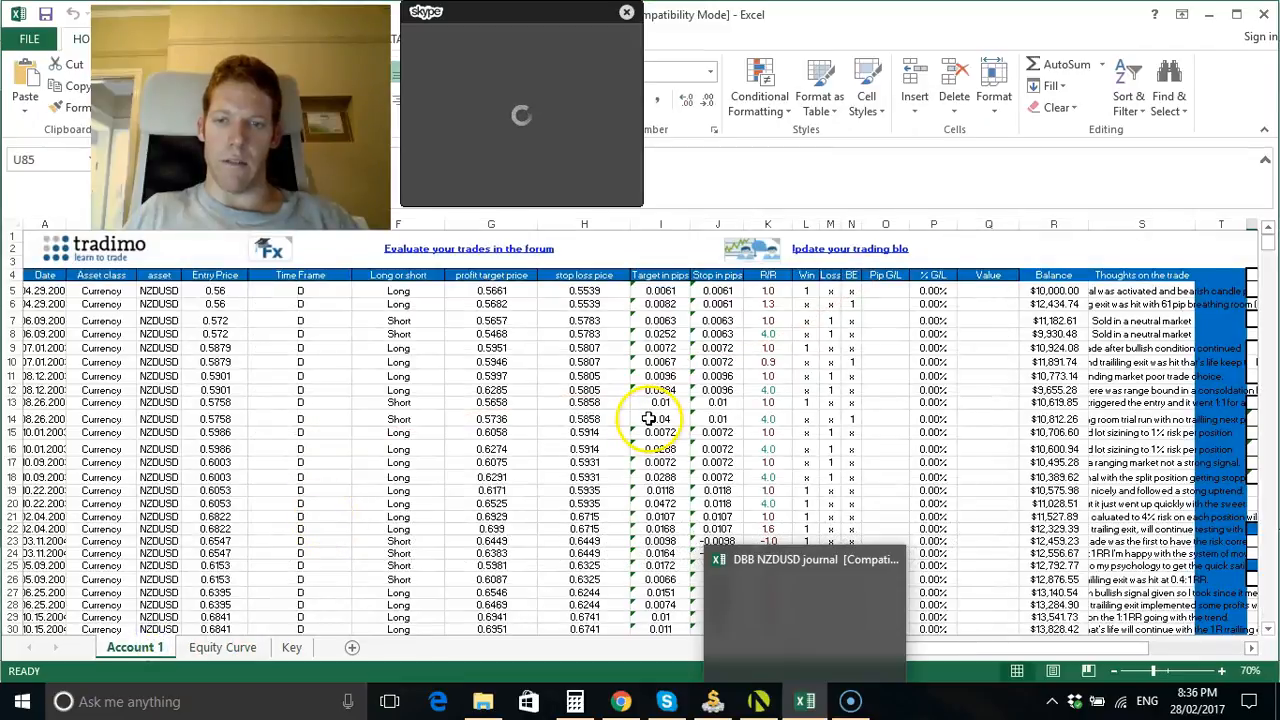
pyautogui.hscroll(3)
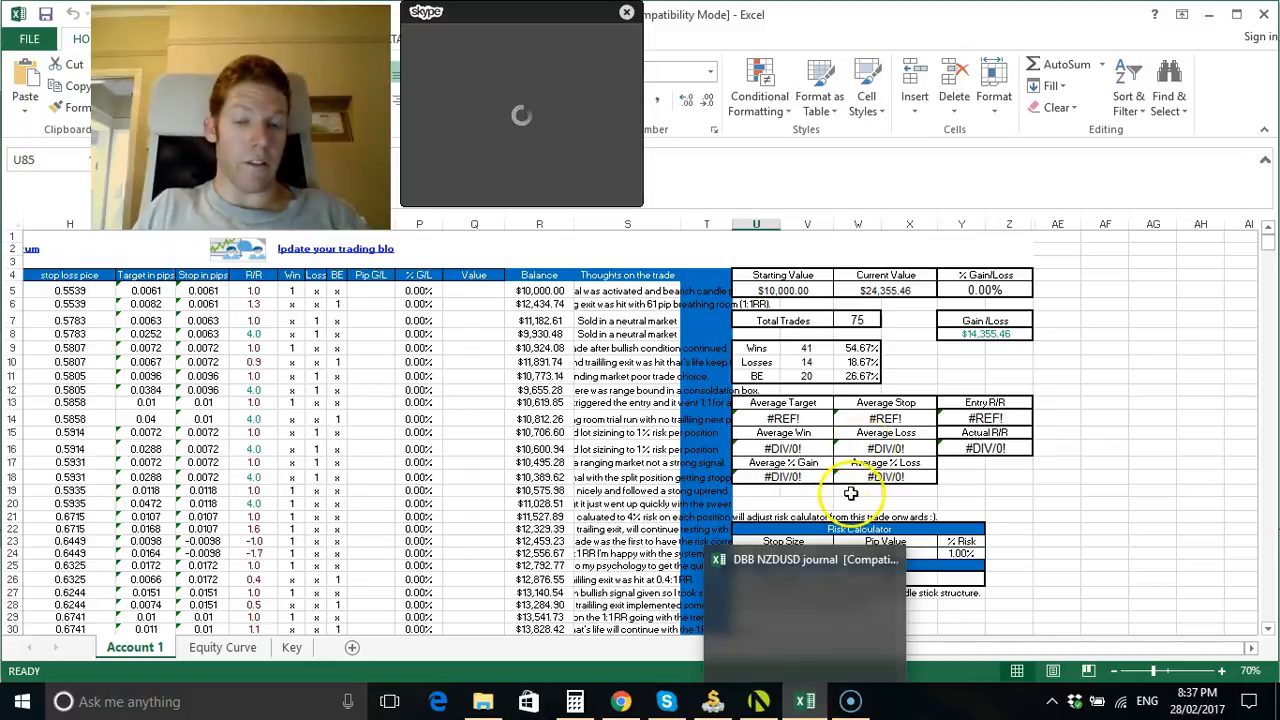
pyautogui.click(804, 700)
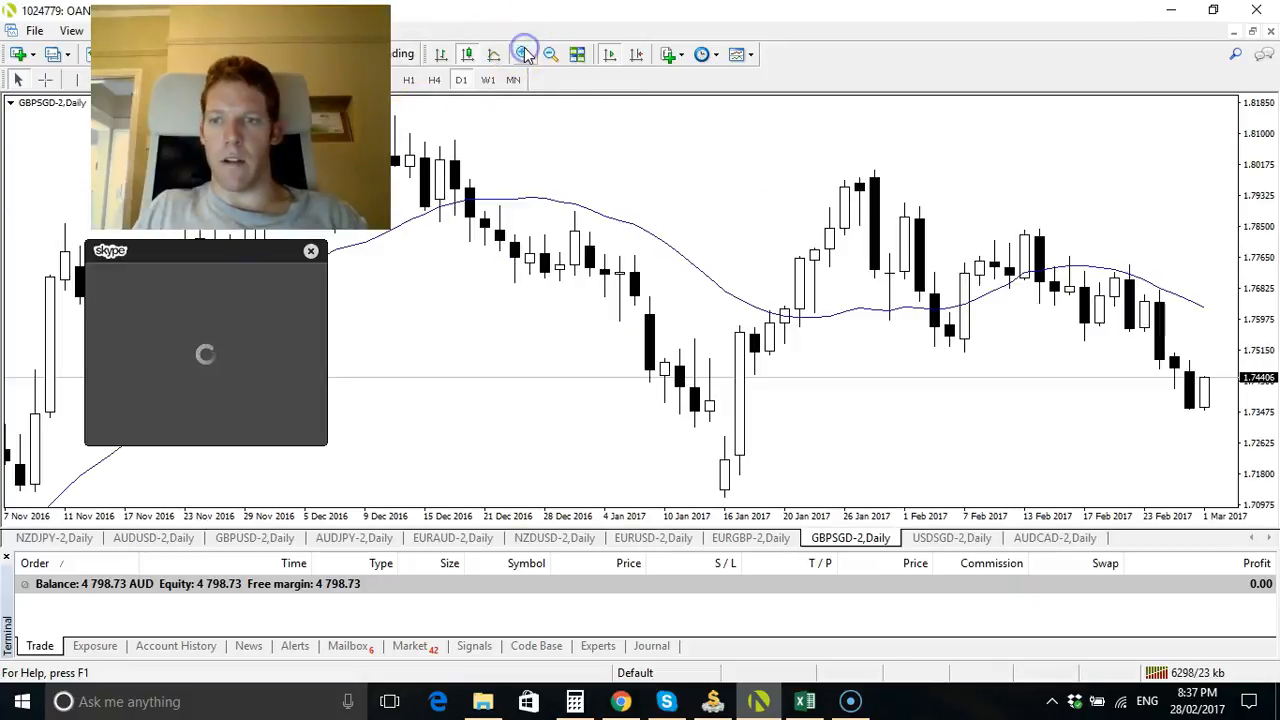
pyautogui.moveTo(864, 316)
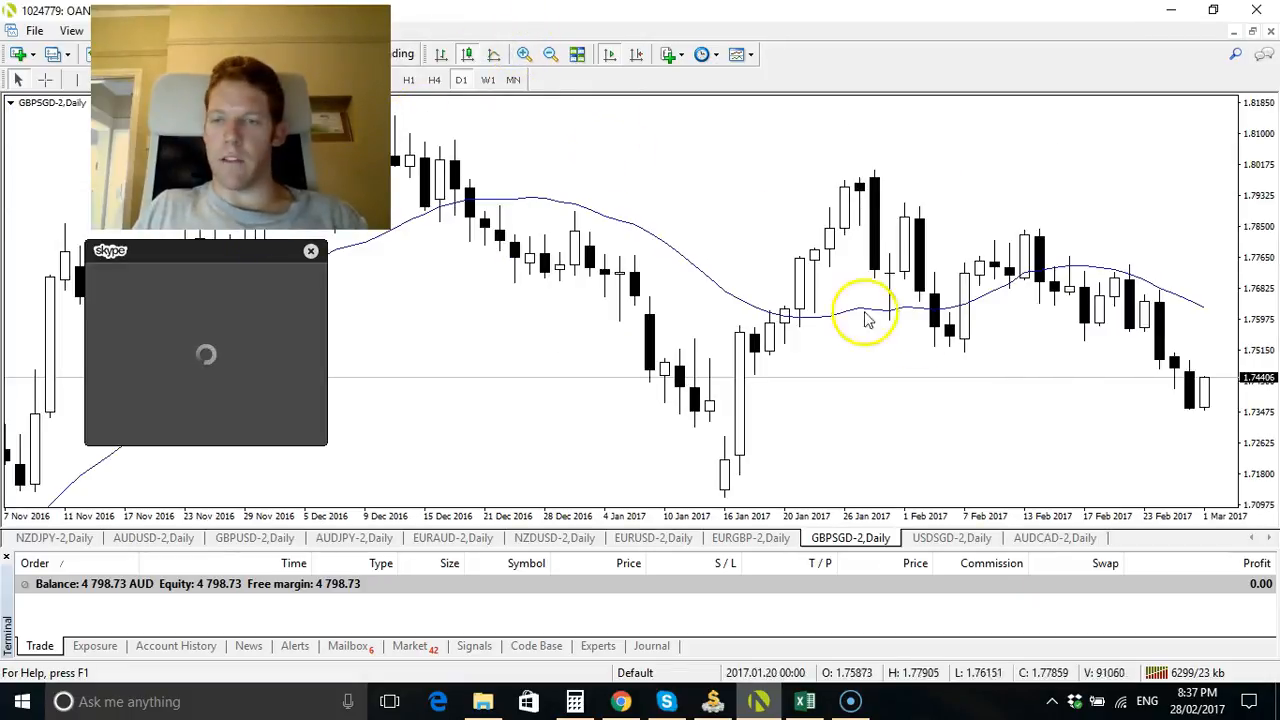
pyautogui.moveTo(1164, 310)
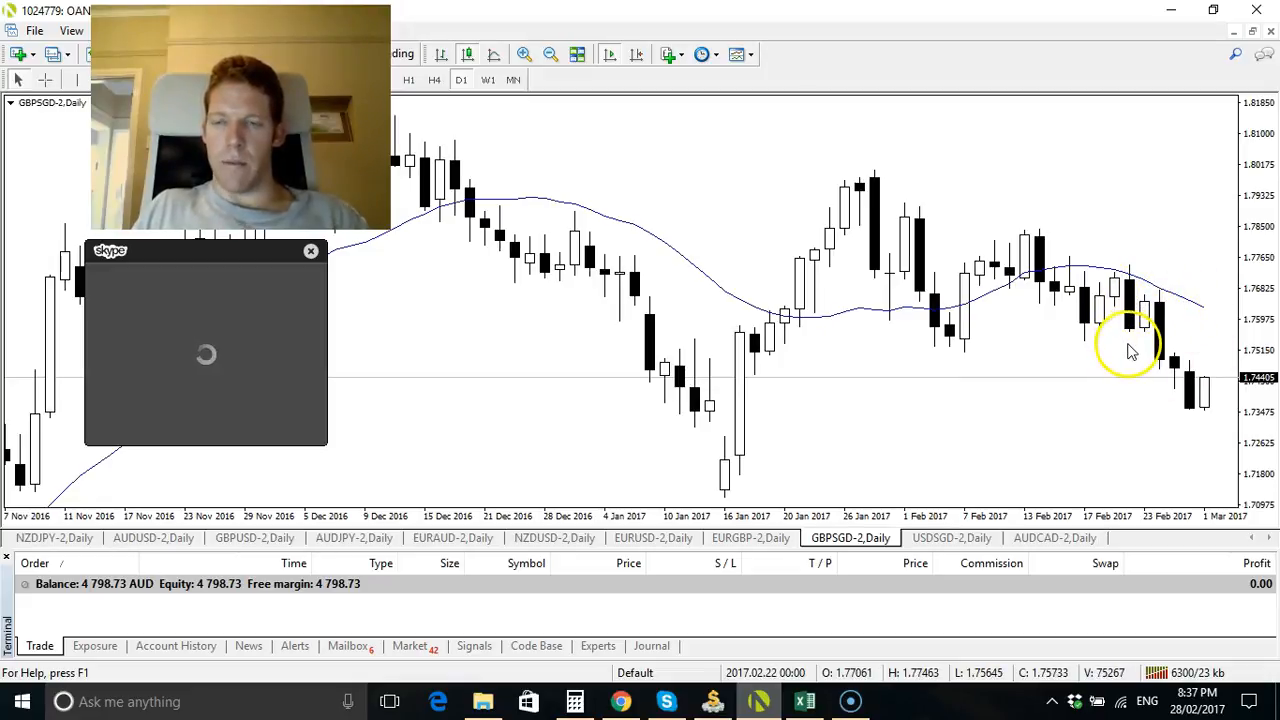
pyautogui.moveTo(1176, 360)
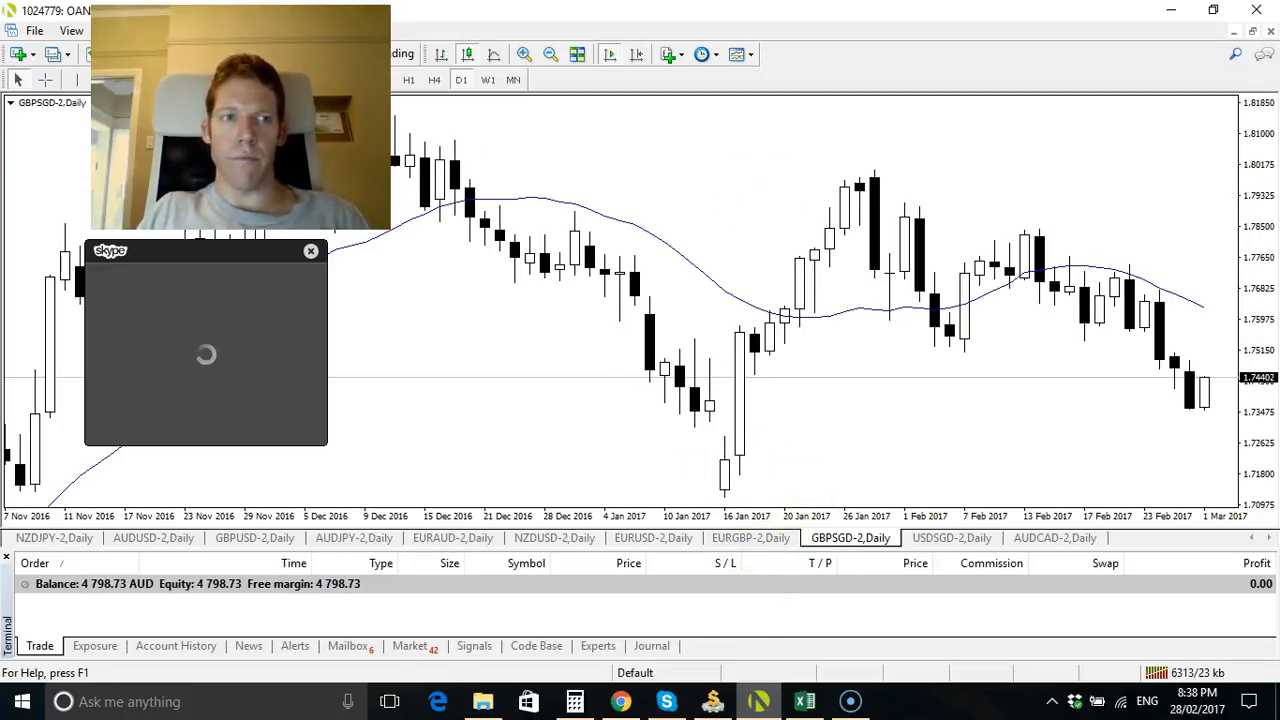
# - Select the Horizontal Line tool to mark price levels on GBPSGD daily
pyautogui.click(102, 80)
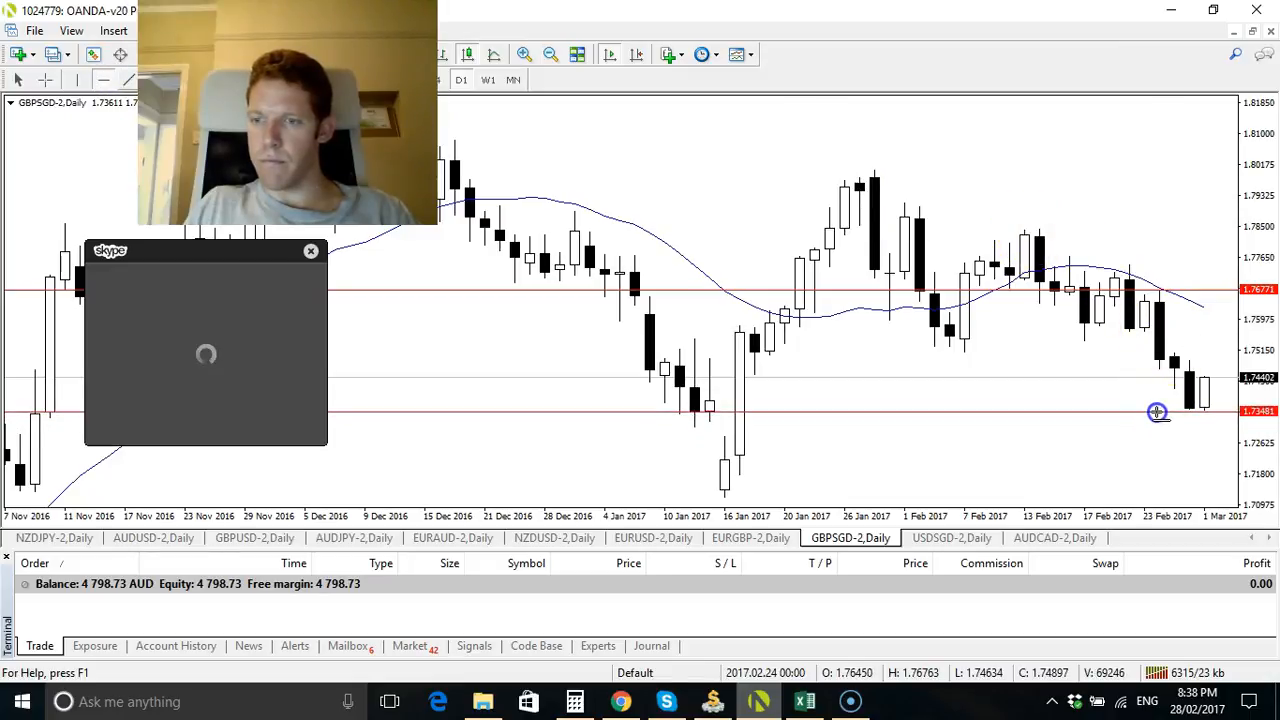
pyautogui.moveTo(1112, 462)
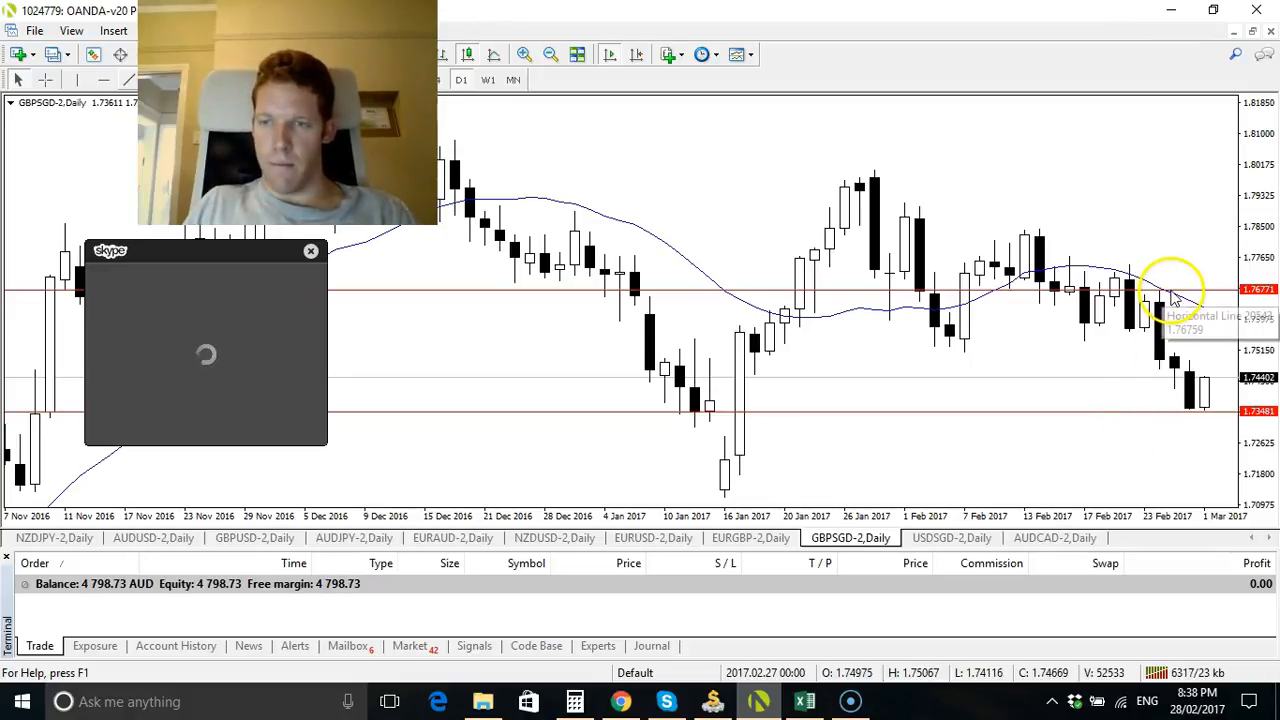
pyautogui.moveTo(1164, 236)
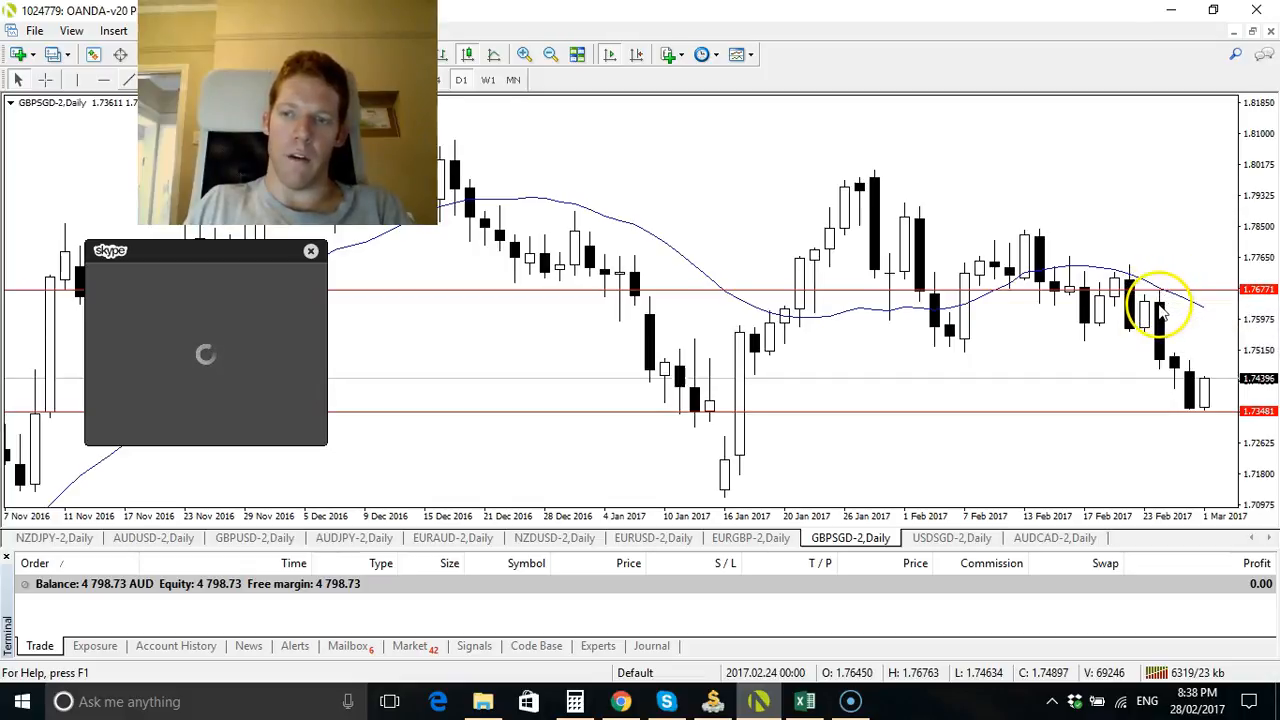
pyautogui.moveTo(1224, 420)
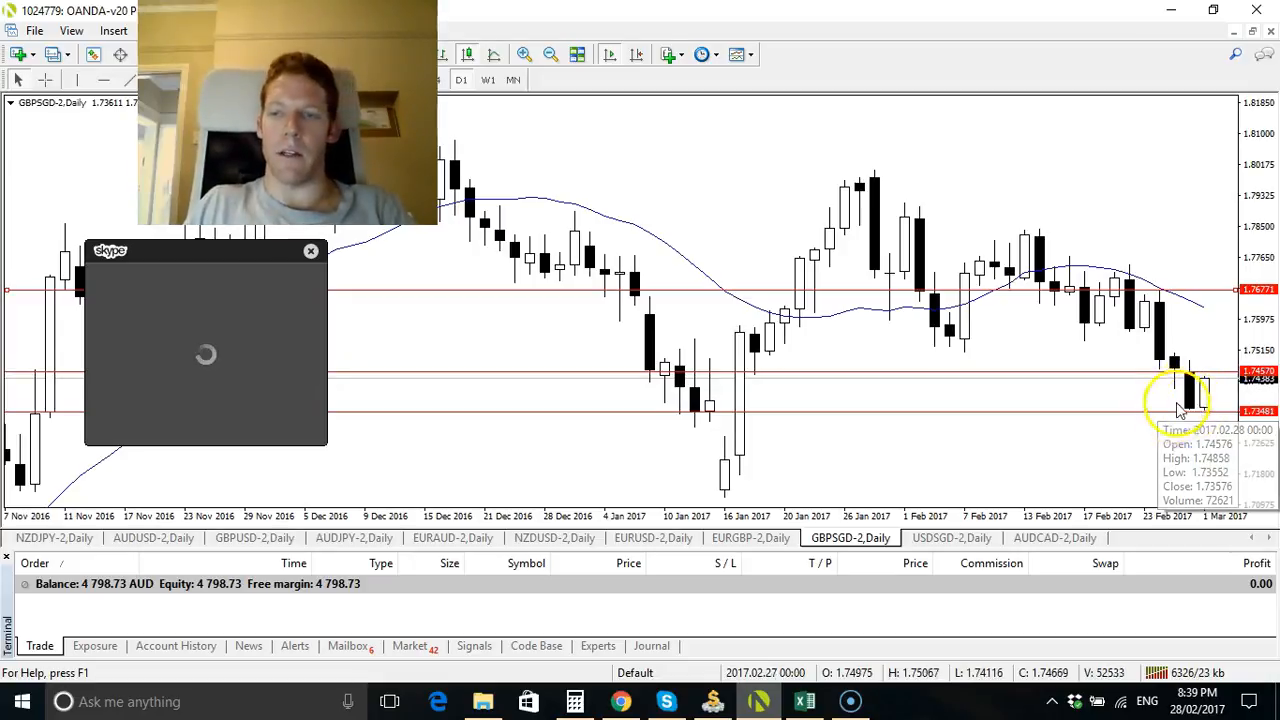
# - Delete the horizontal price line on the GBPSGD daily chart via its context menu
pyautogui.rightClick(1180, 410)
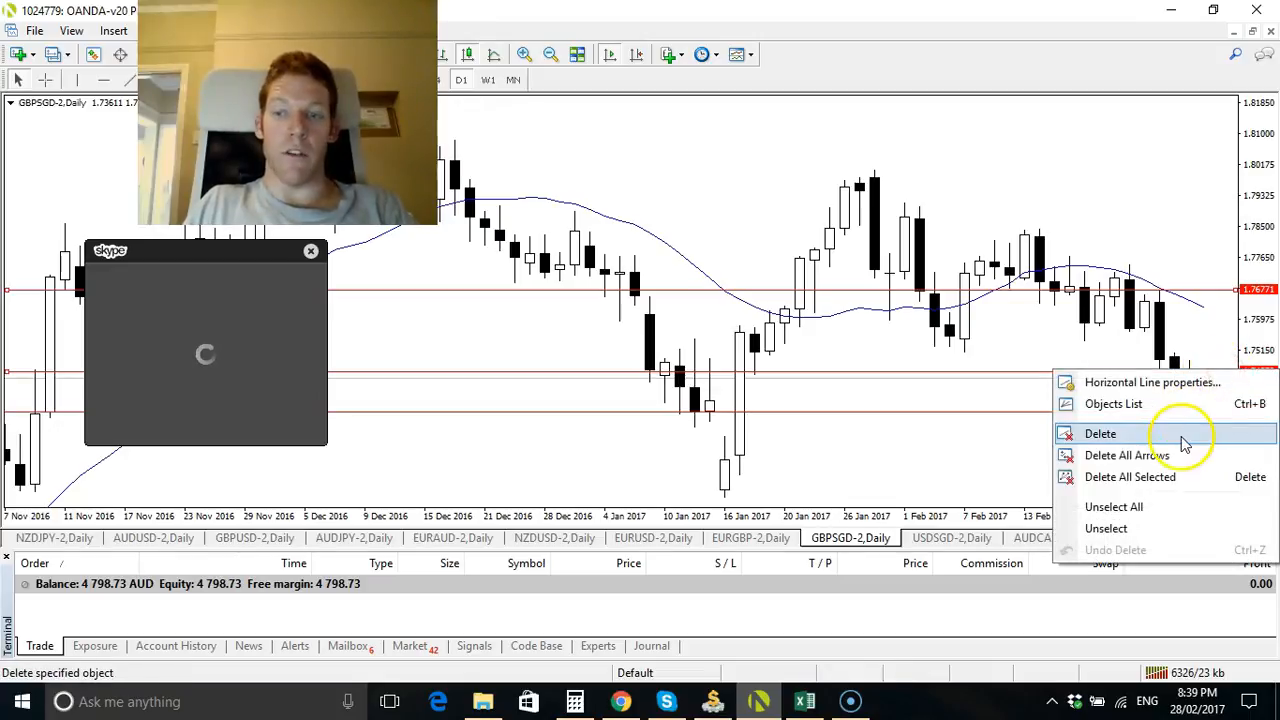
pyautogui.click(1100, 432)
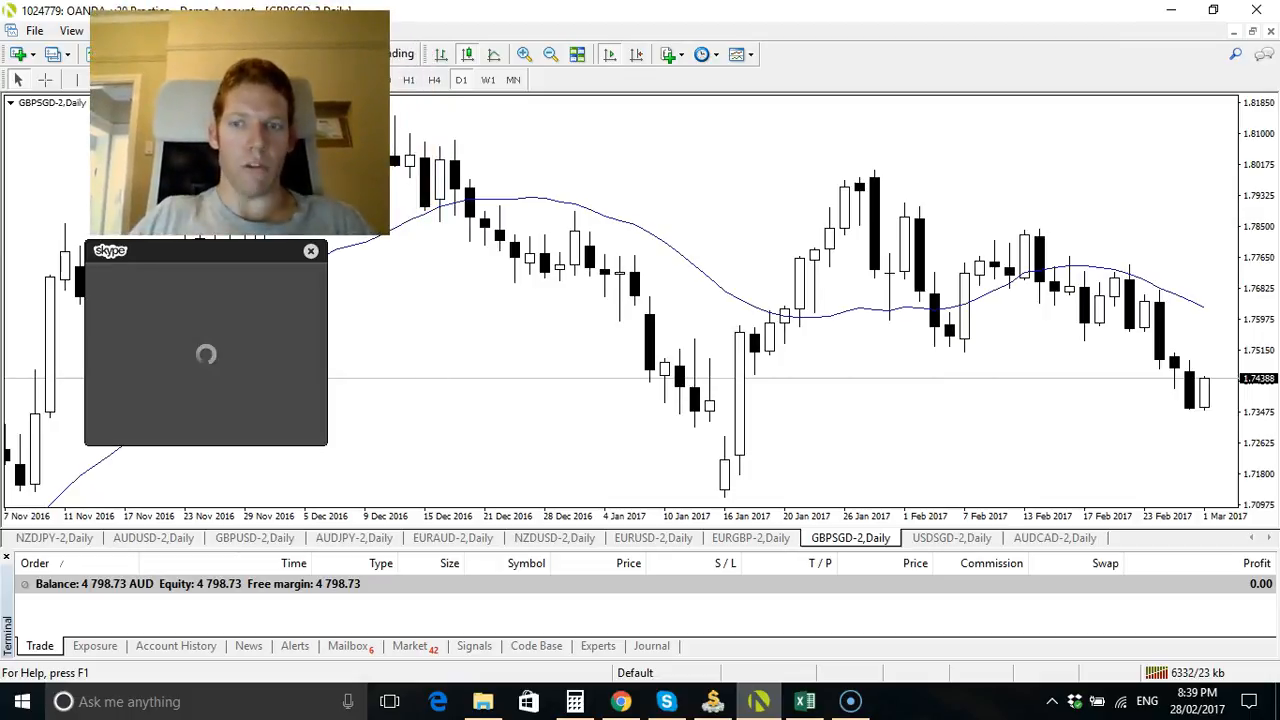
pyautogui.moveTo(424, 250)
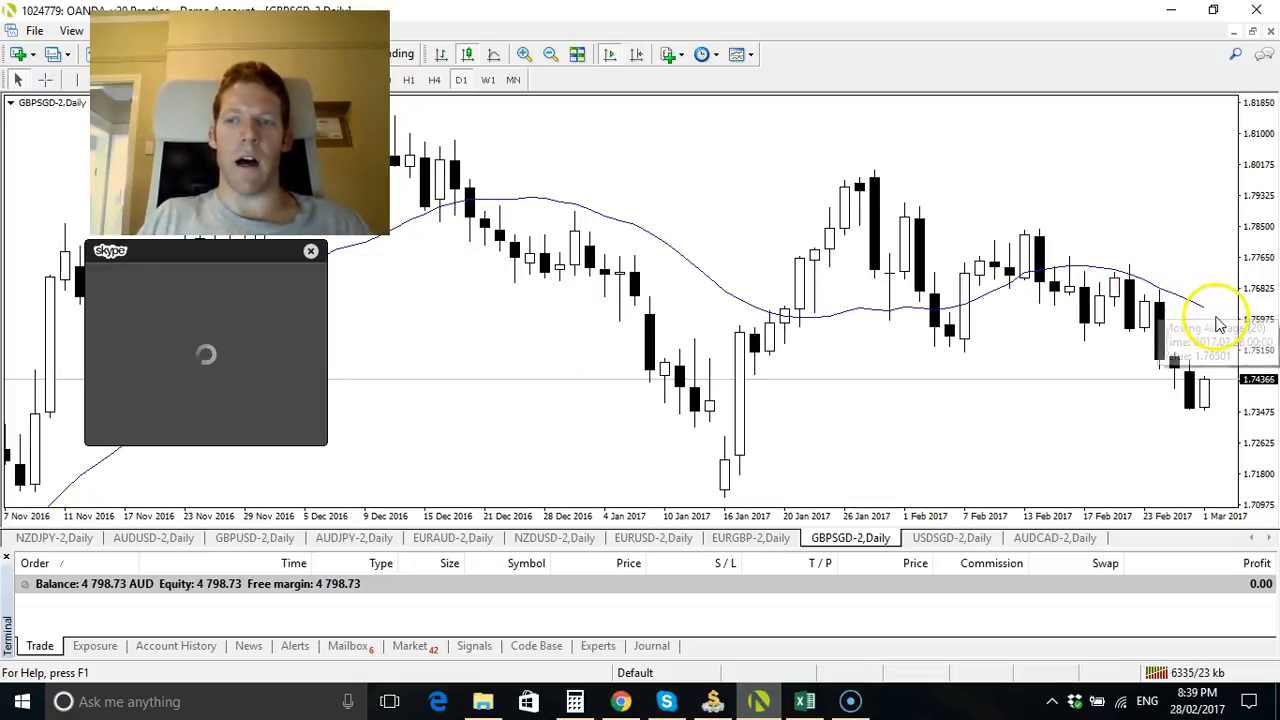
pyautogui.moveTo(1150, 452)
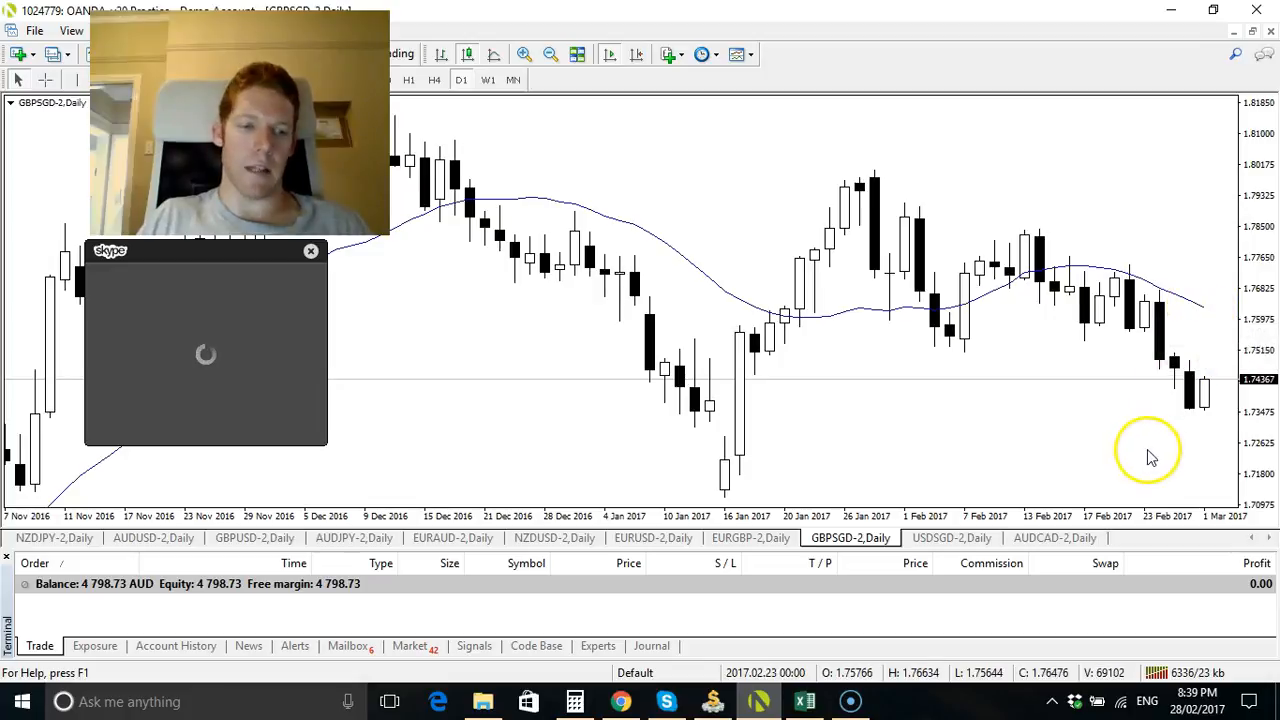
pyautogui.moveTo(1200, 308)
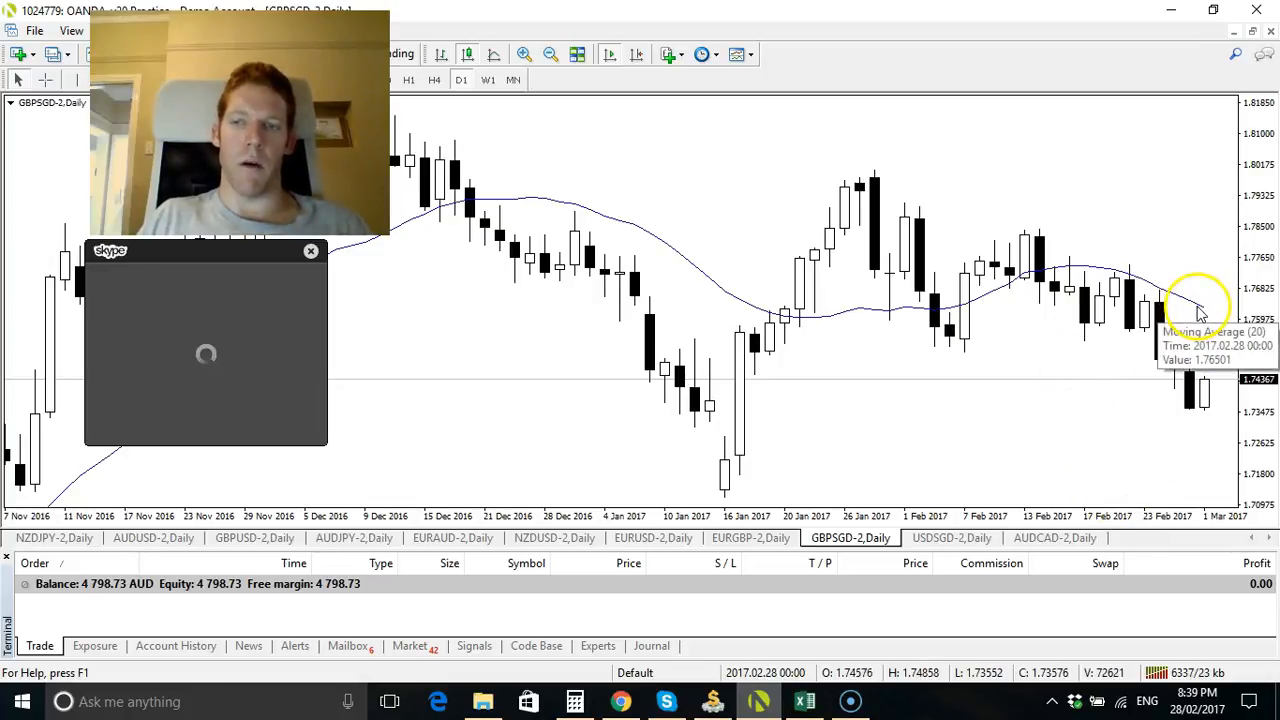
pyautogui.moveTo(892, 364)
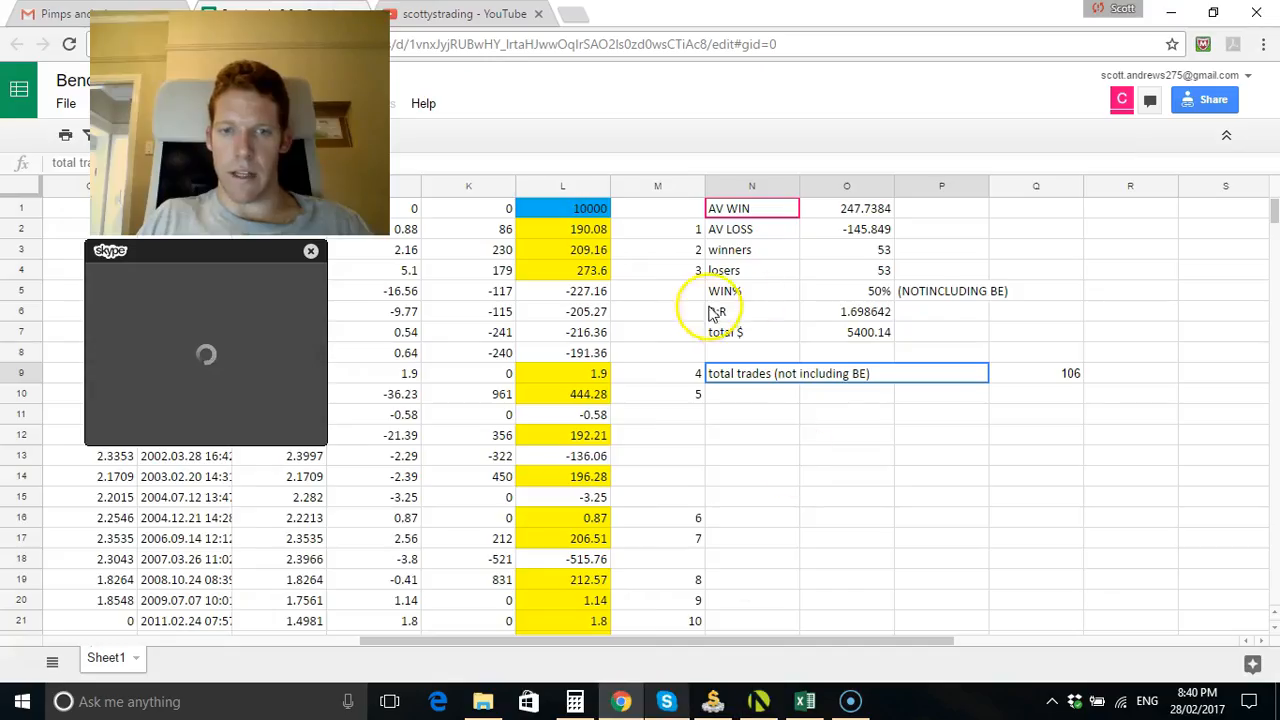
# - Return from the Google Sheets trade results to the GBPSGD daily chart in MetaTrader 4
pyautogui.click(464, 14)
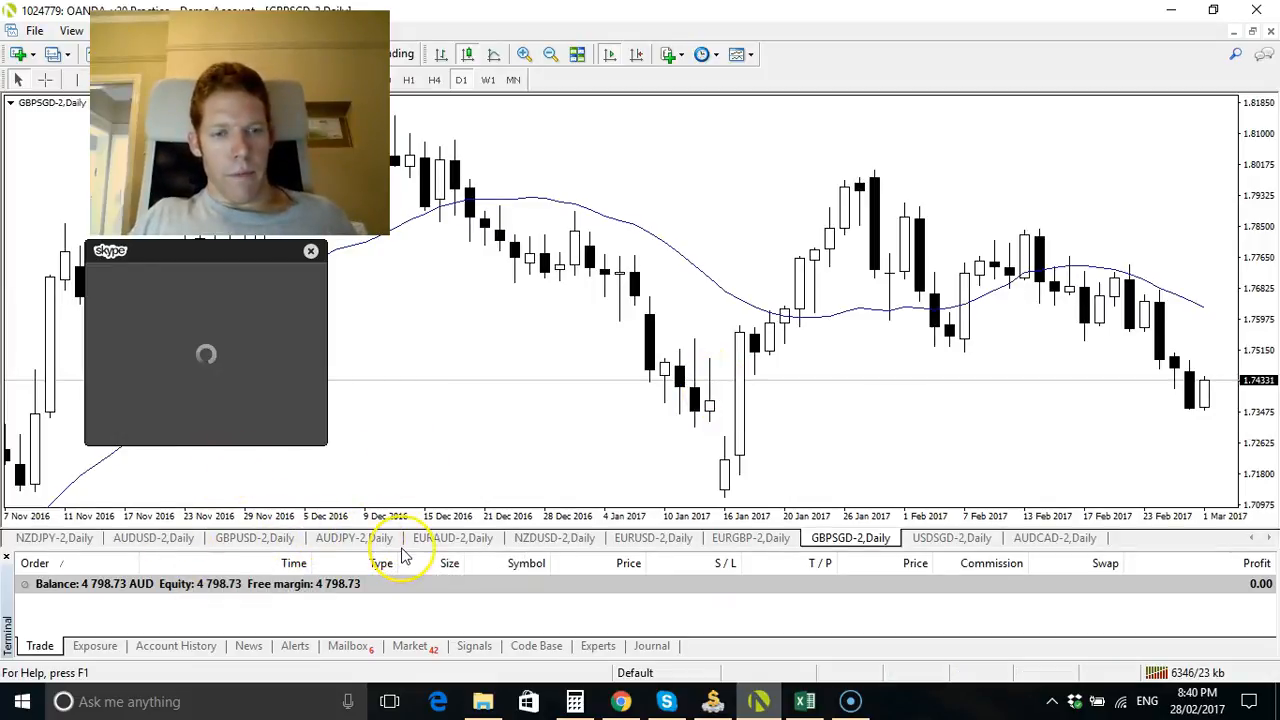
pyautogui.moveTo(452, 538)
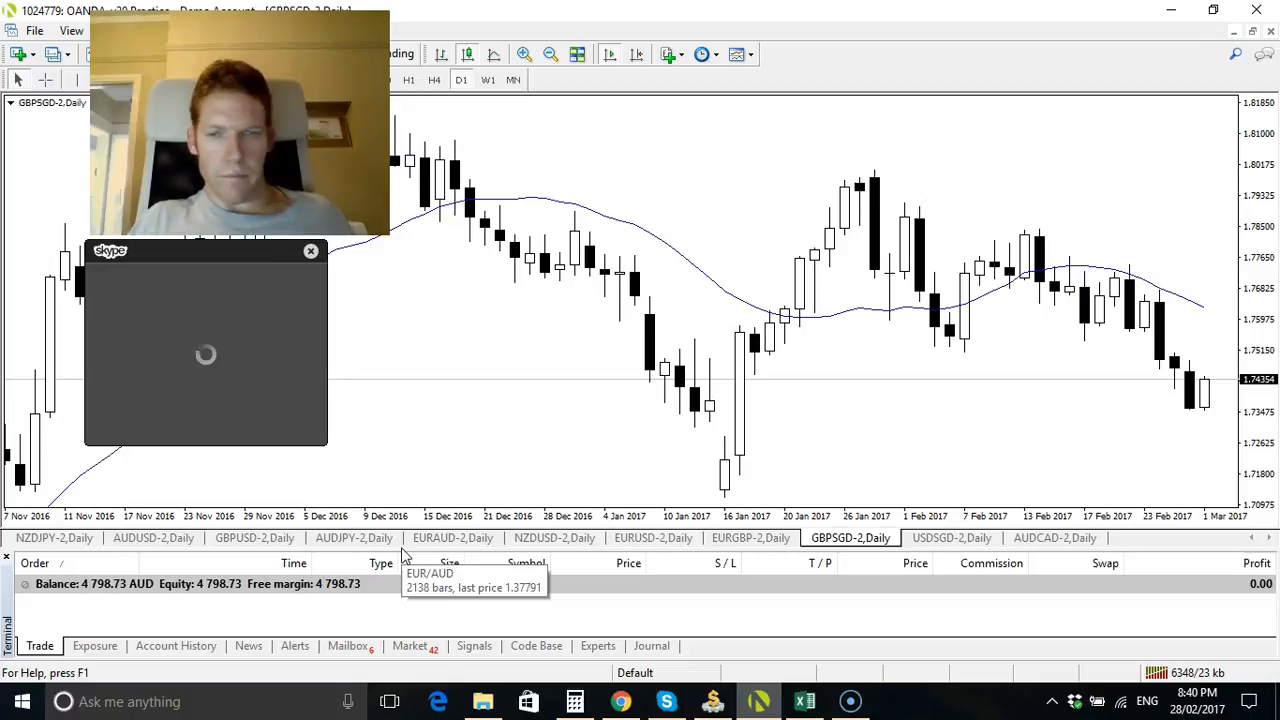
# - Show the AUDCAD daily chart zoomed in on recent candles, then go back to GBPSGD daily
pyautogui.click(1056, 538)
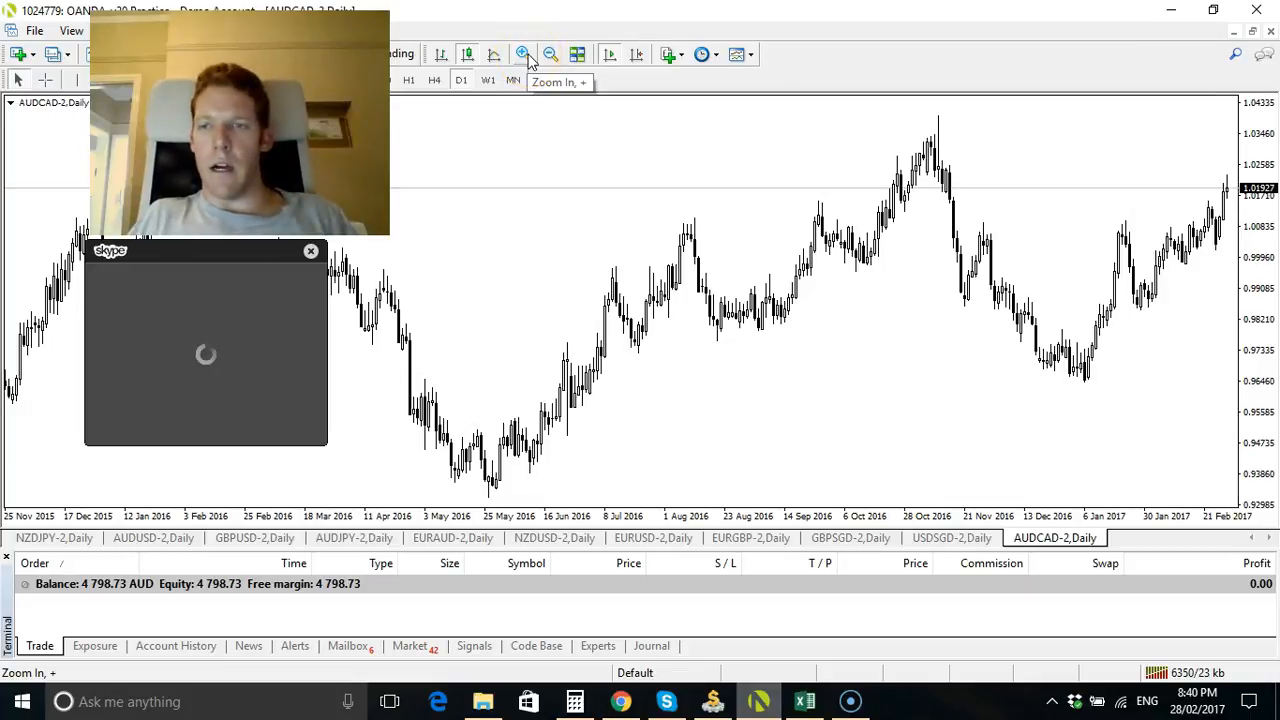
pyautogui.click(524, 54)
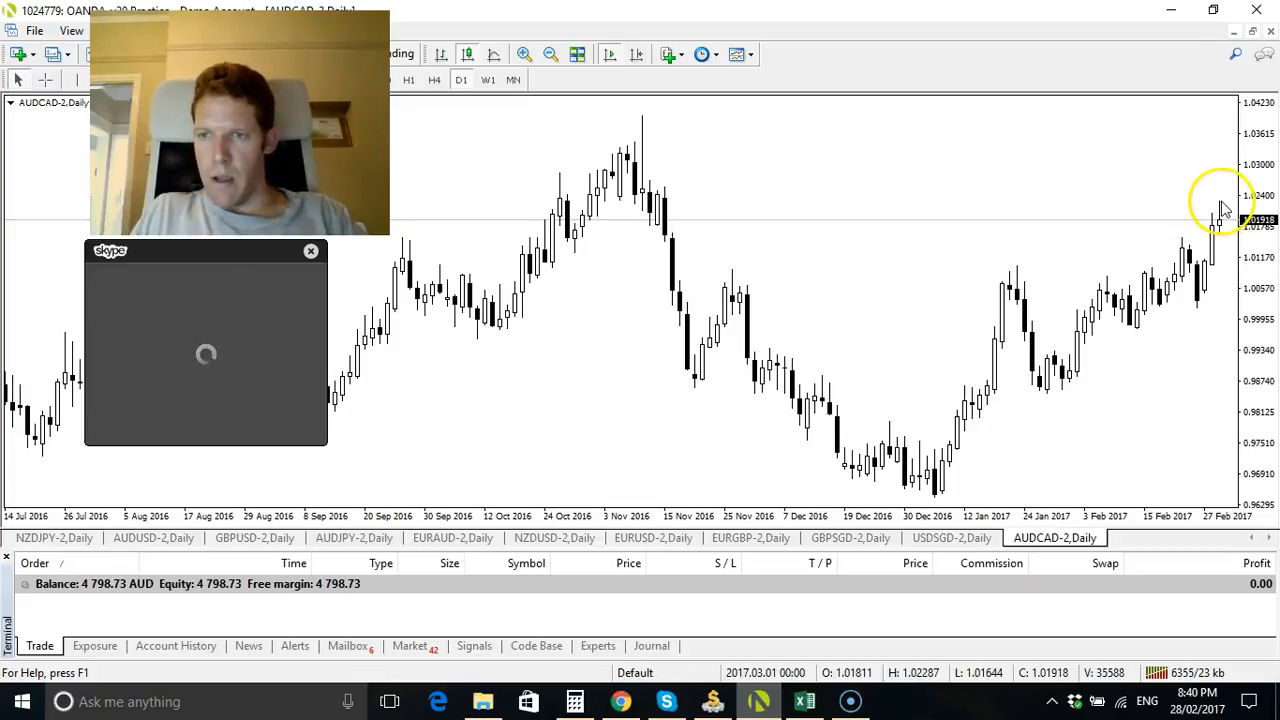
pyautogui.moveTo(1220, 210)
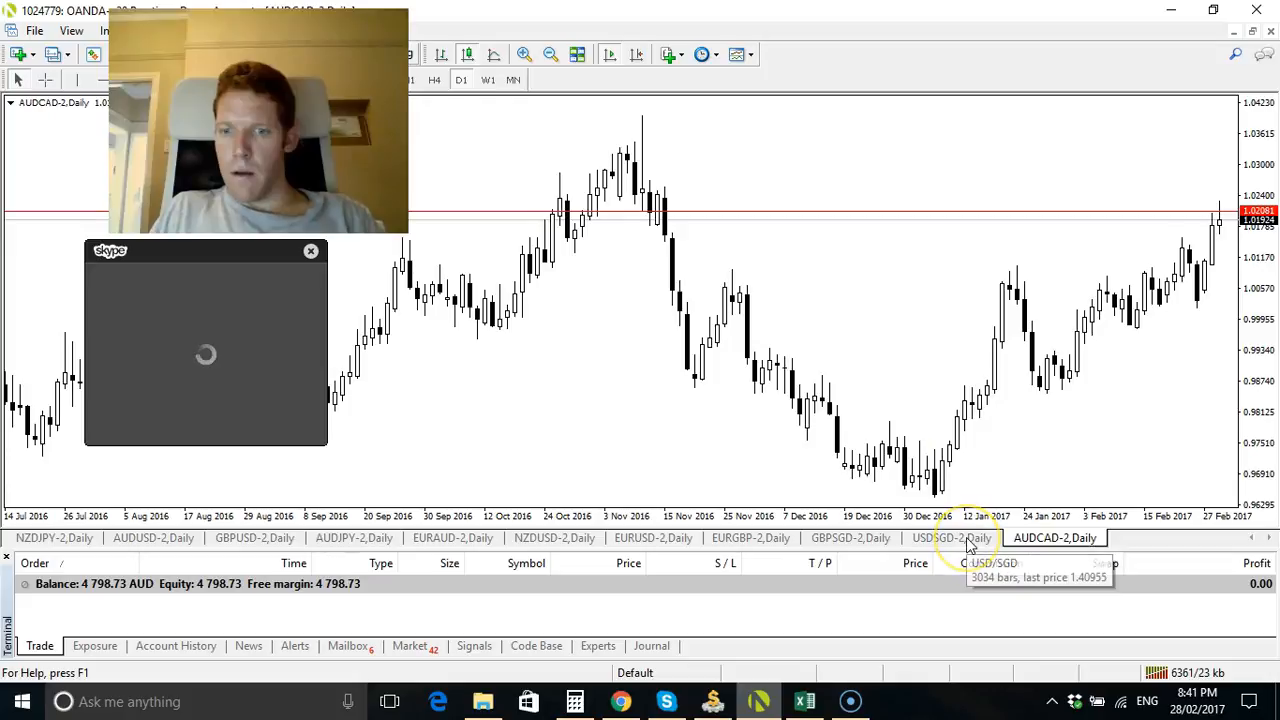
pyautogui.click(848, 536)
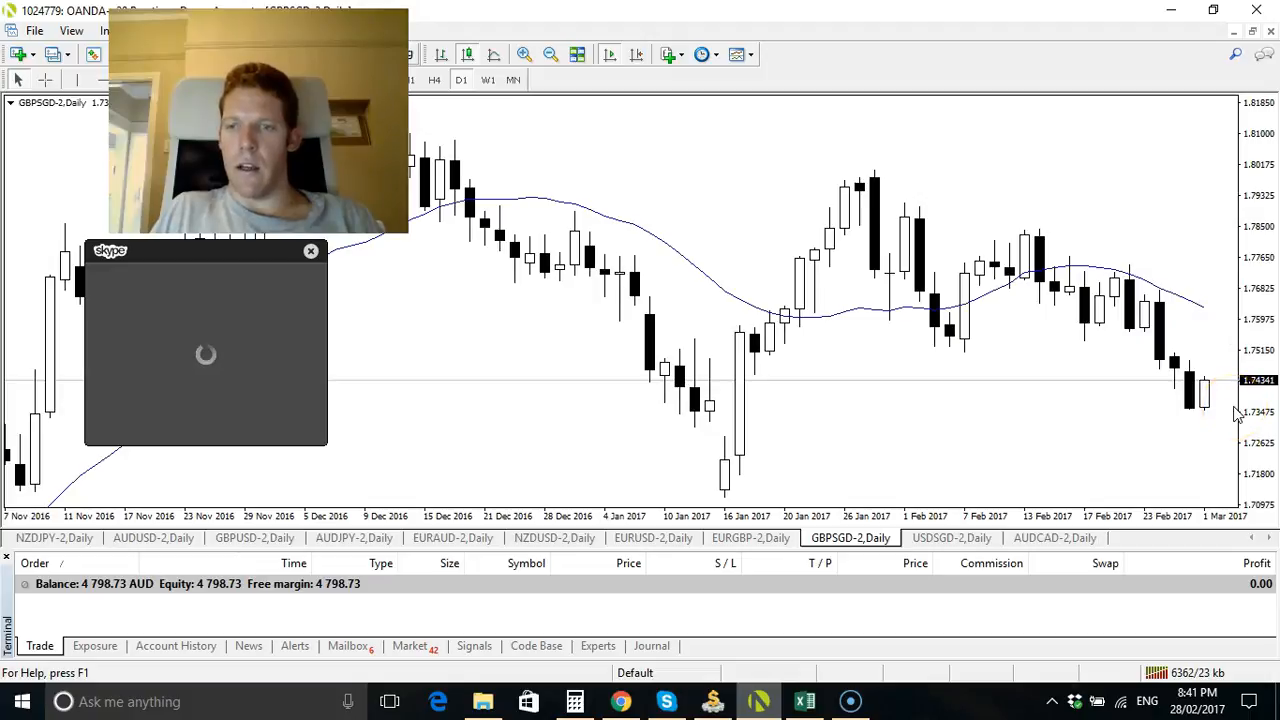
pyautogui.moveTo(1160, 336)
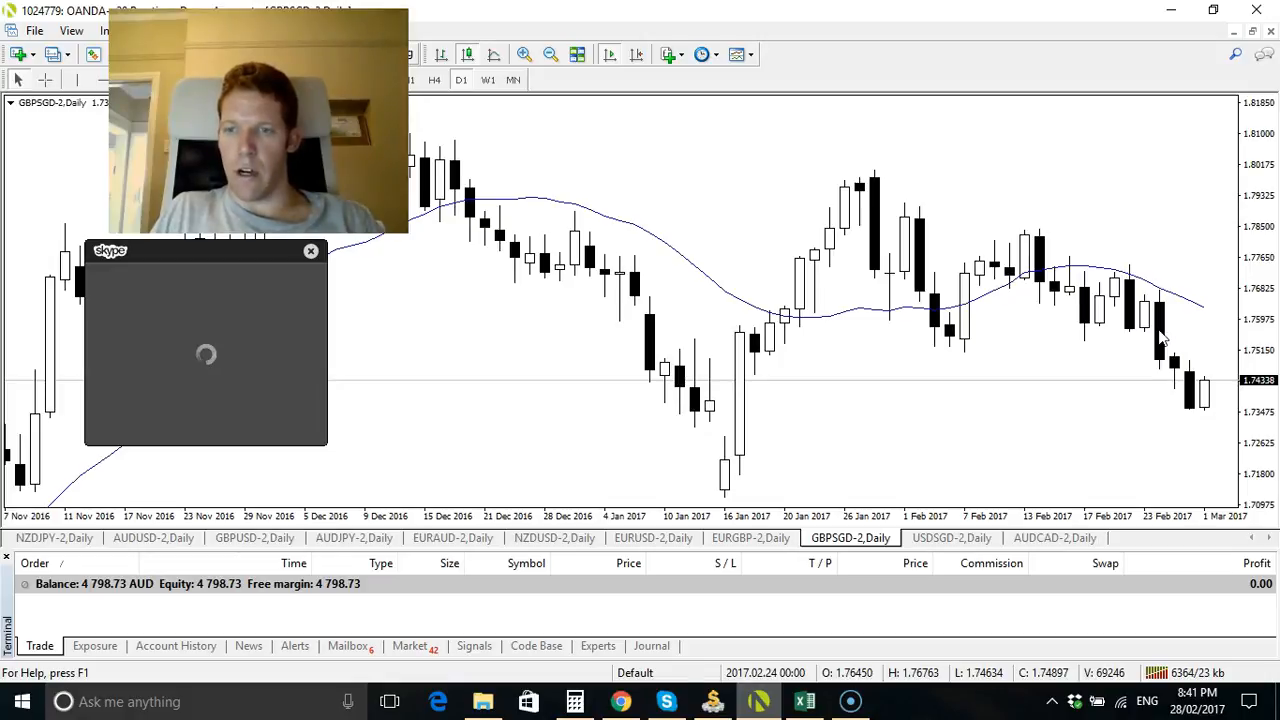
# - Switch from the GBPSGD daily chart to the USDSGD daily chart
pyautogui.click(950, 538)
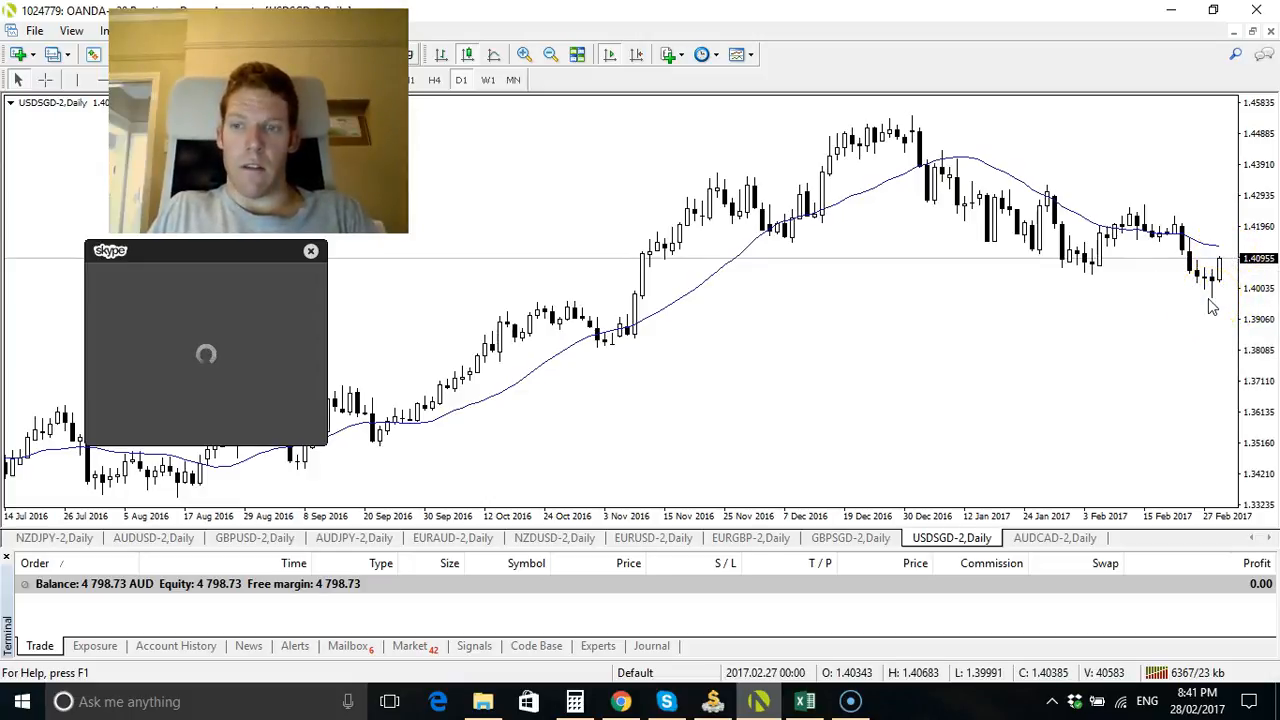
pyautogui.moveTo(1224, 276)
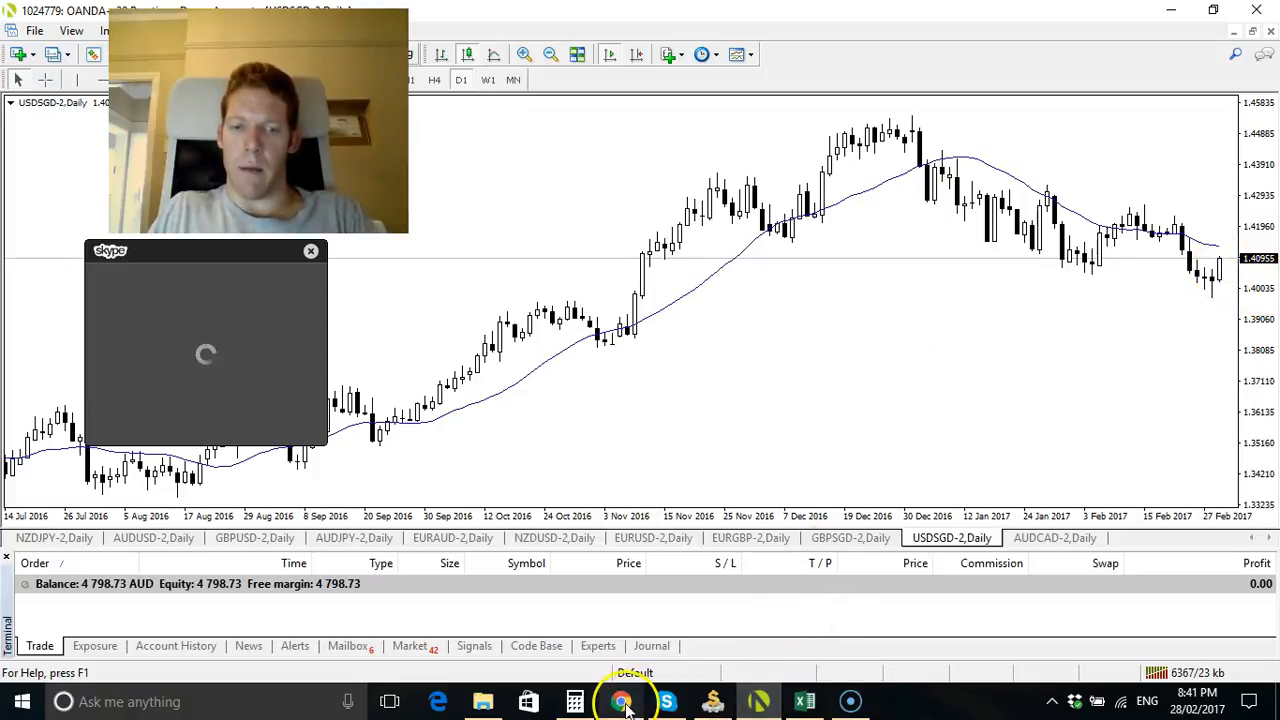
pyautogui.moveTo(622, 700)
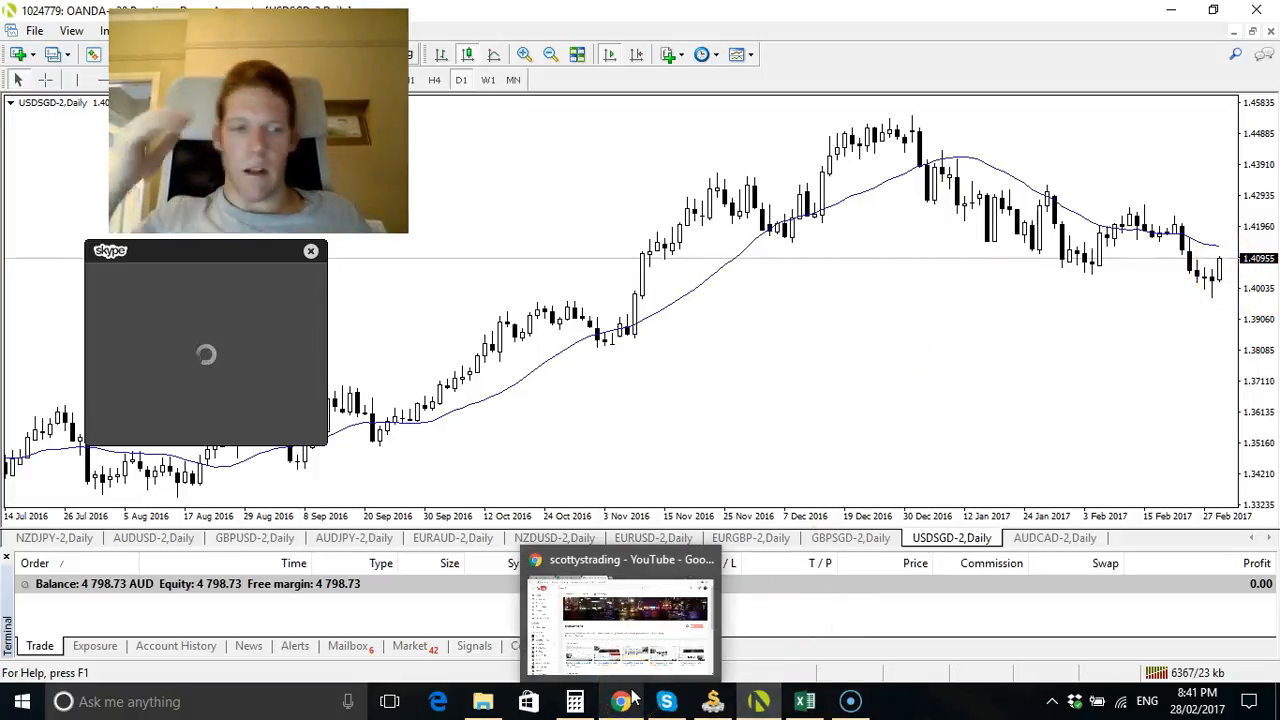
pyautogui.click(620, 624)
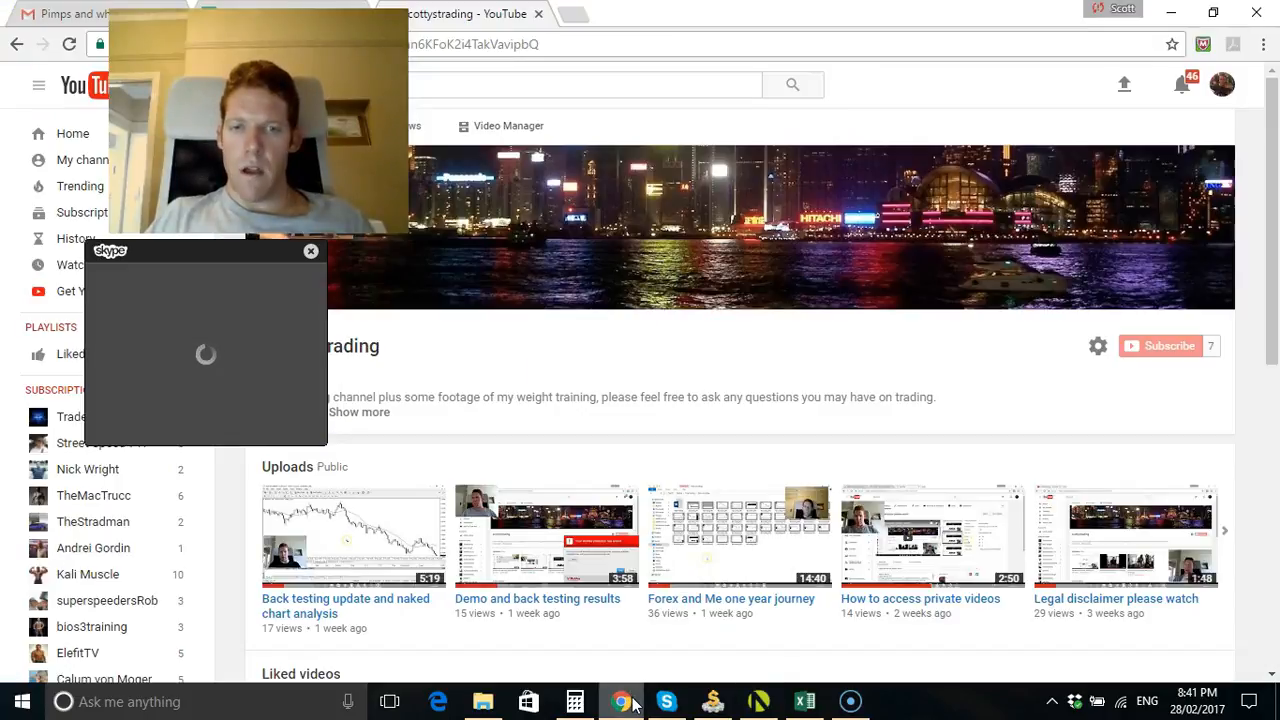
pyautogui.moveTo(478, 470)
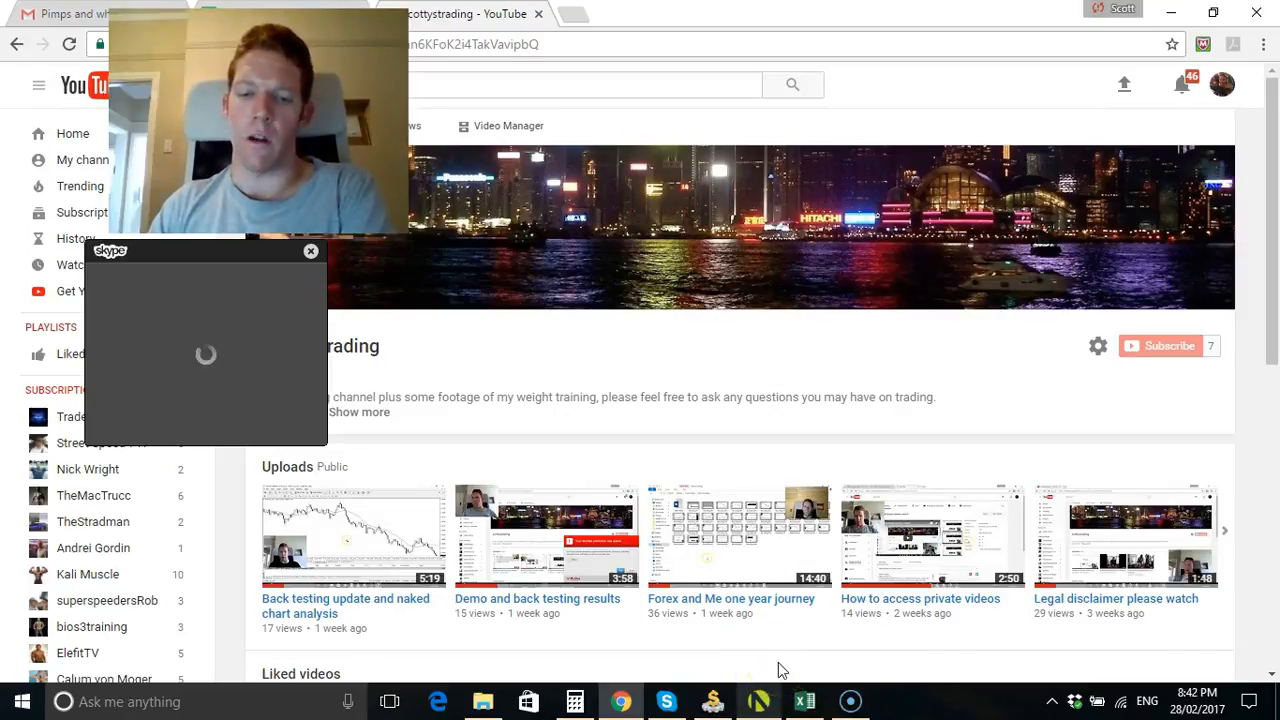
pyautogui.click(760, 700)
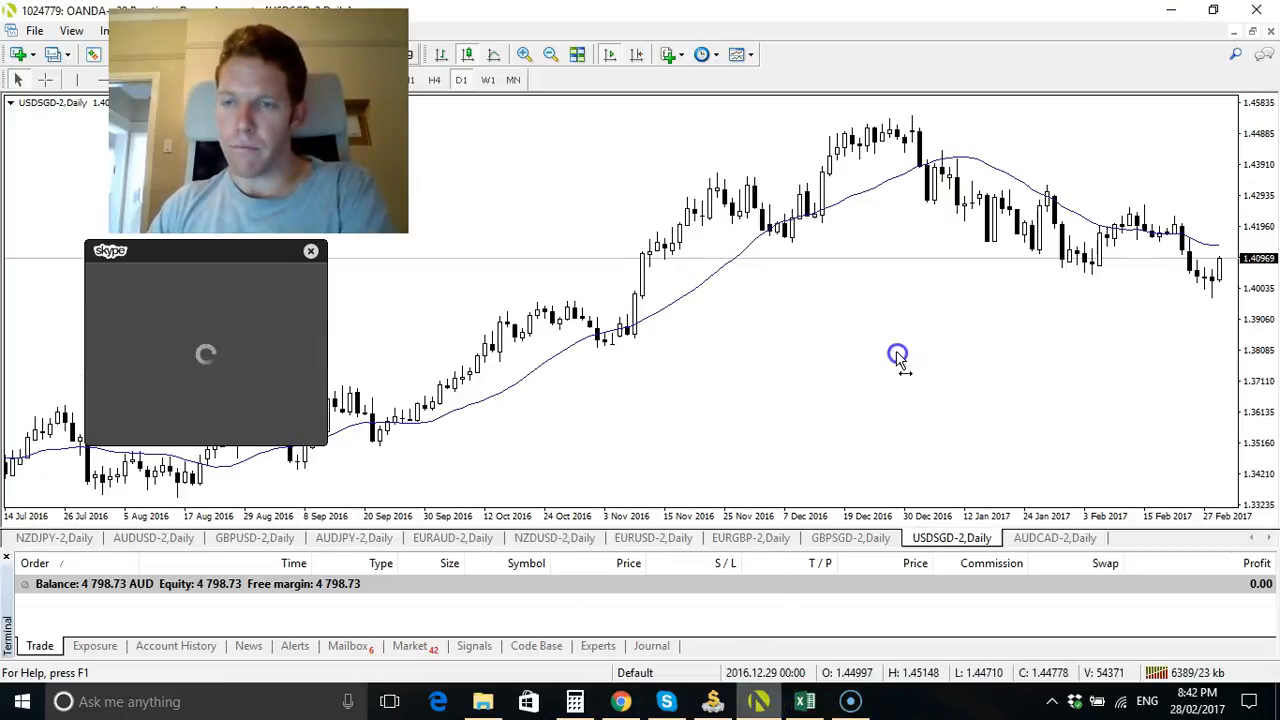
pyautogui.moveTo(896, 358)
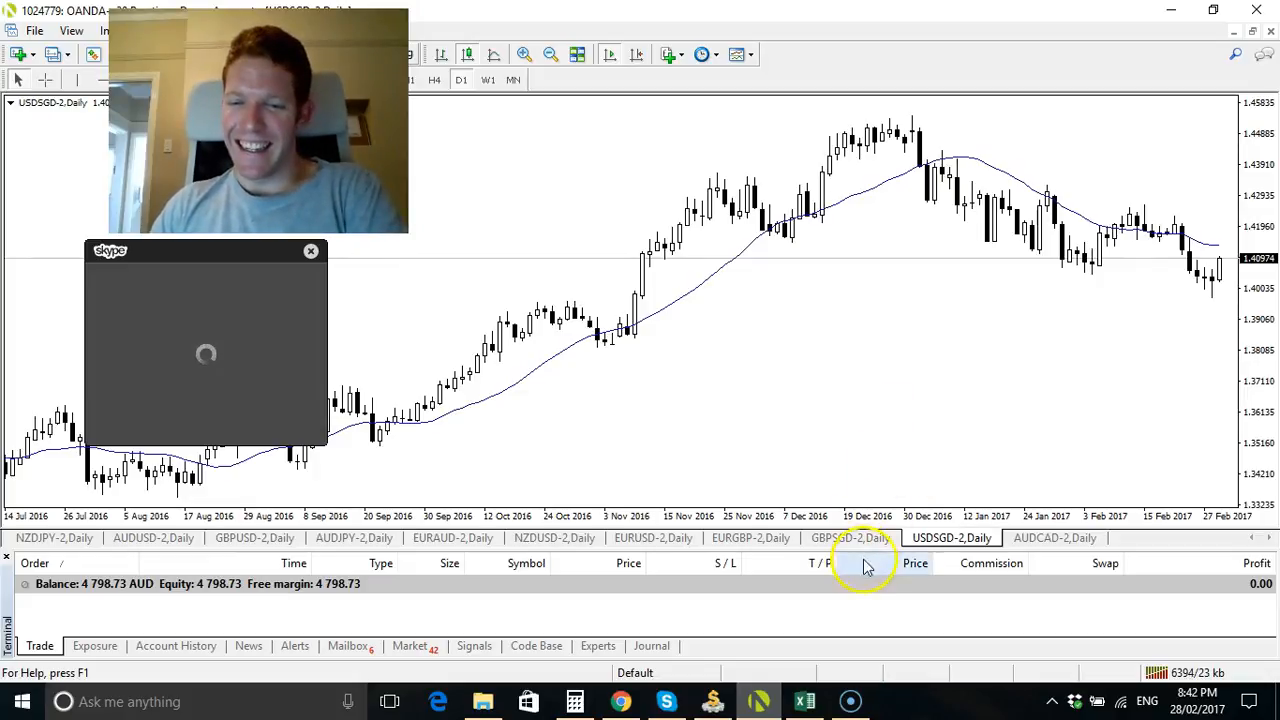
# - Review the GBPSGD daily chart, then move on to the AUDCAD daily chart
pyautogui.click(848, 538)
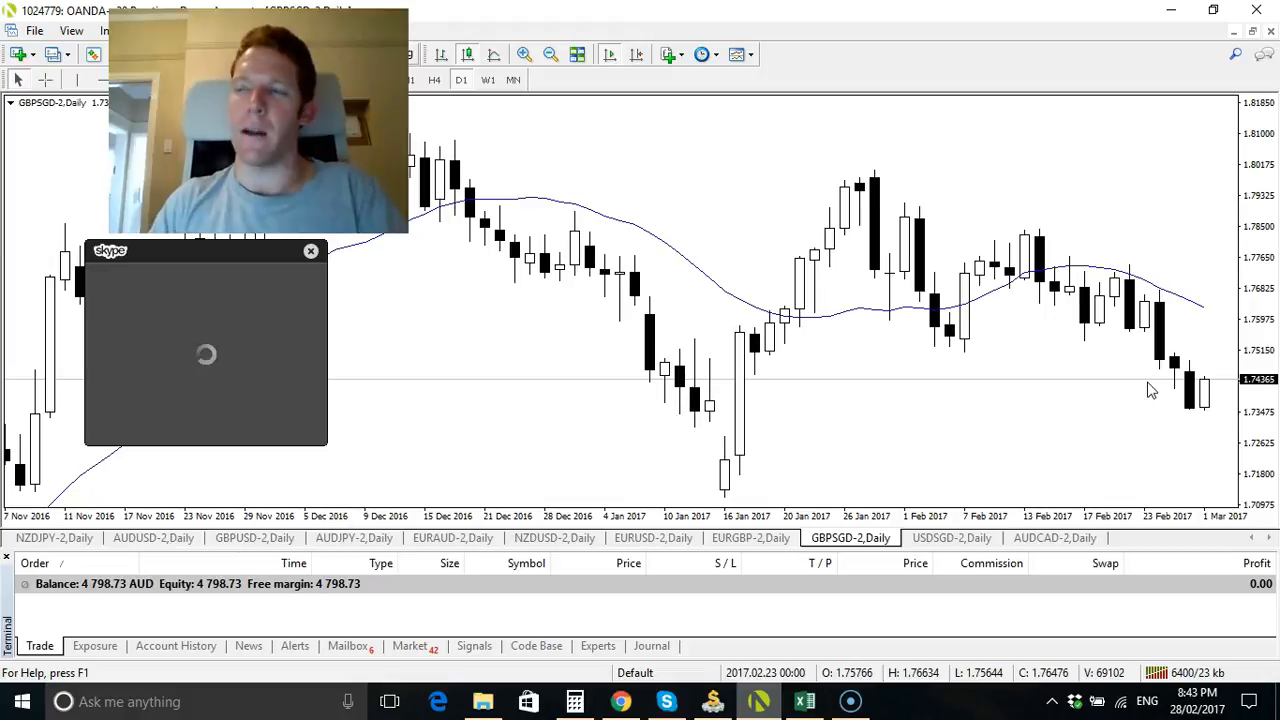
pyautogui.moveTo(1068, 406)
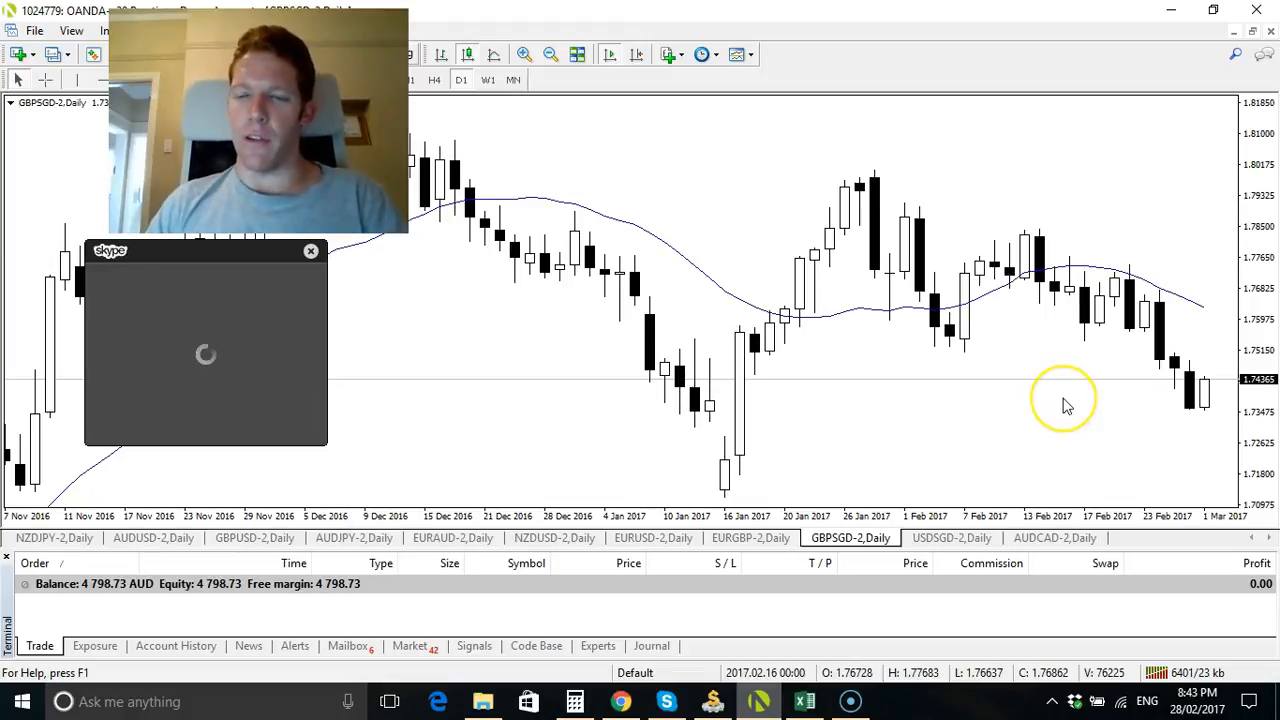
pyautogui.moveTo(1068, 408)
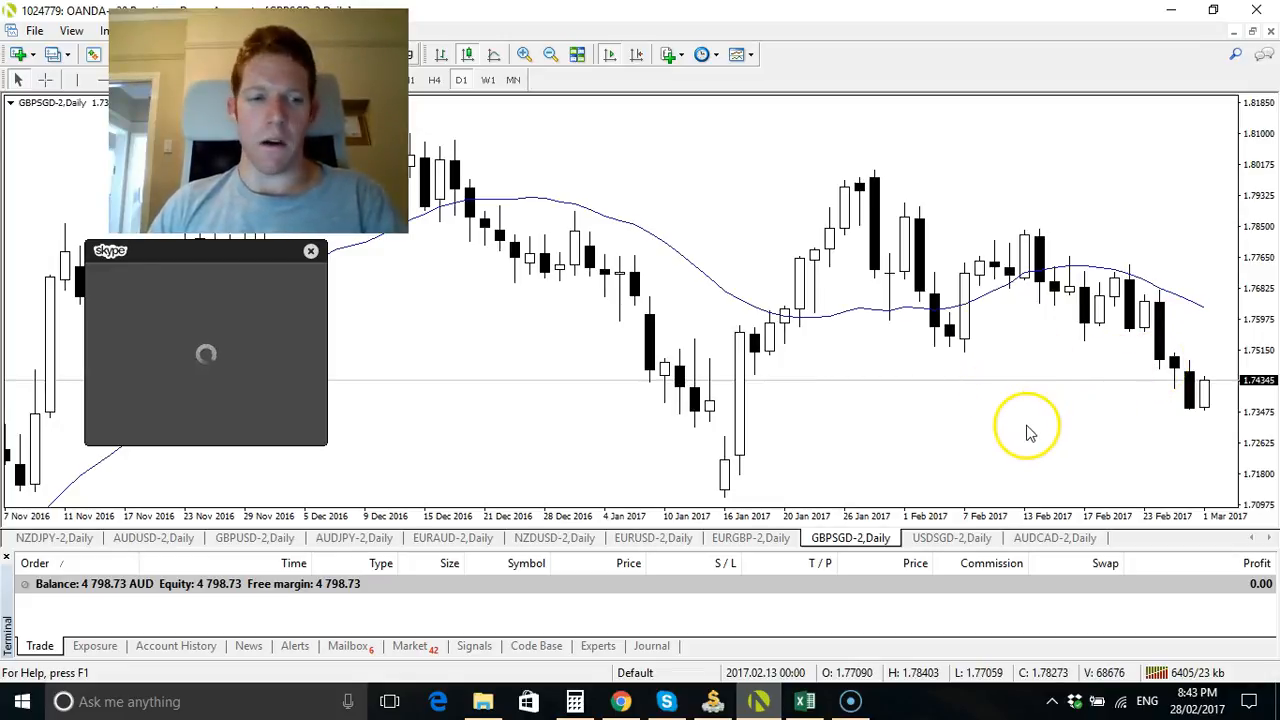
pyautogui.click(1056, 538)
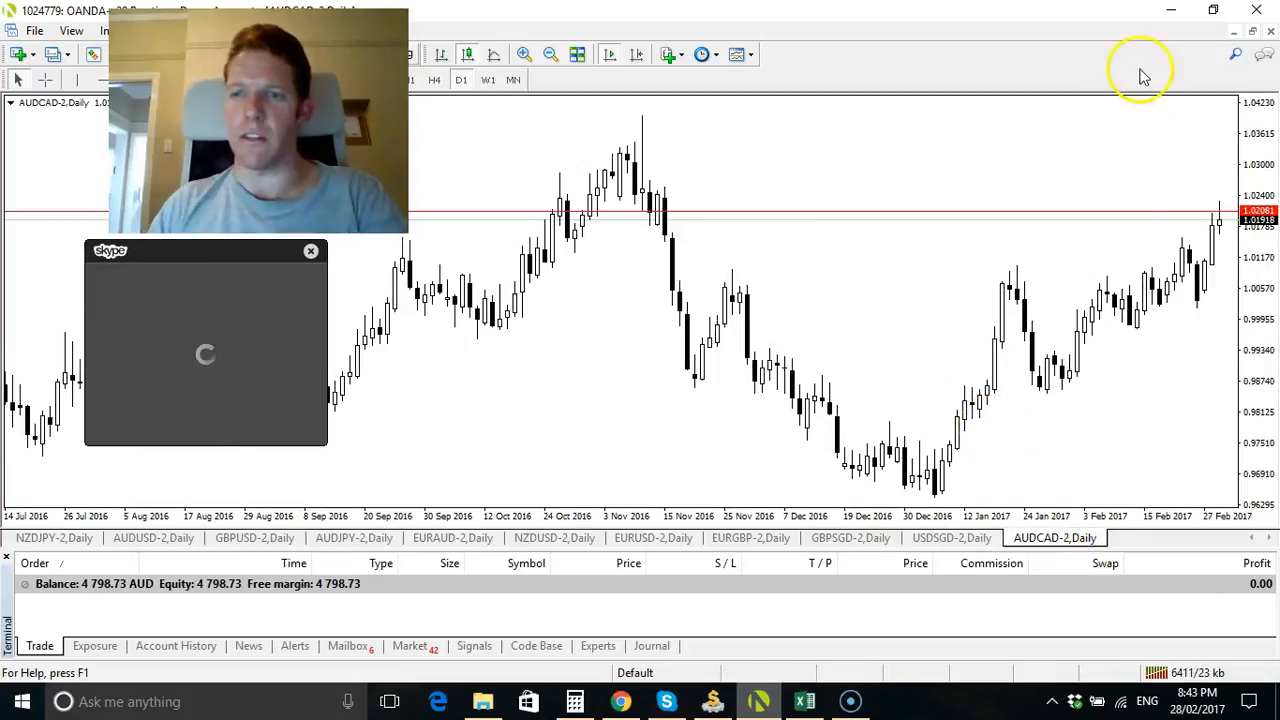
# - Check the AUDCAD chart's toolbar options, then switch to the EURAUD daily chart
pyautogui.rightClick(1148, 212)
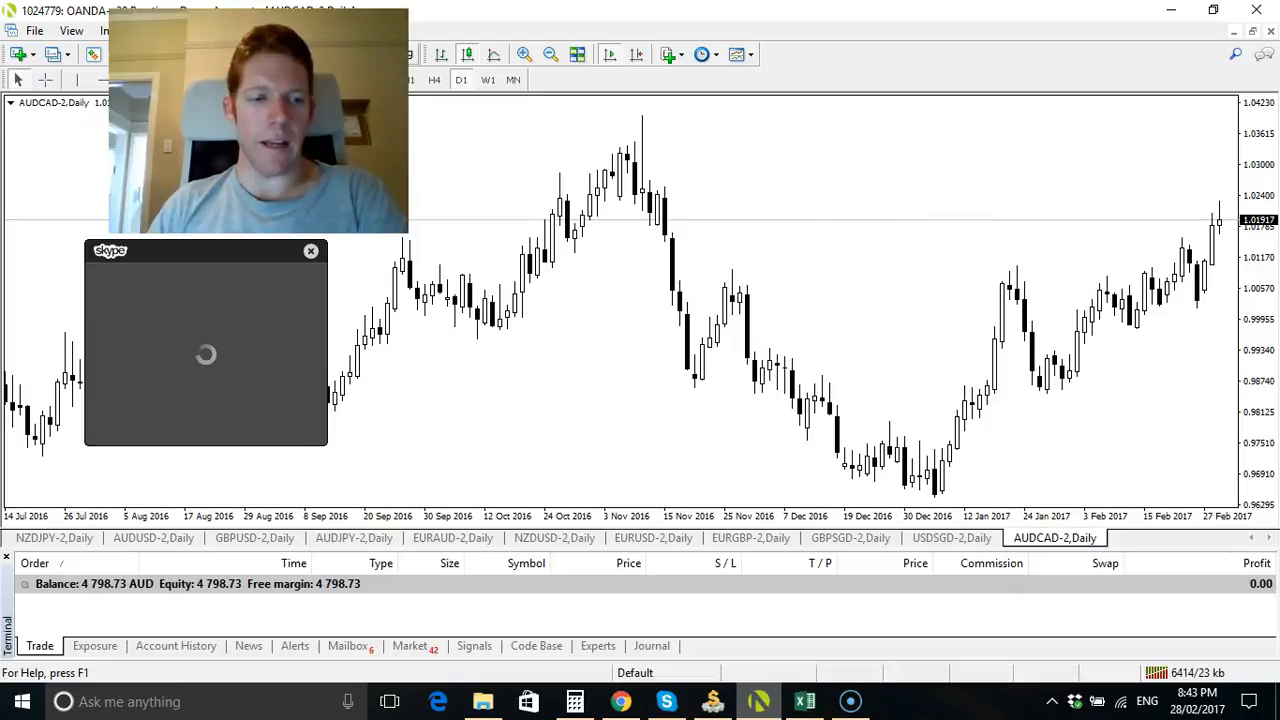
pyautogui.moveTo(454, 392)
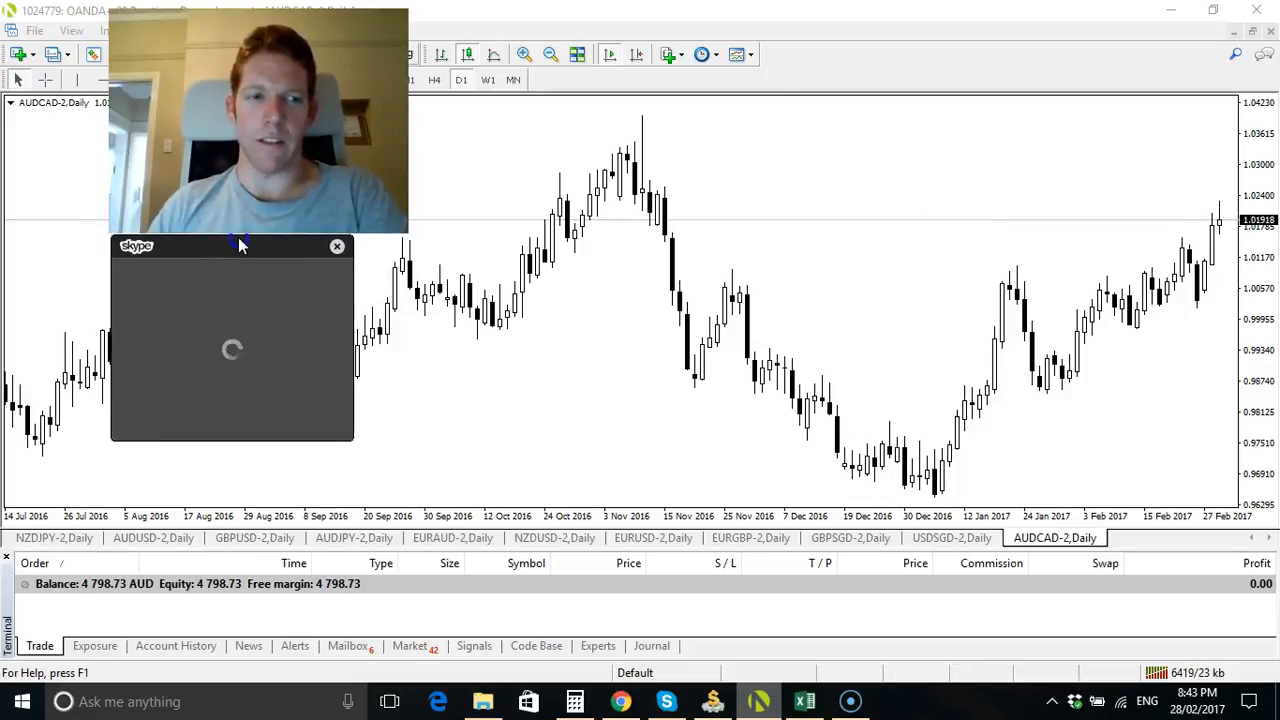
pyautogui.moveTo(364, 380)
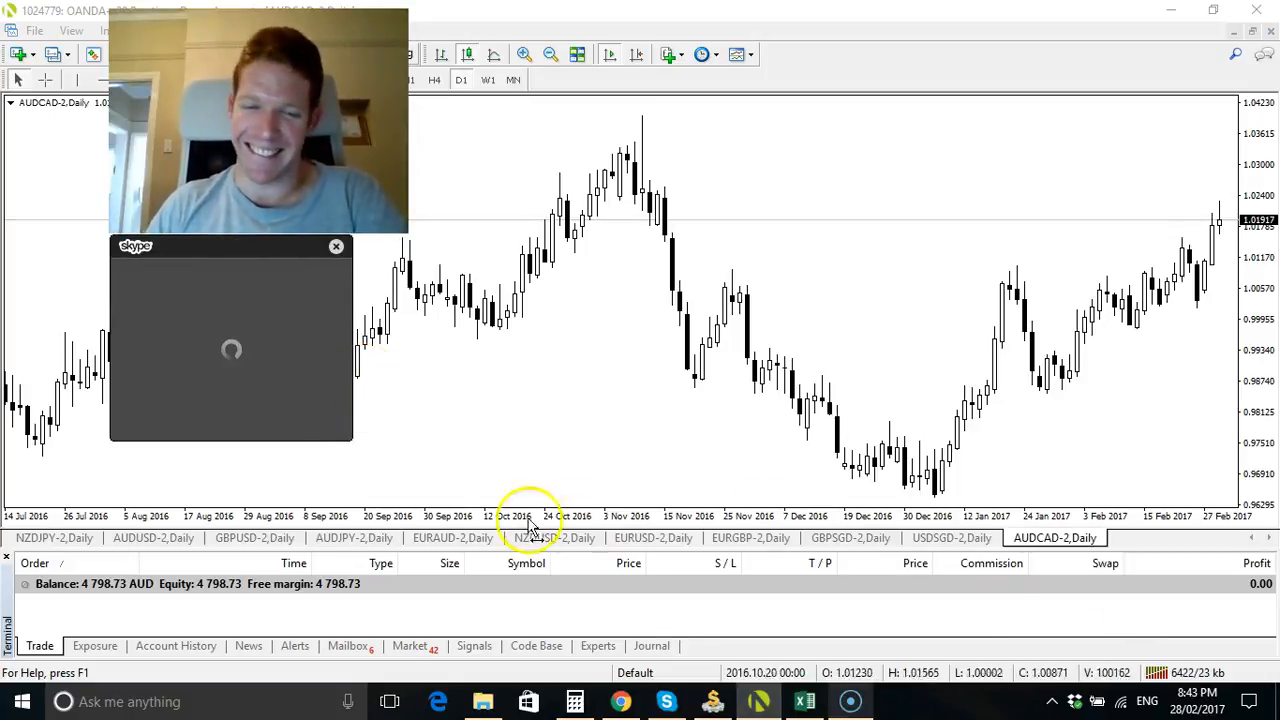
pyautogui.click(452, 538)
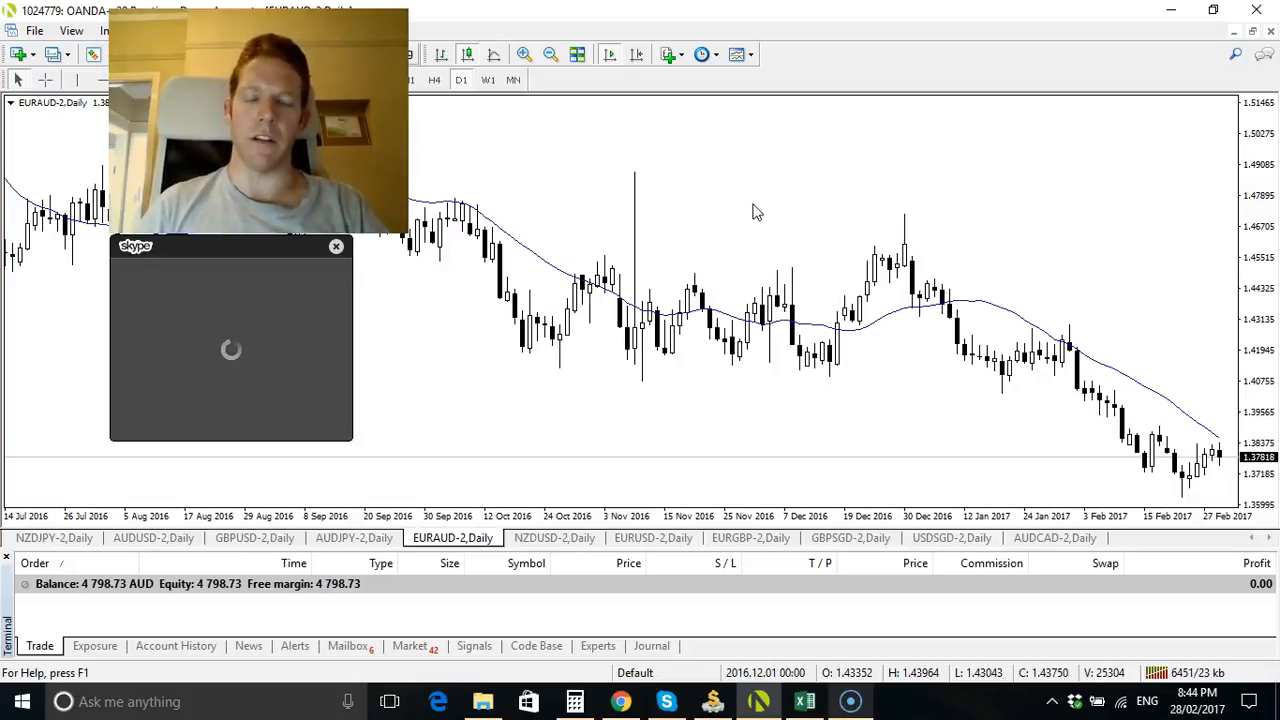
pyautogui.moveTo(1030, 278)
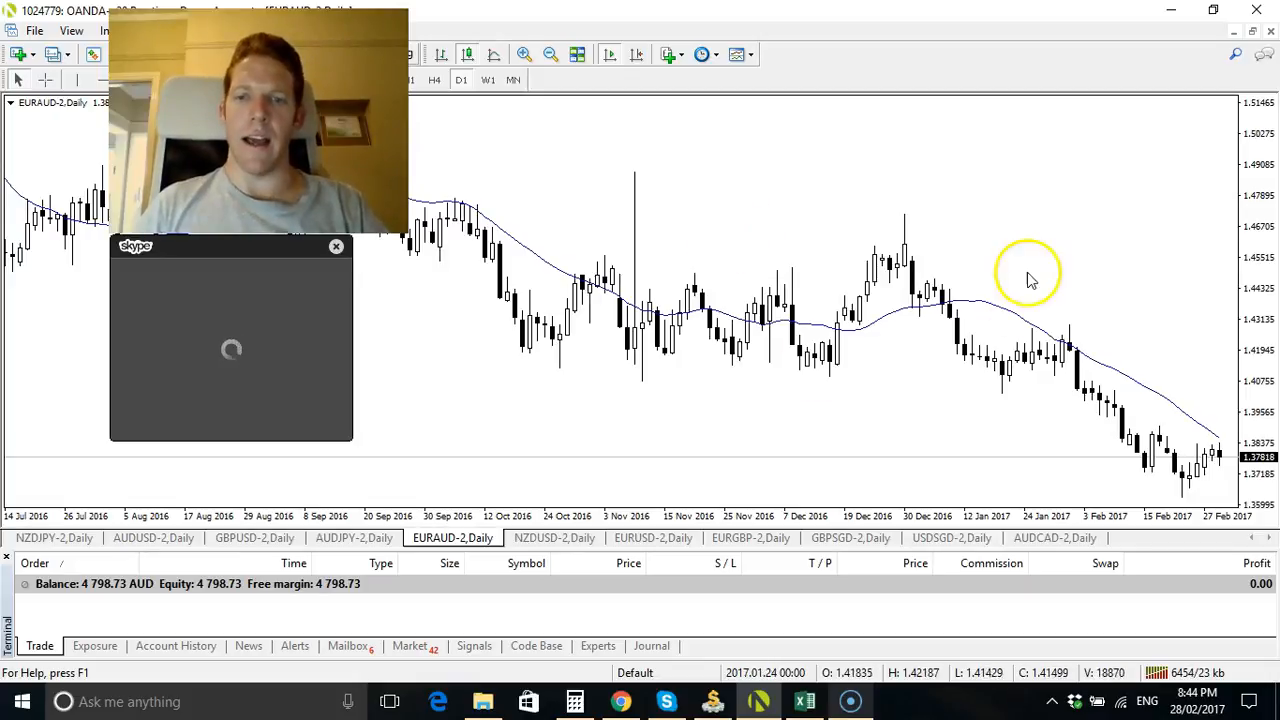
pyautogui.moveTo(1160, 450)
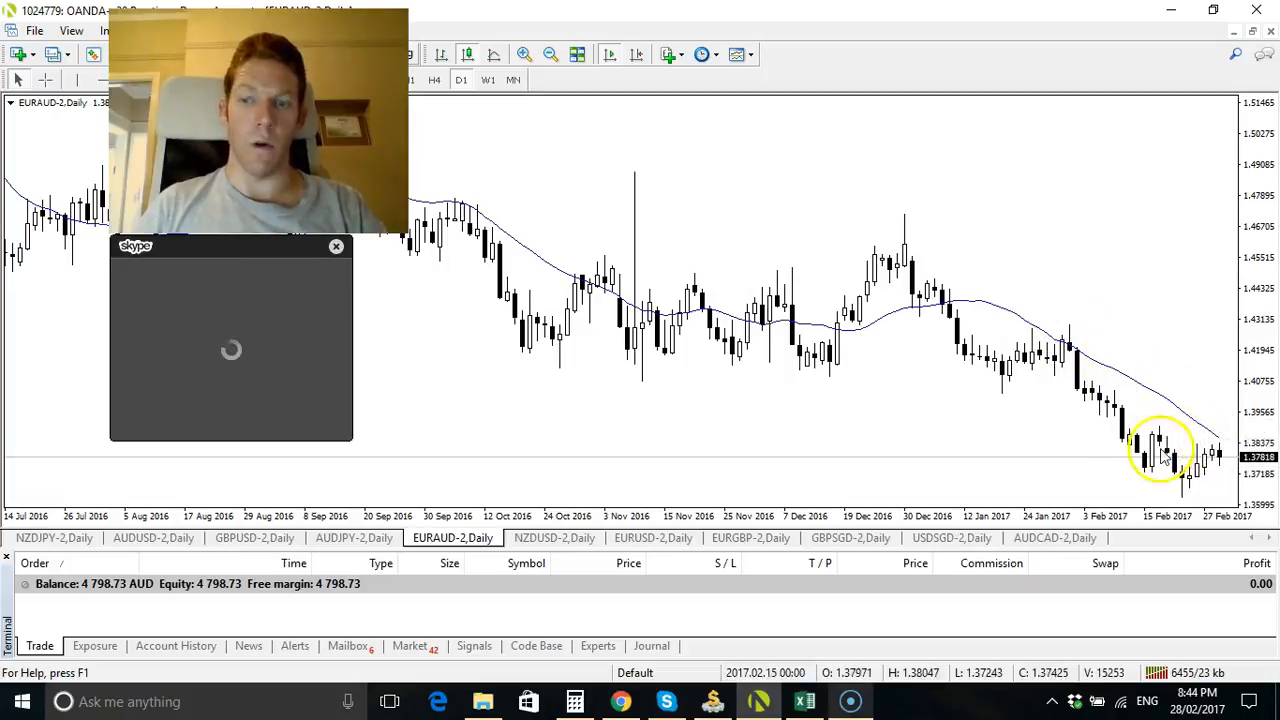
pyautogui.moveTo(848, 426)
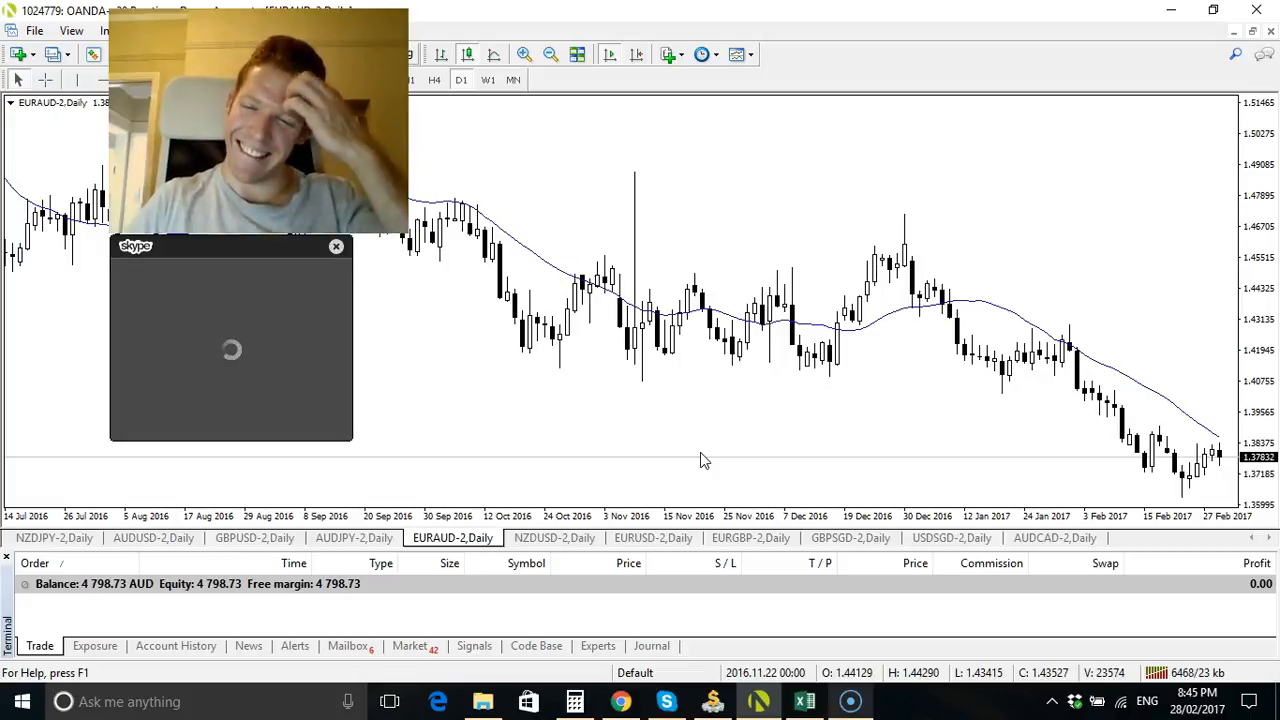
pyautogui.moveTo(656, 450)
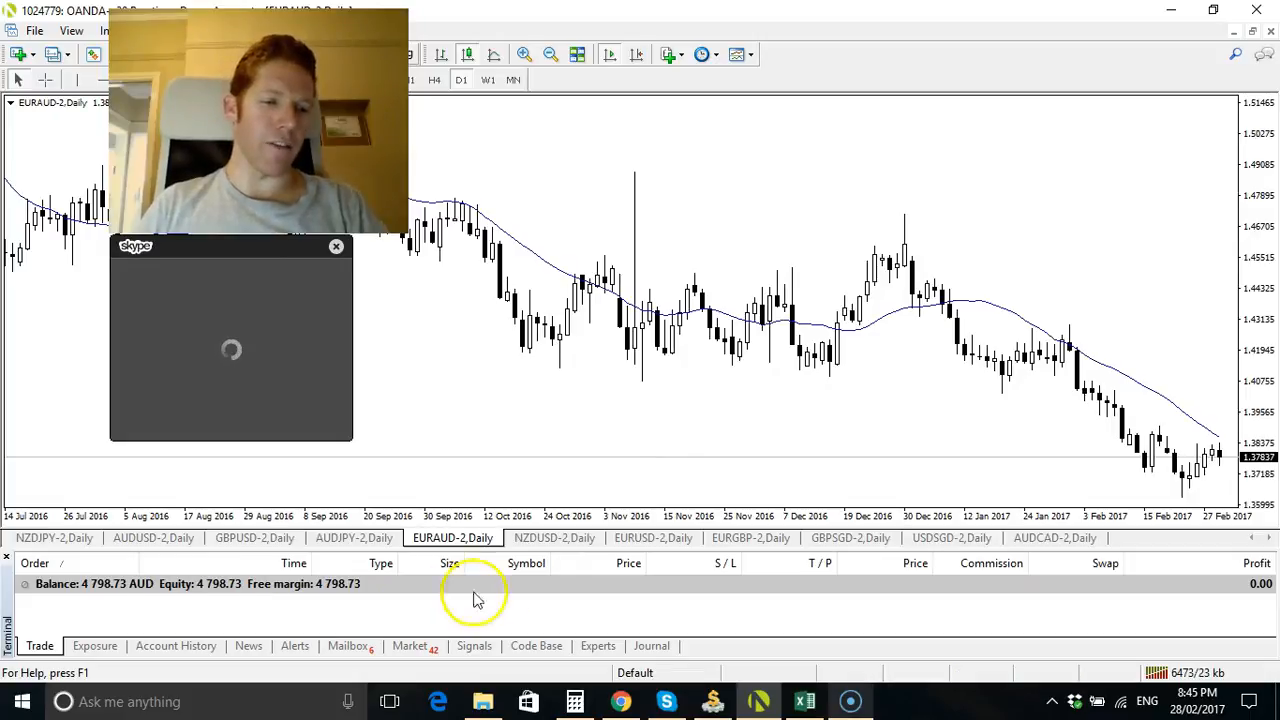
pyautogui.moveTo(672, 458)
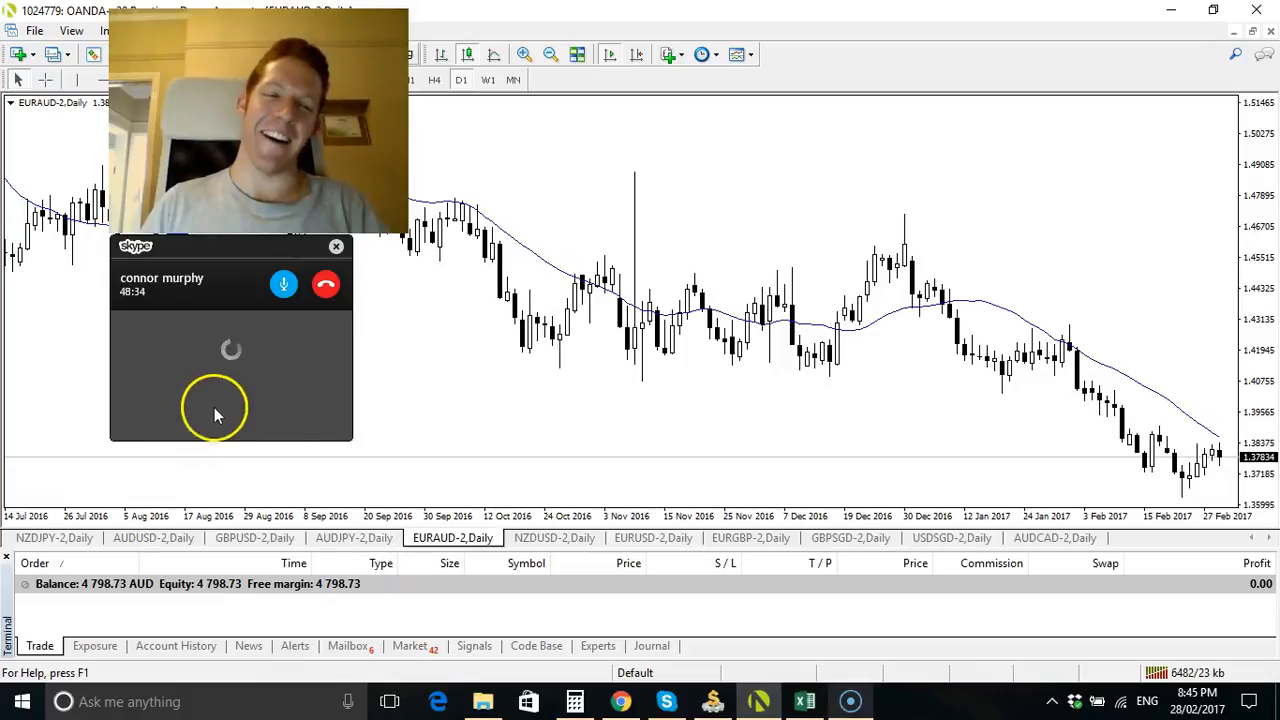
pyautogui.moveTo(304, 448)
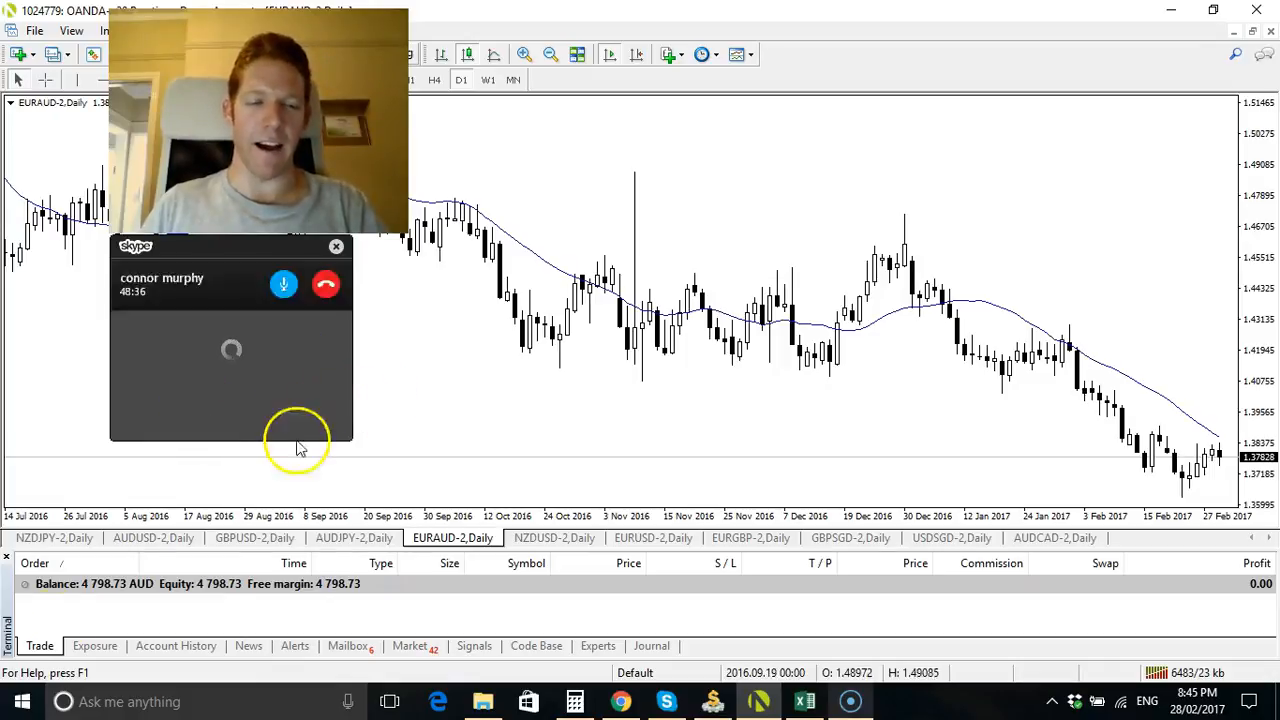